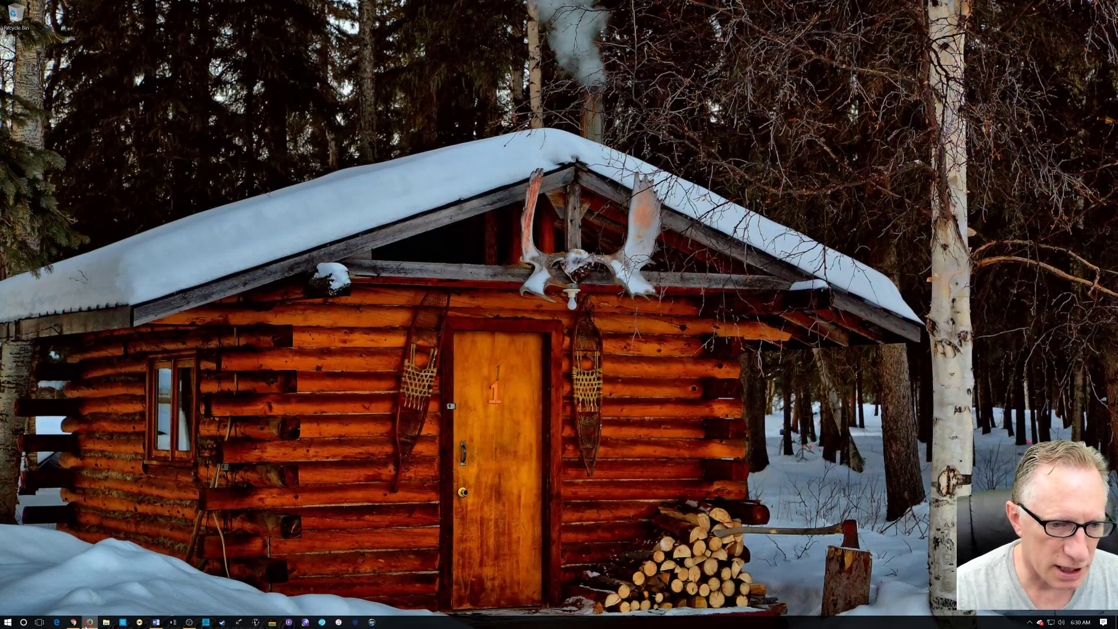
# Launch the browser and go to the Blockchain website from the Bitcoin bookmarks.
pyautogui.click(88, 621)
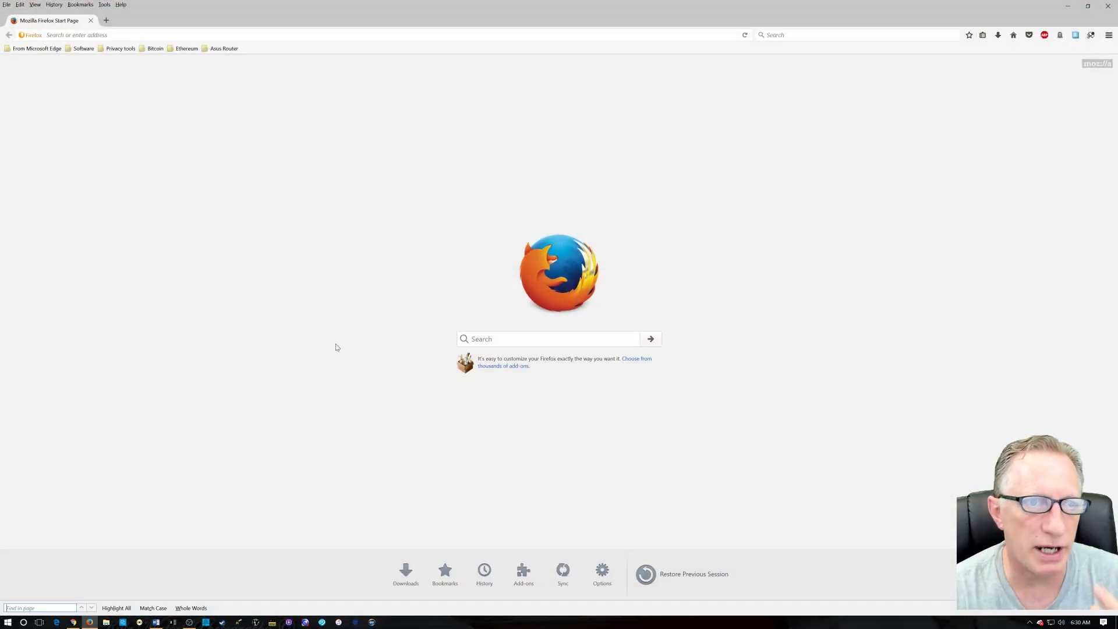
pyautogui.click(154, 49)
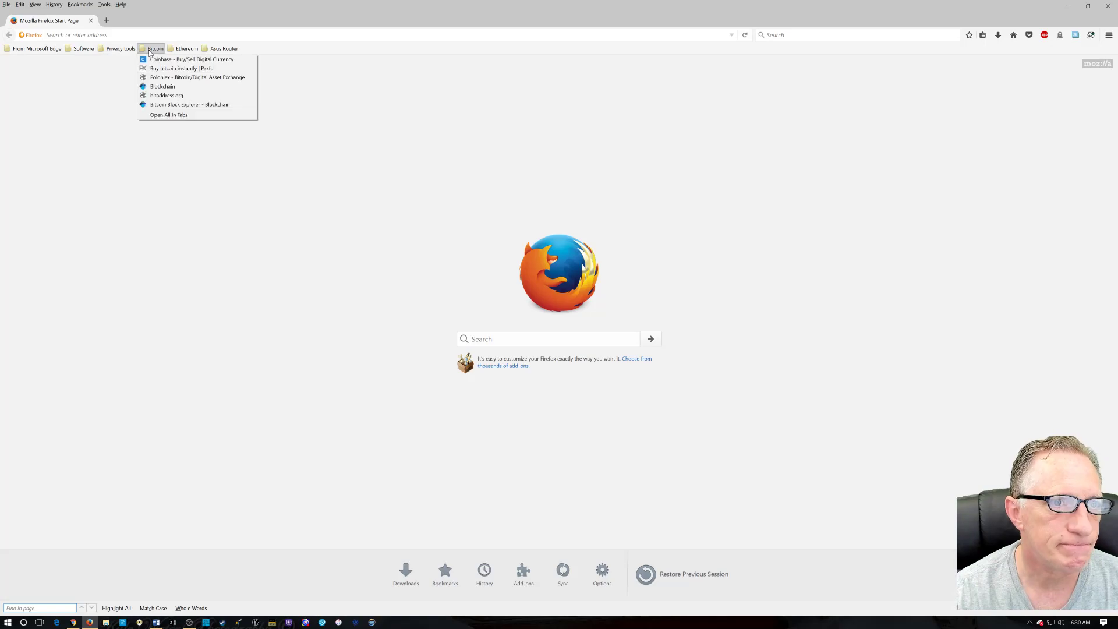
pyautogui.click(162, 87)
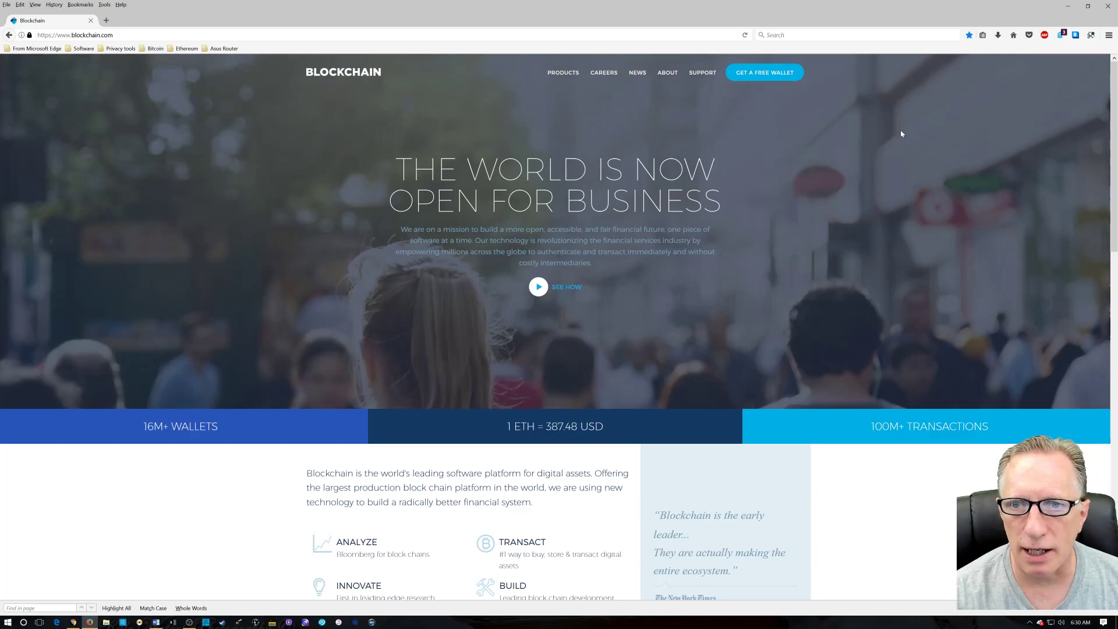
# Fill in the free-wallet signup form, accept the Terms of Service, and submit.
pyautogui.click(765, 72)
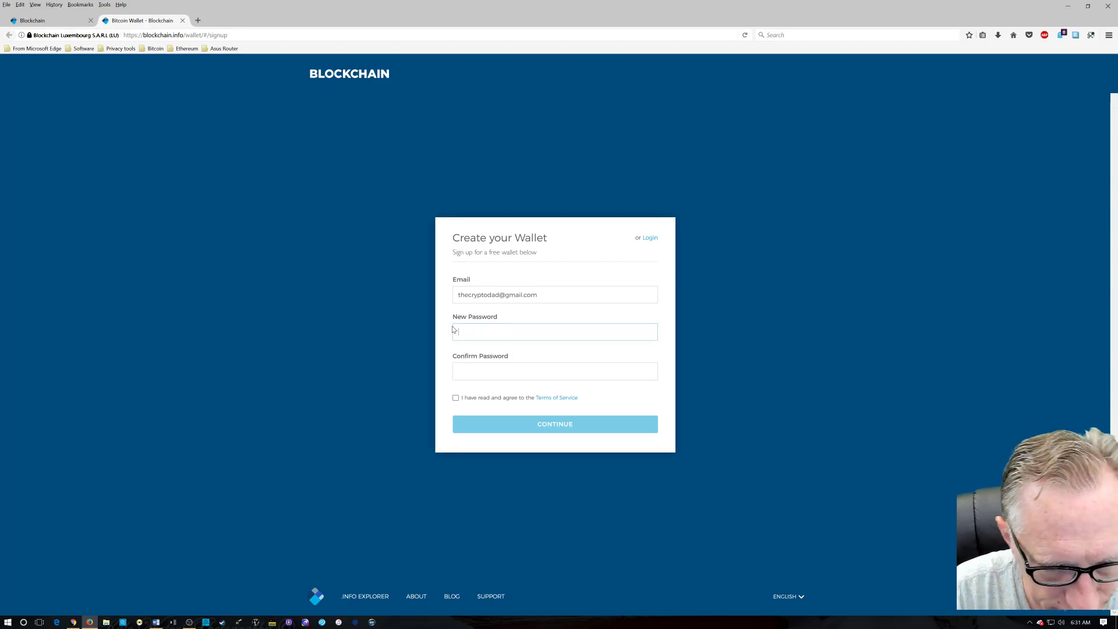
pyautogui.write('•••••')
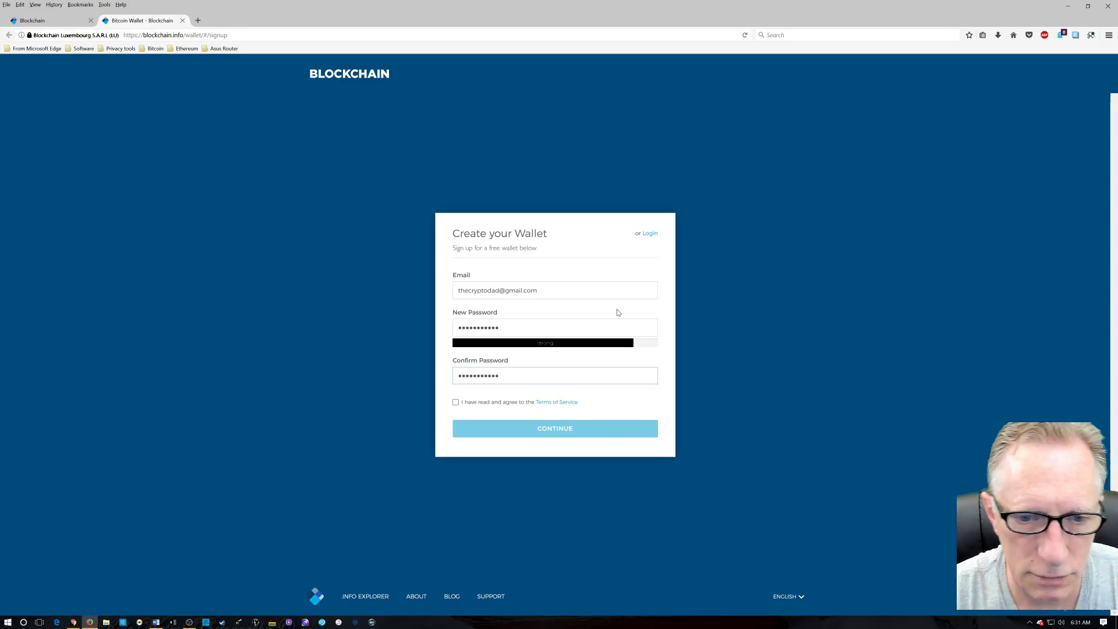
pyautogui.click(456, 402)
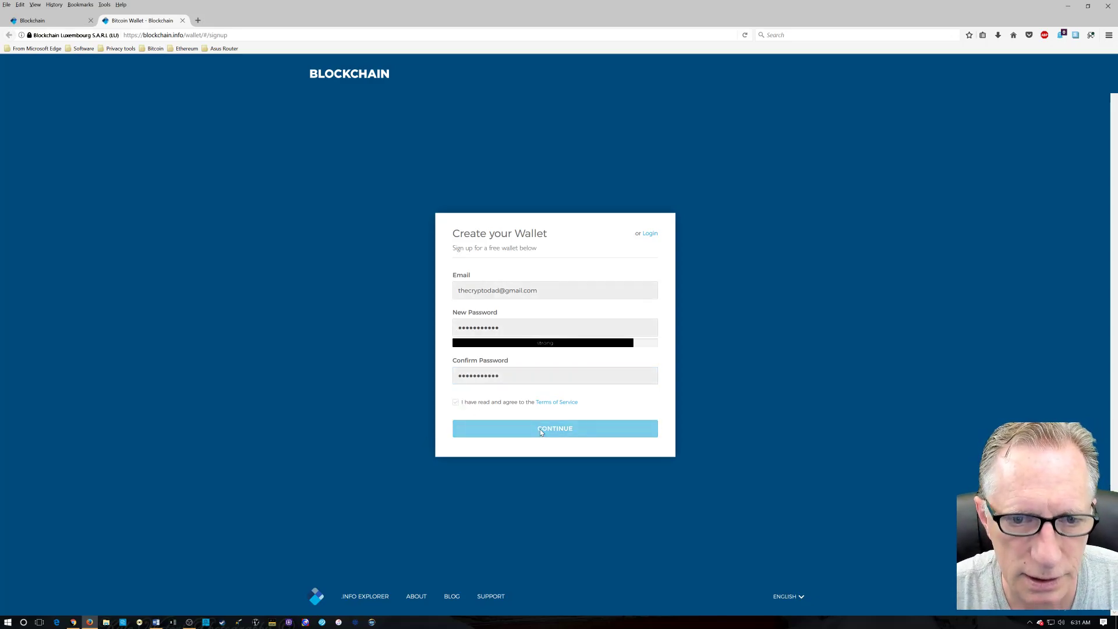
pyautogui.click(555, 429)
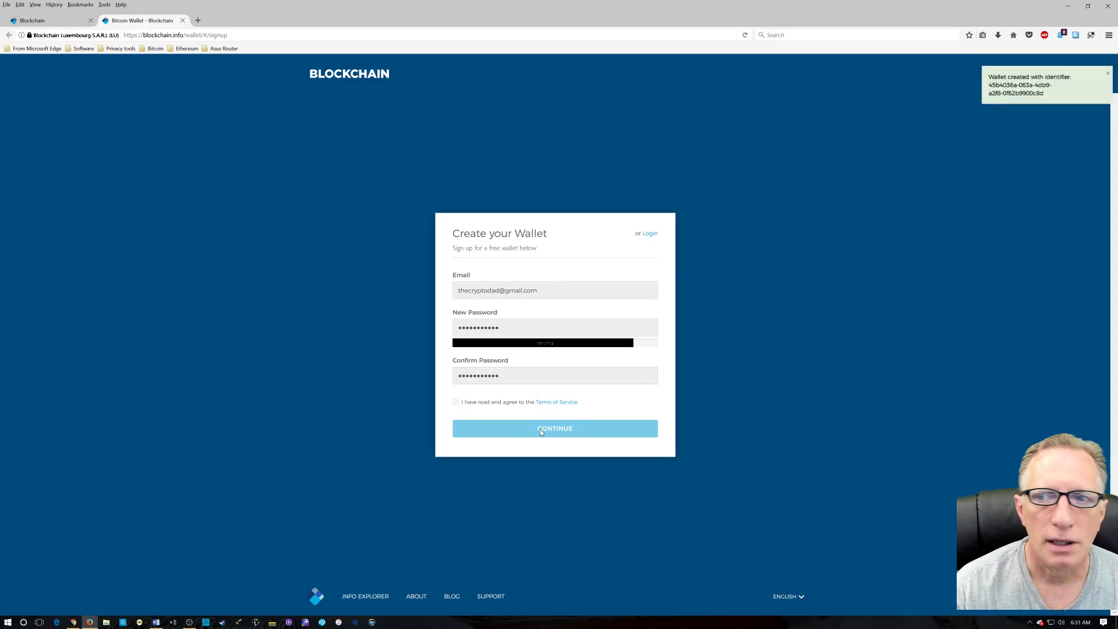
# Open the zero-balance dashboard and view, then close, the Bitcoin Request address dialog.
pyautogui.click(555, 428)
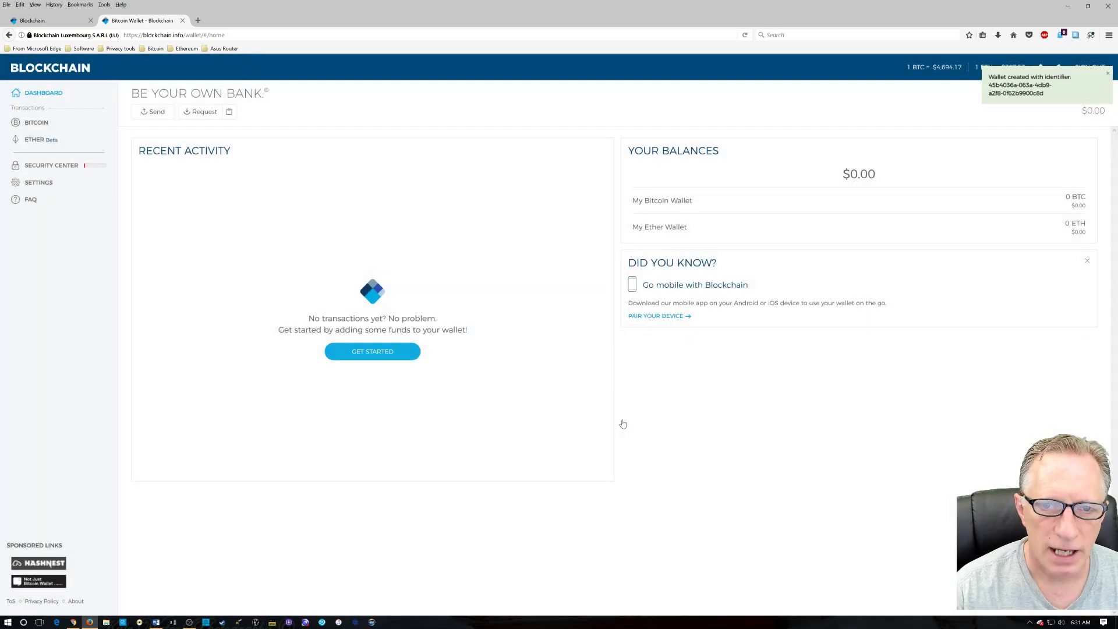
pyautogui.moveTo(299, 243)
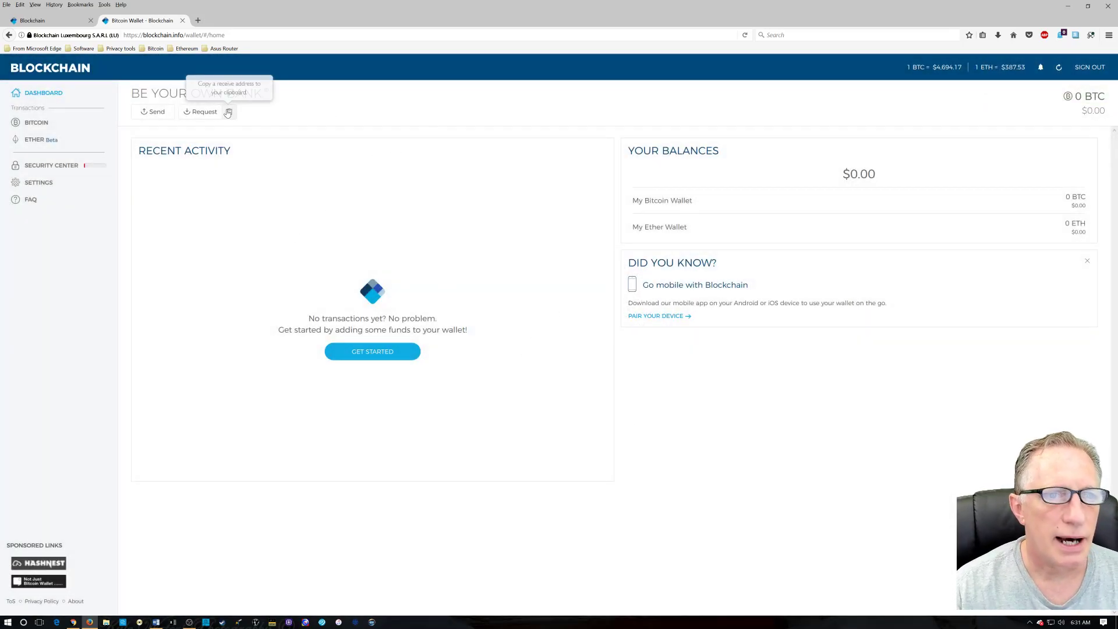
pyautogui.moveTo(654, 182)
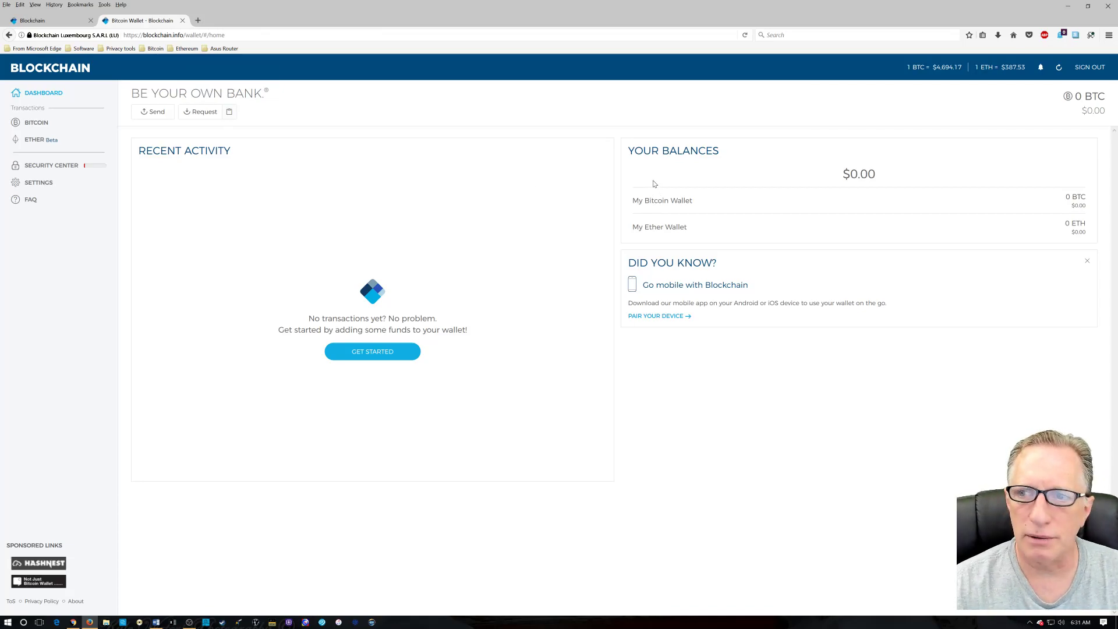
pyautogui.moveTo(574, 186)
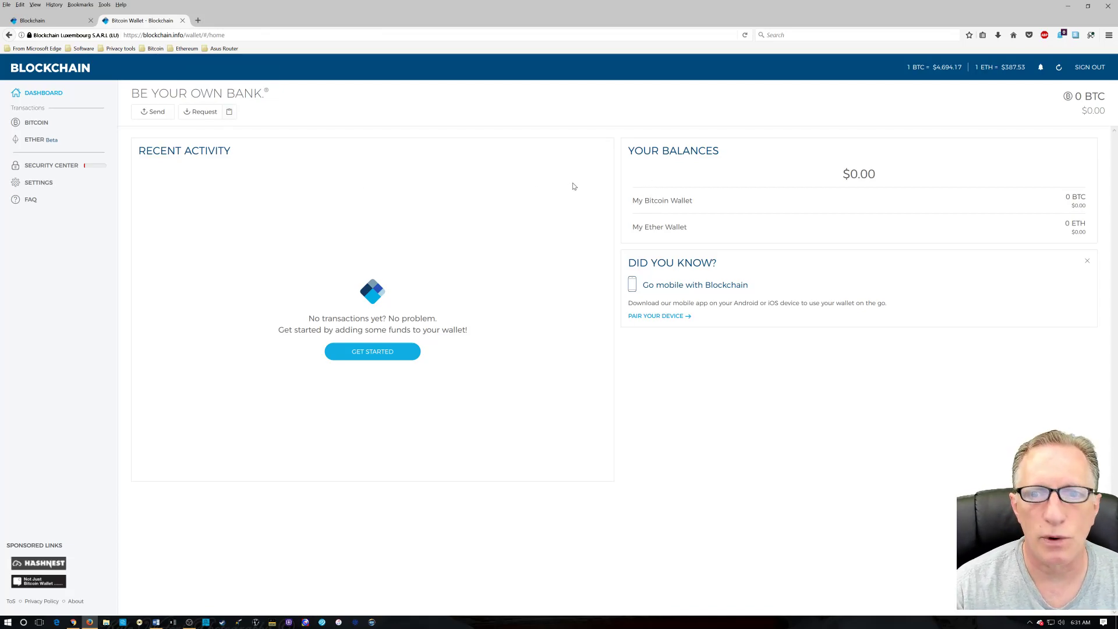
pyautogui.click(204, 111)
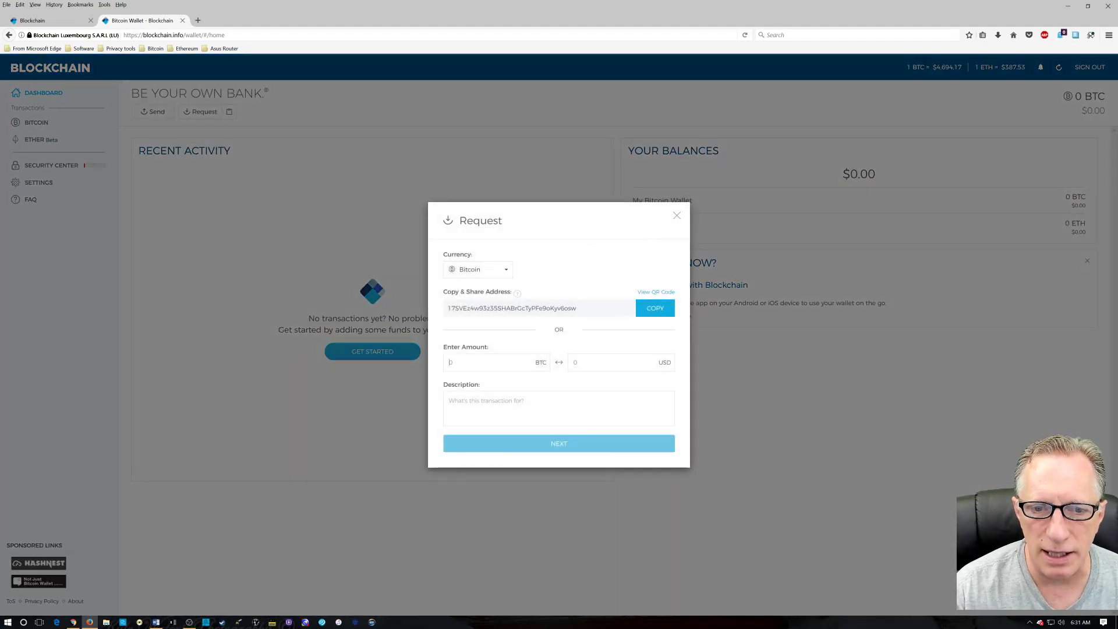
pyautogui.click(677, 215)
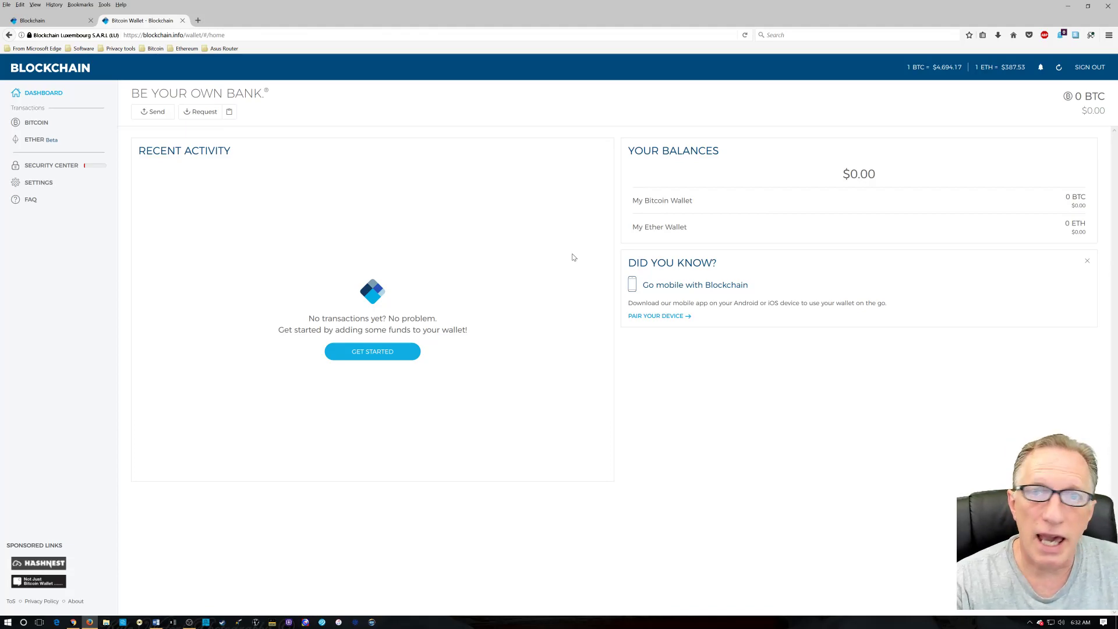
pyautogui.moveTo(364, 155)
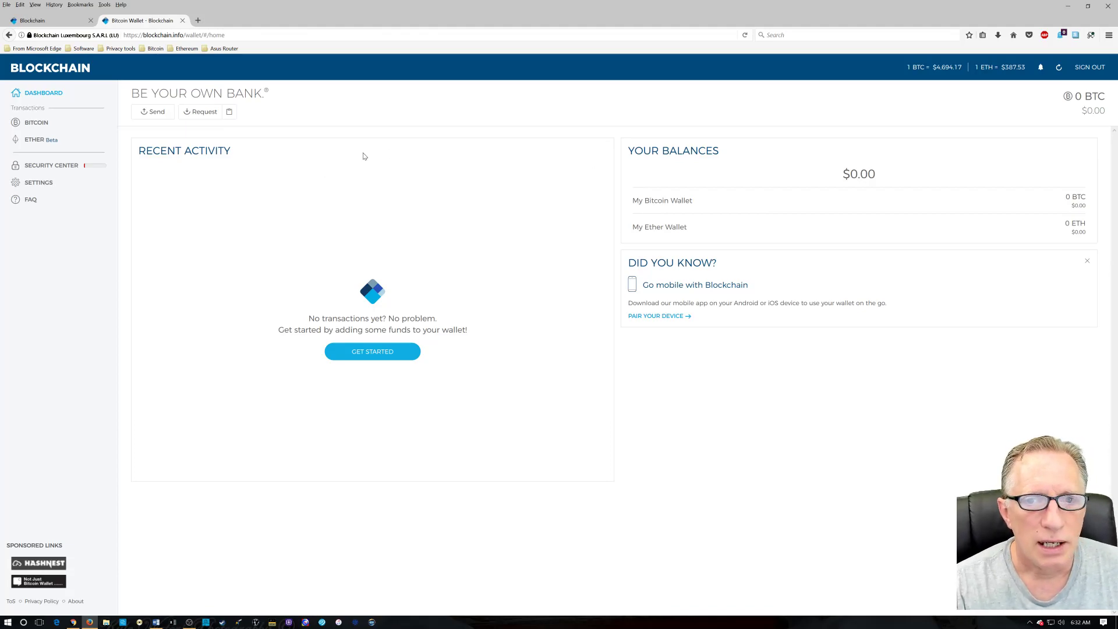
pyautogui.moveTo(400, 61)
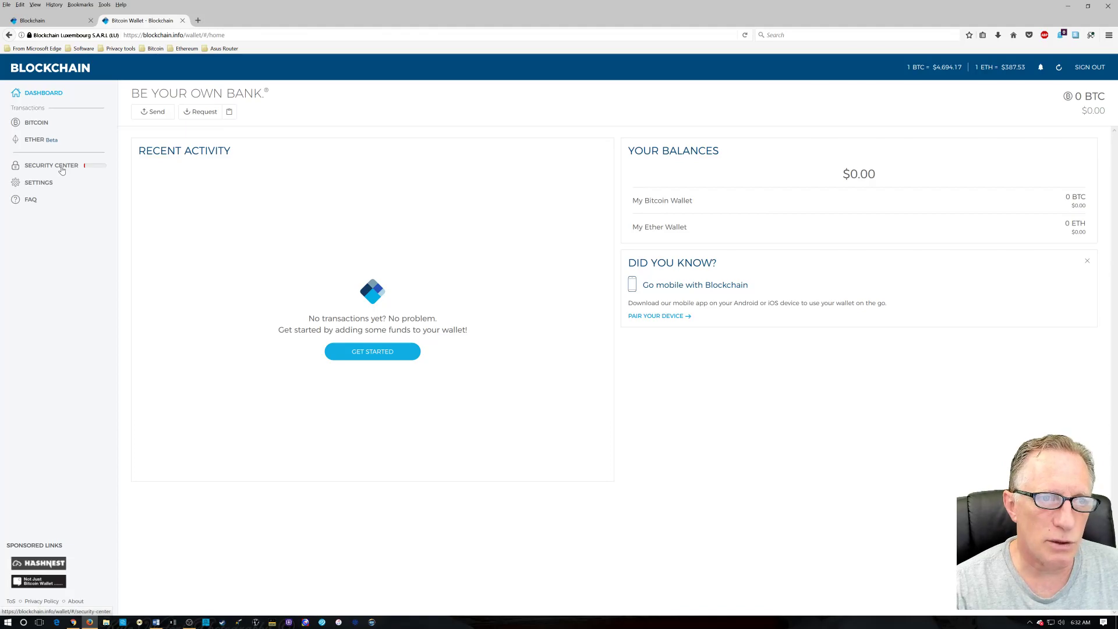
pyautogui.moveTo(52, 168)
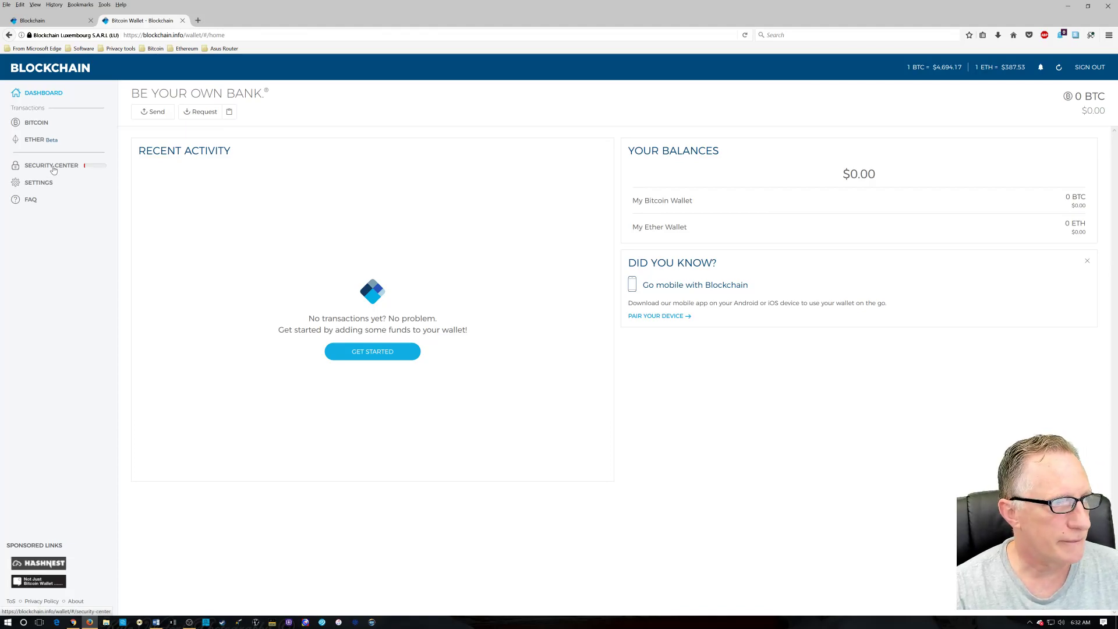
# Open the Security Center, then confirm the email via Gmail's Welcome To My Wallet message.
pyautogui.click(52, 166)
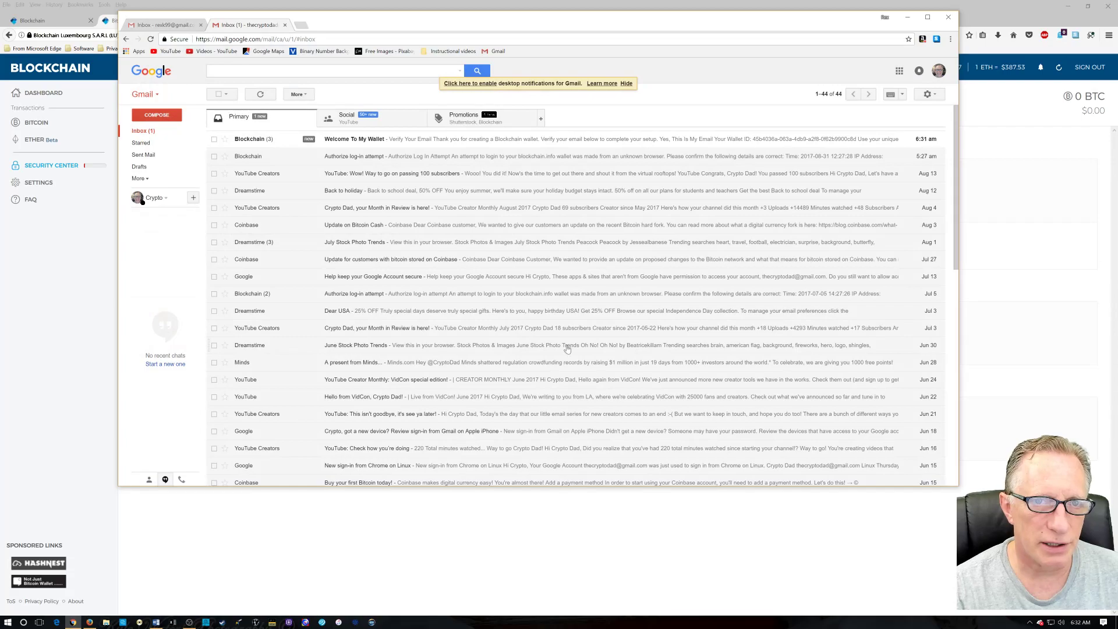
pyautogui.click(354, 138)
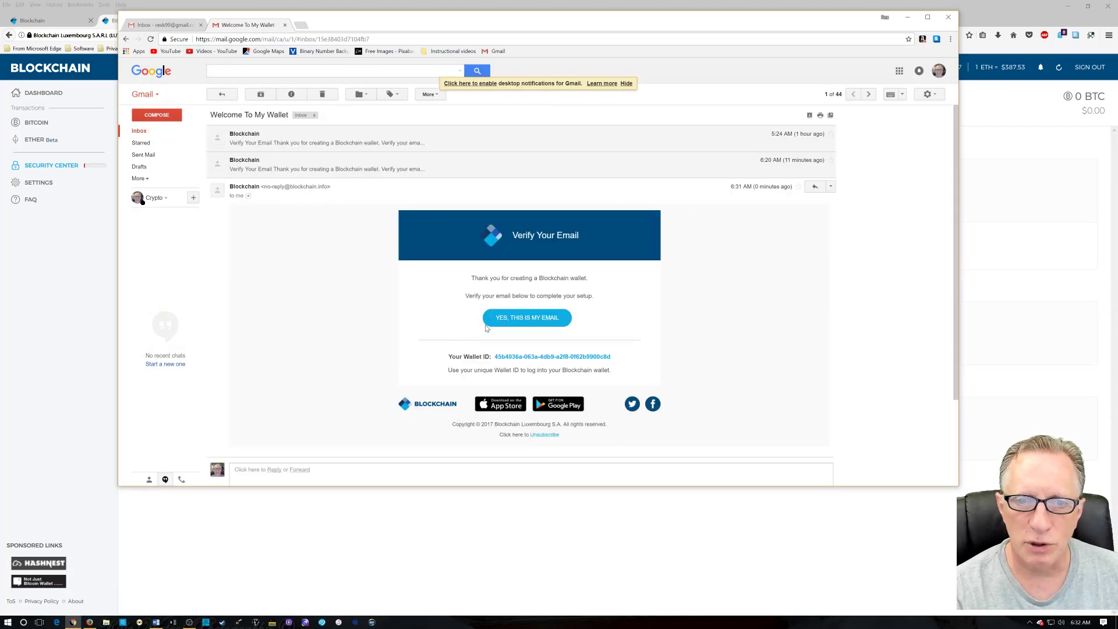
pyautogui.moveTo(524, 320)
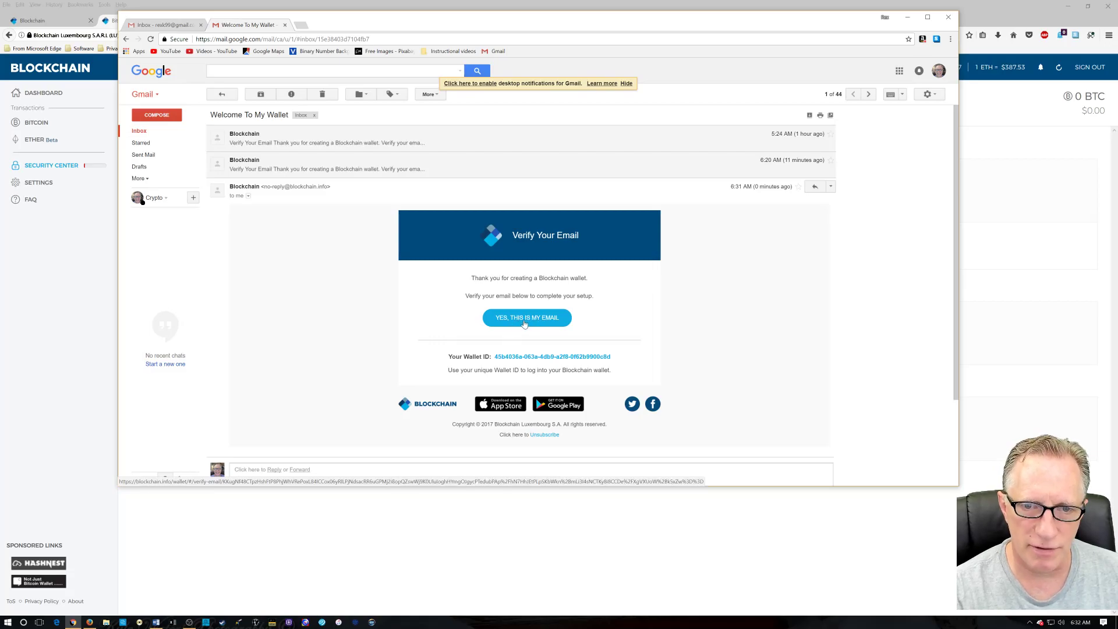
pyautogui.click(526, 317)
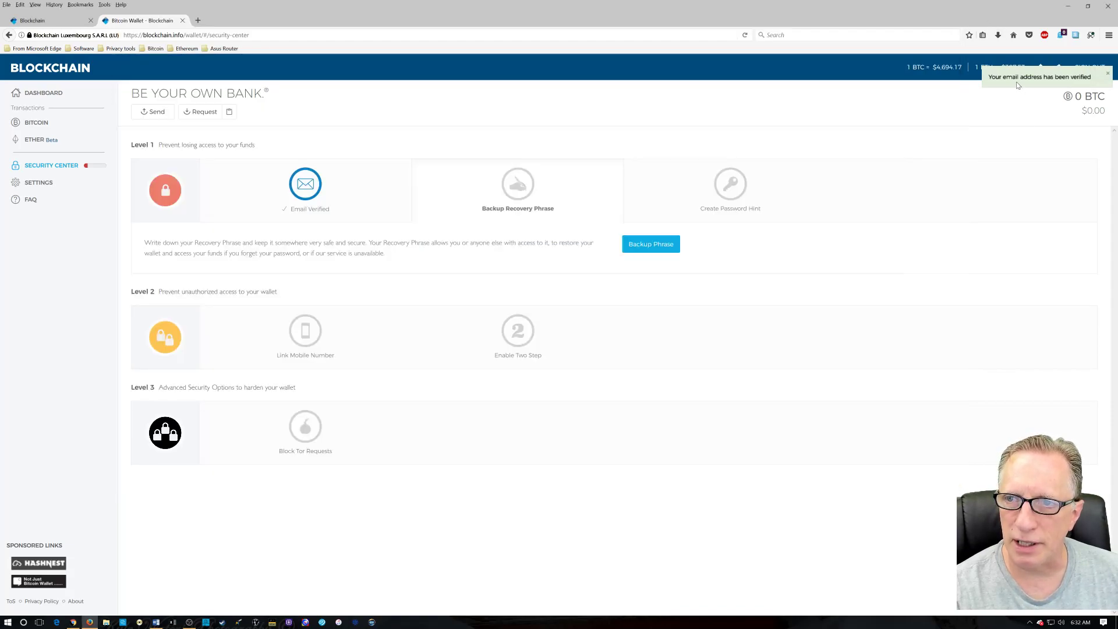
pyautogui.moveTo(731, 168)
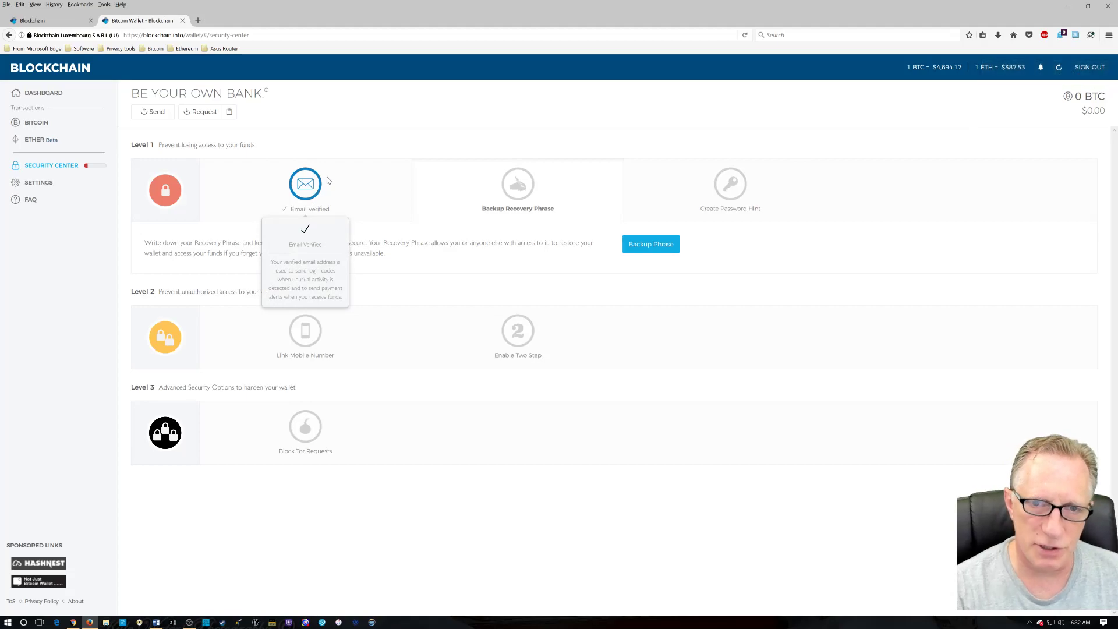
pyautogui.moveTo(609, 125)
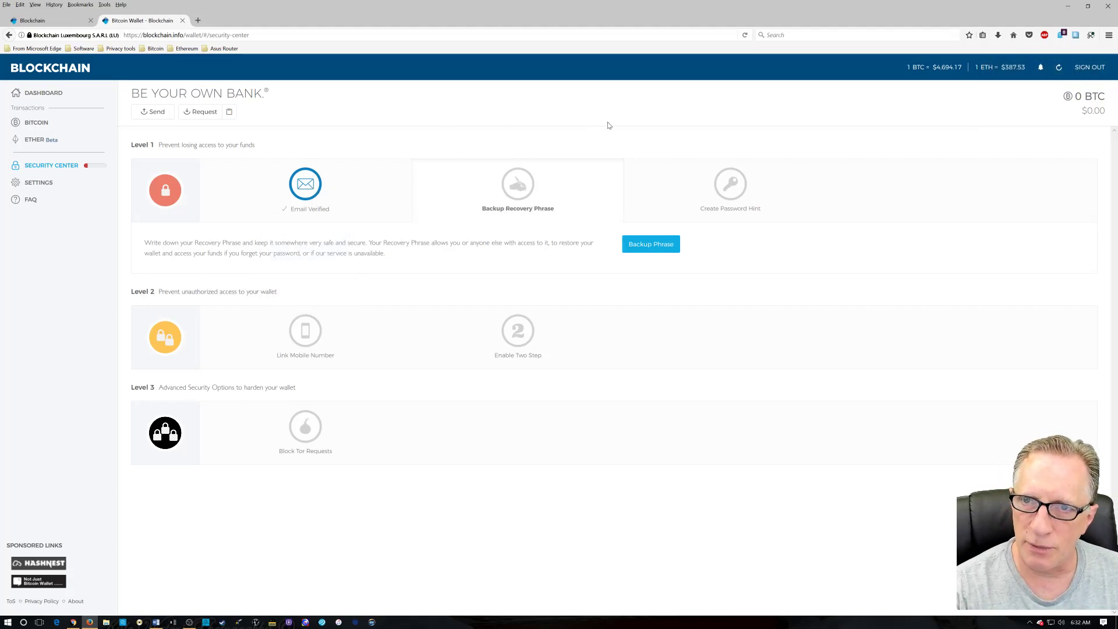
pyautogui.moveTo(584, 120)
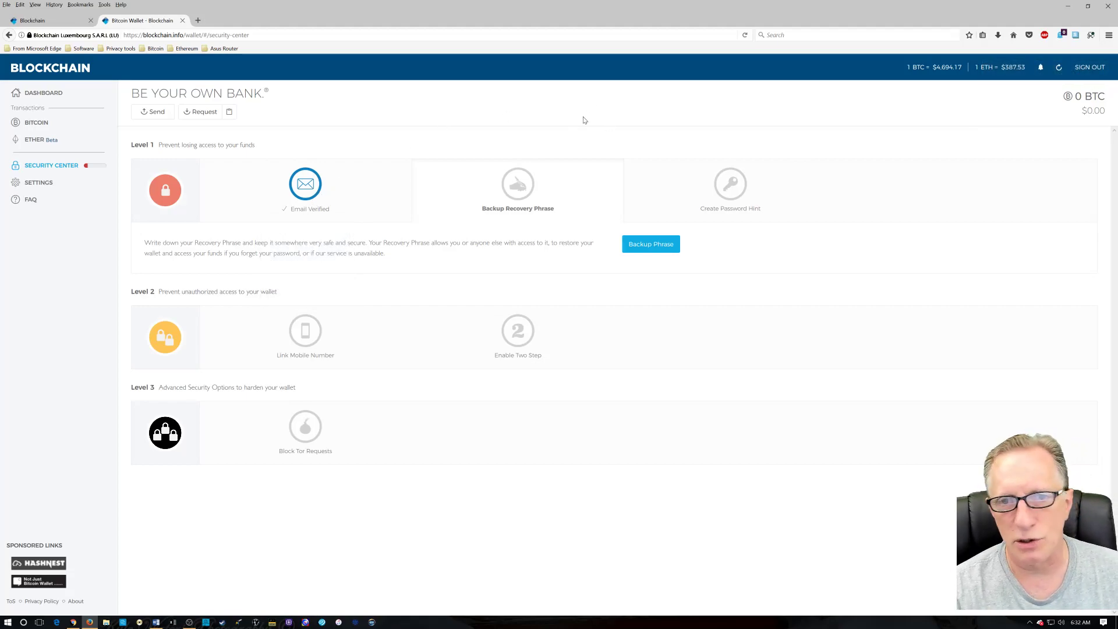
pyautogui.moveTo(524, 92)
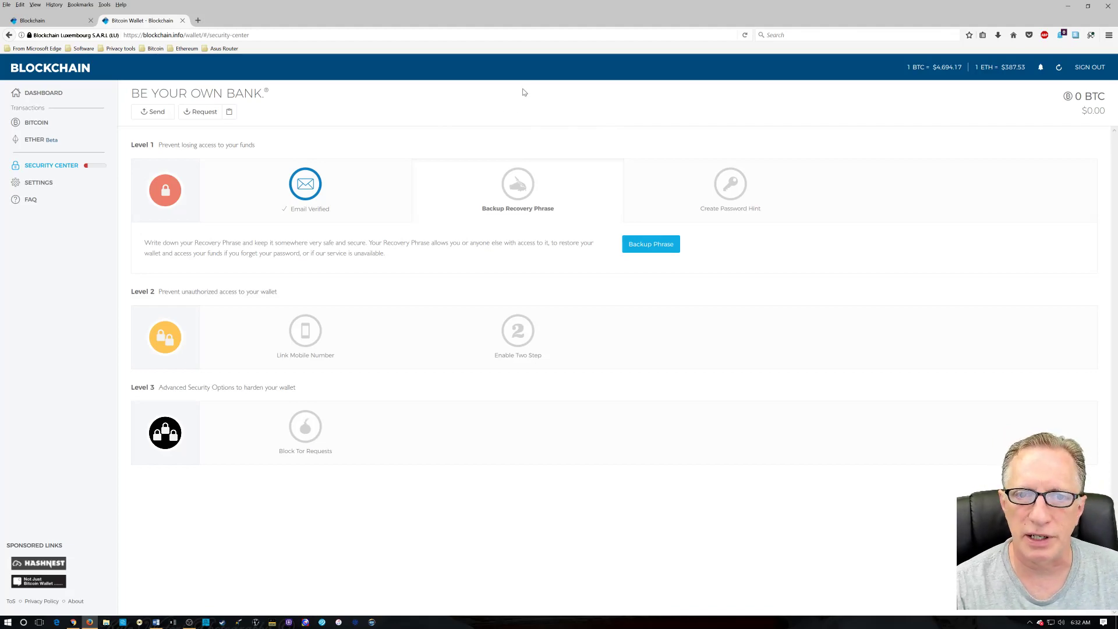
pyautogui.moveTo(524, 186)
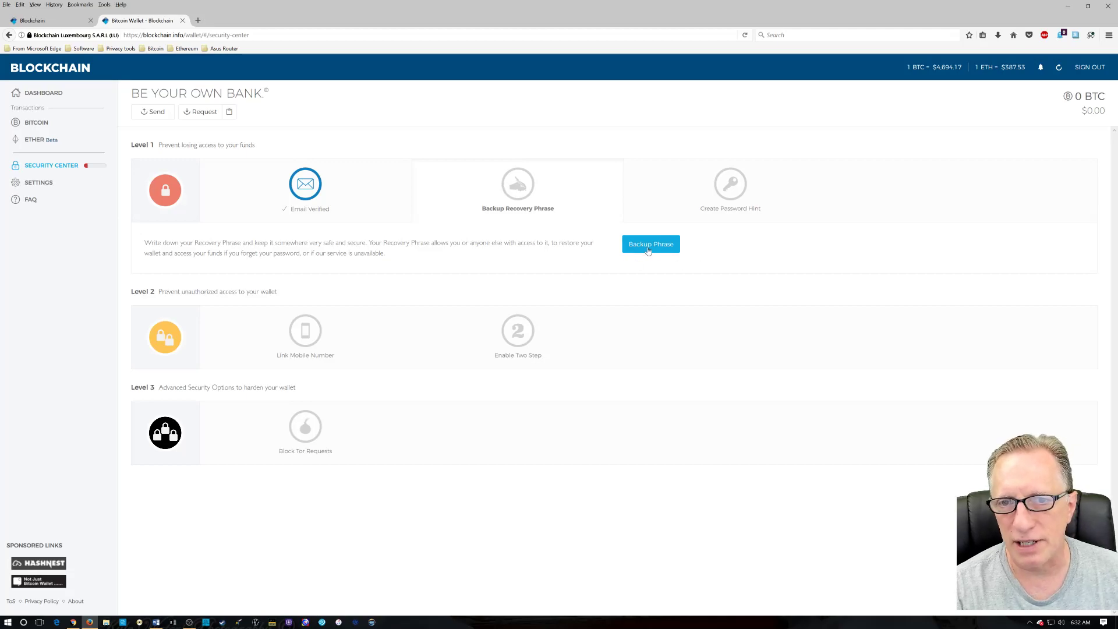
# Save the printable recovery sheet PDF into the Bitcoin Recovery Sheet folder, replacing the old file.
pyautogui.click(650, 244)
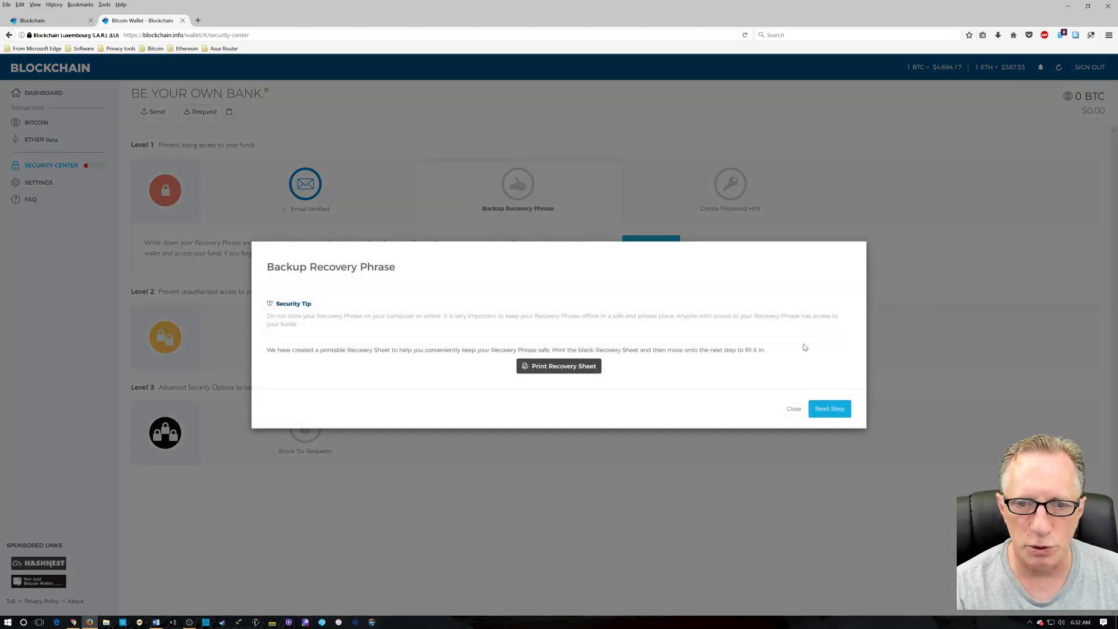
pyautogui.moveTo(554, 370)
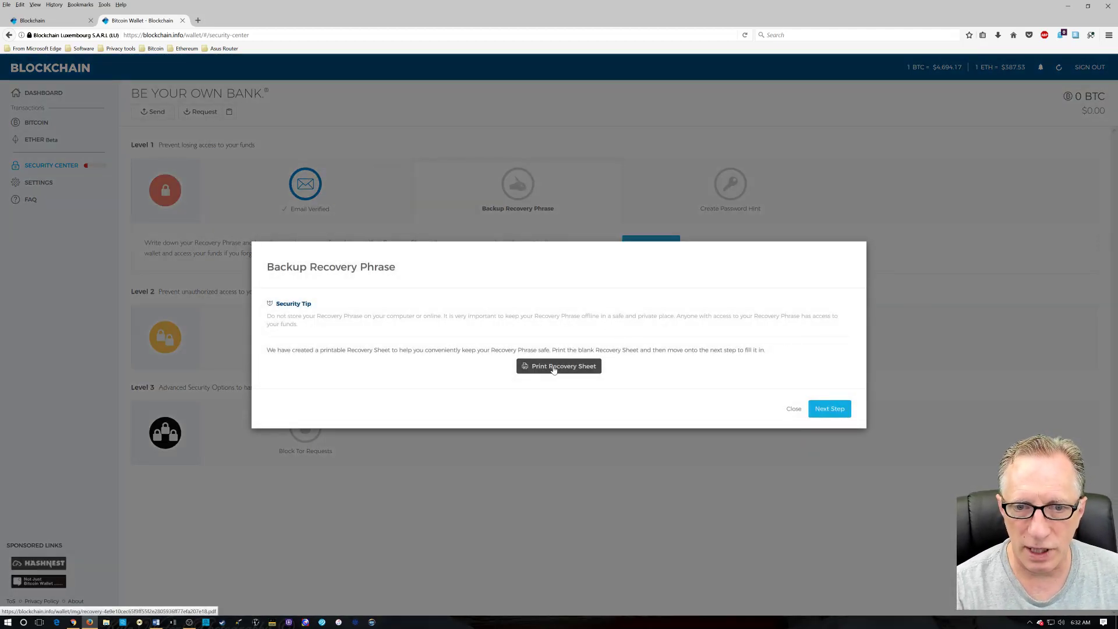
pyautogui.click(559, 366)
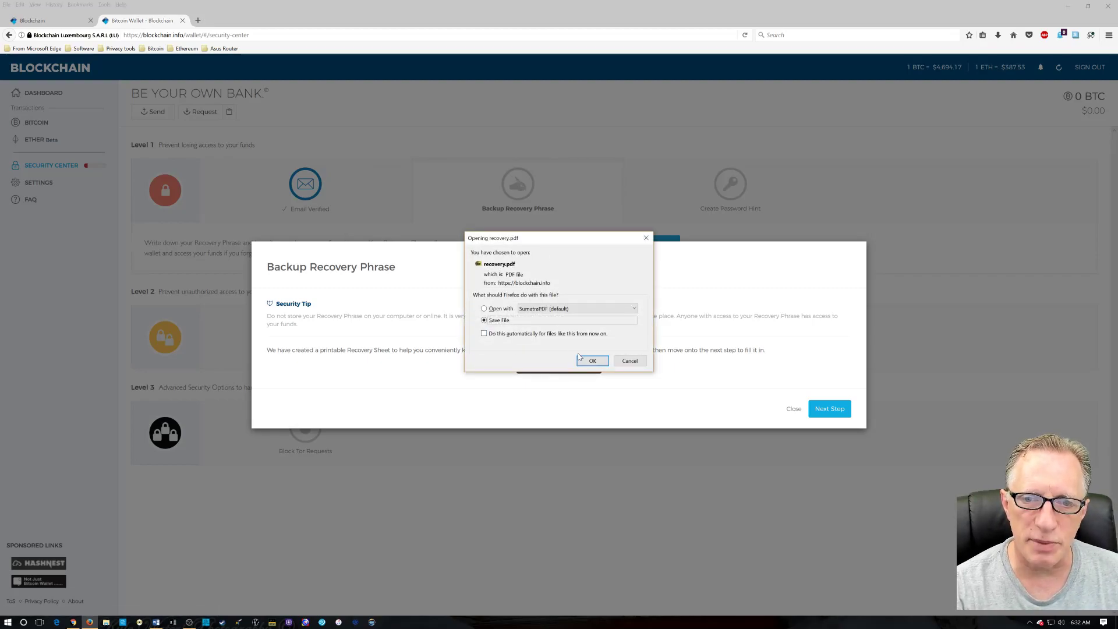
pyautogui.click(592, 360)
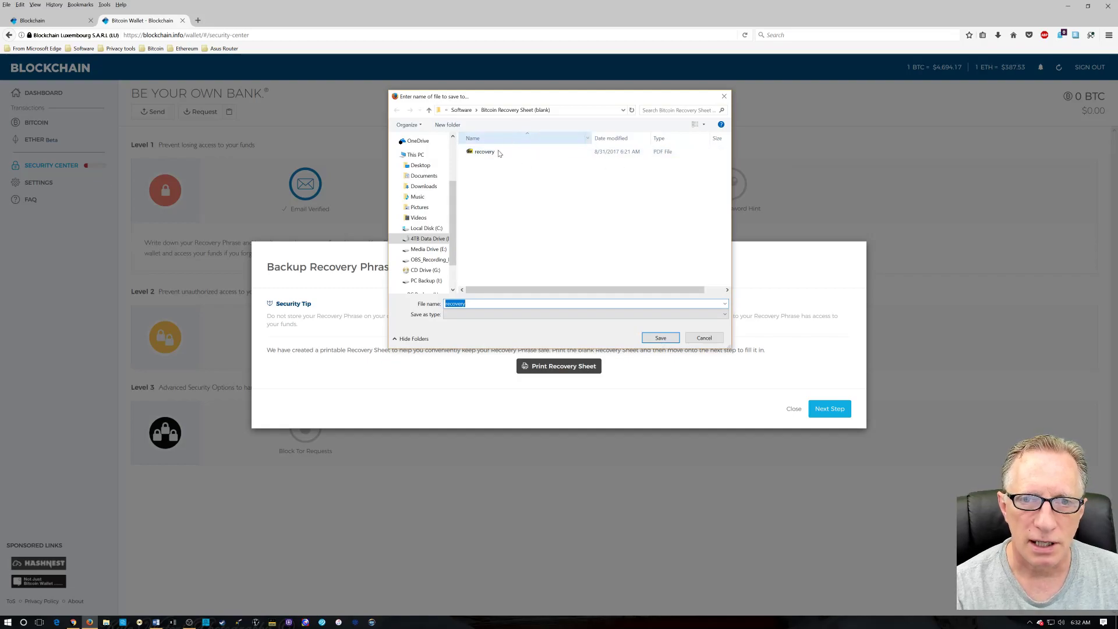
pyautogui.click(660, 338)
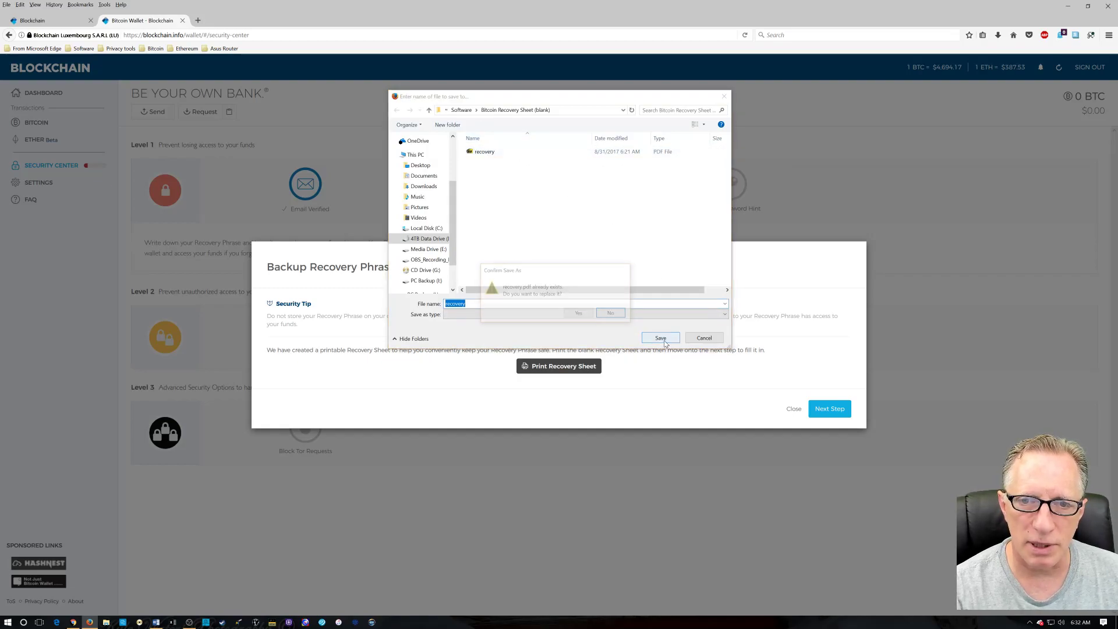
pyautogui.click(610, 312)
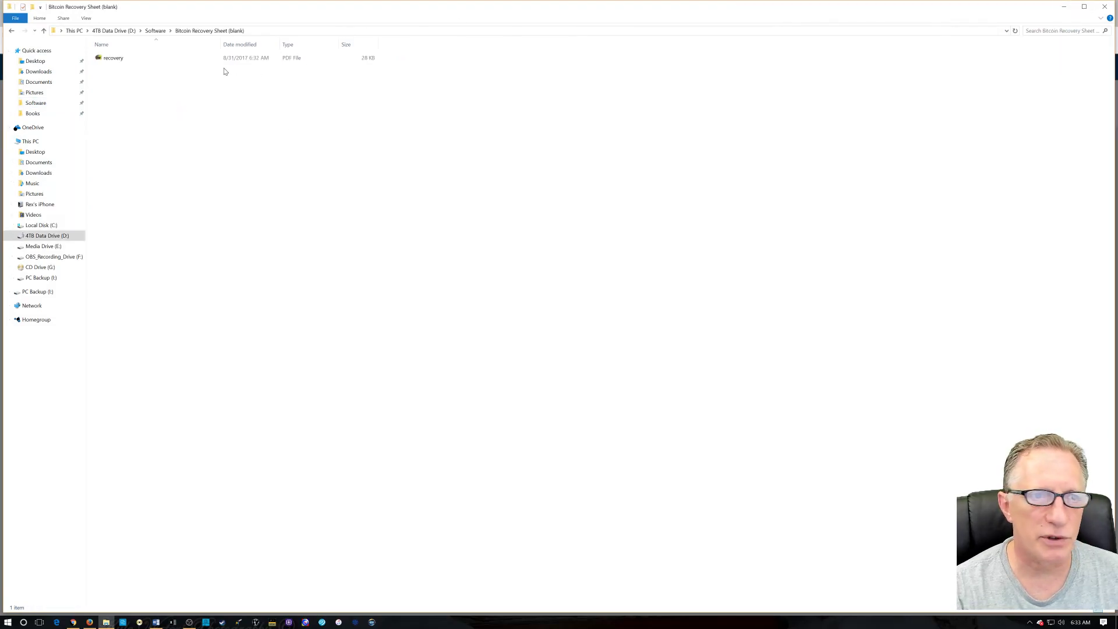
# Open recovery.pdf in SumatraPDF to show the twelve numbered word blanks.
pyautogui.doubleClick(113, 57)
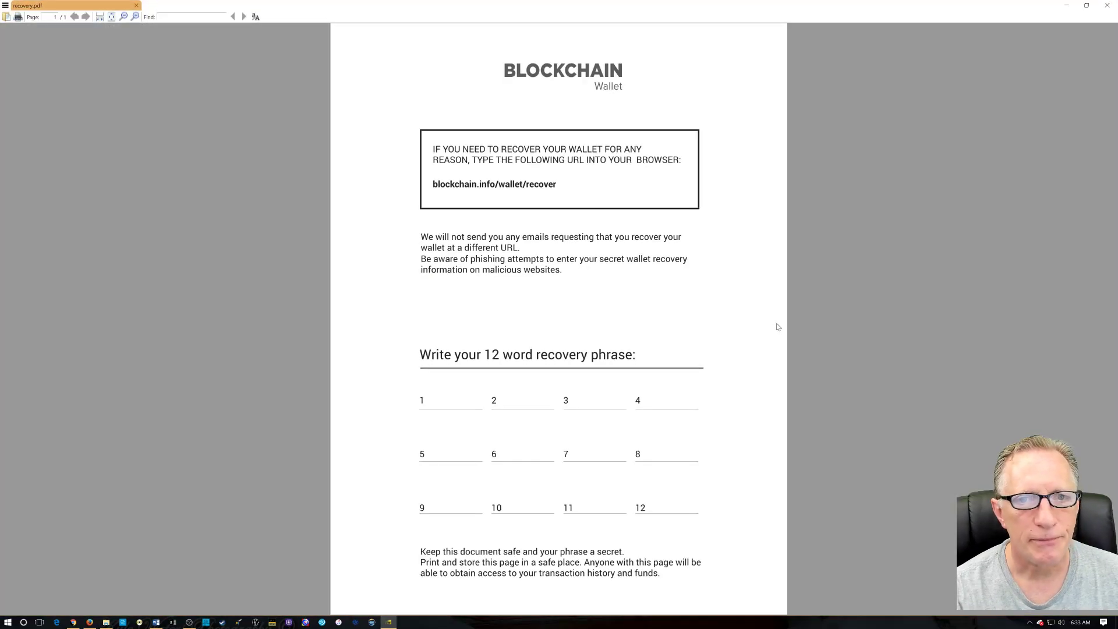
pyautogui.moveTo(739, 324)
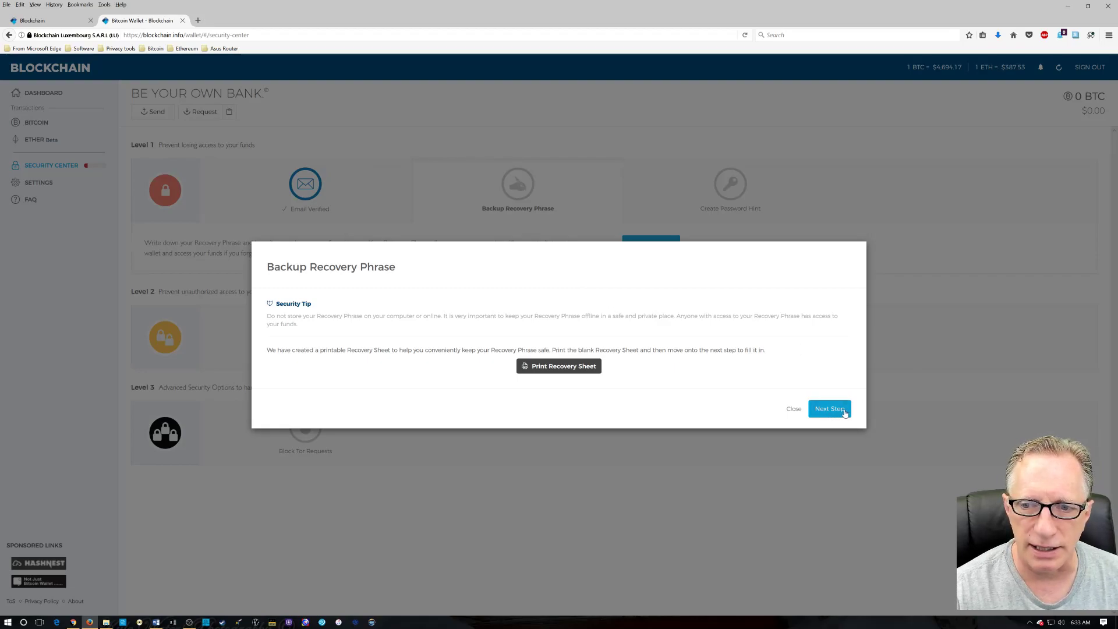
# Page through recovery words 1–12 in four-word sets and advance to the Final Step.
pyautogui.click(830, 408)
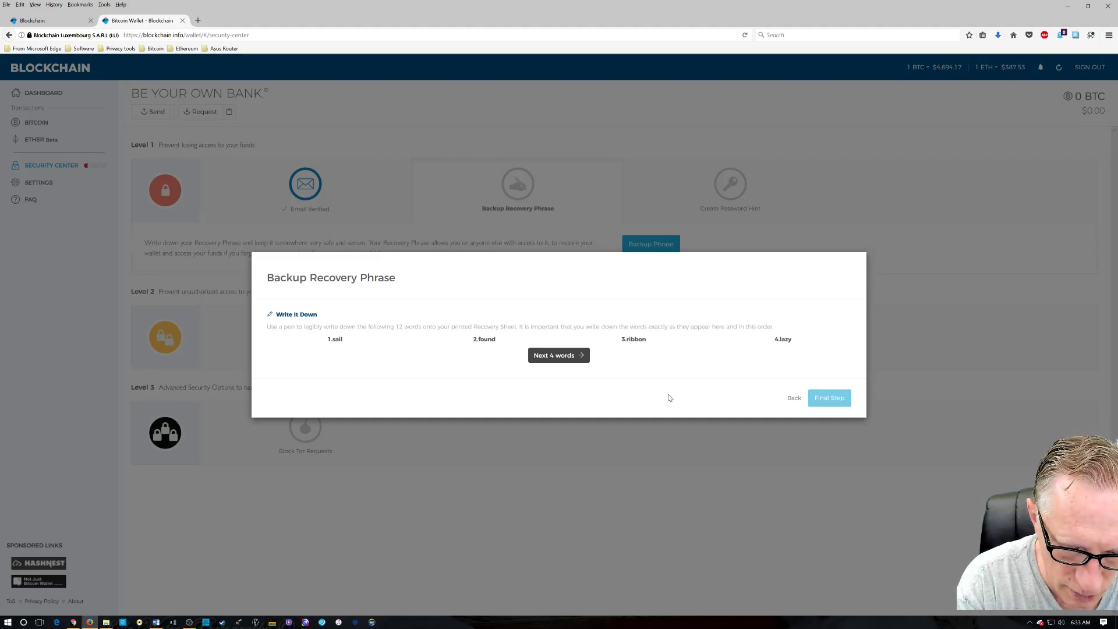
pyautogui.moveTo(806, 413)
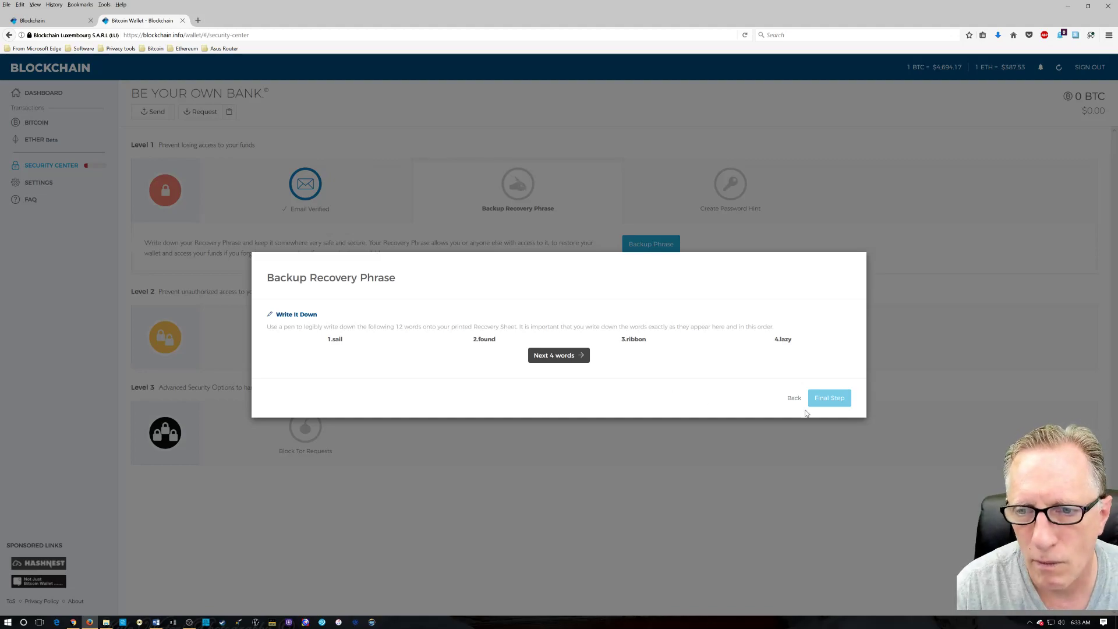
pyautogui.click(558, 355)
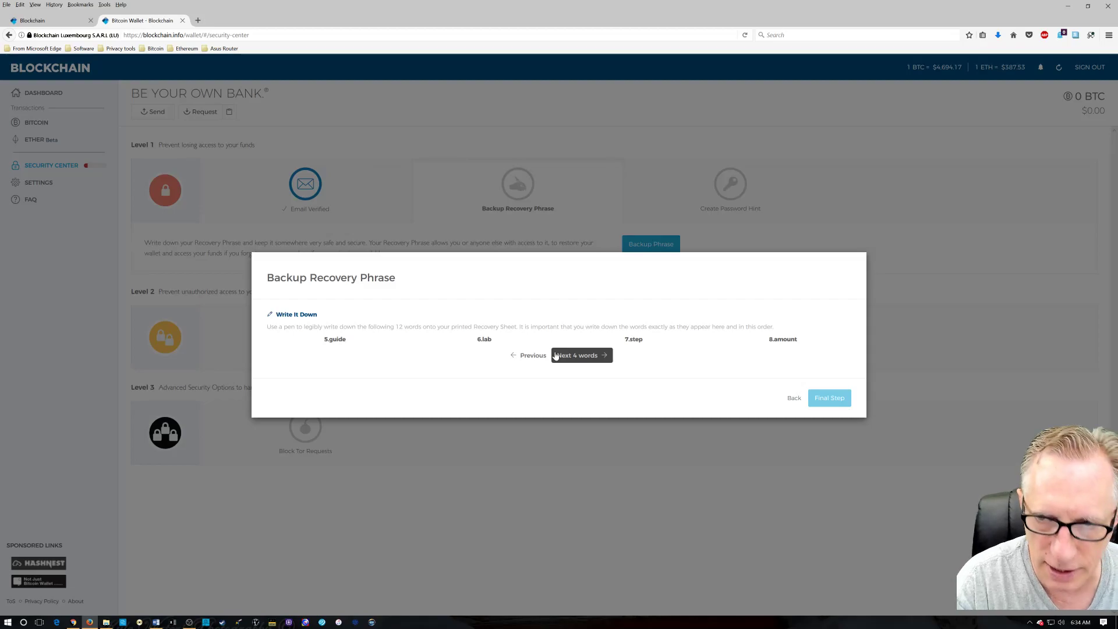
pyautogui.click(580, 355)
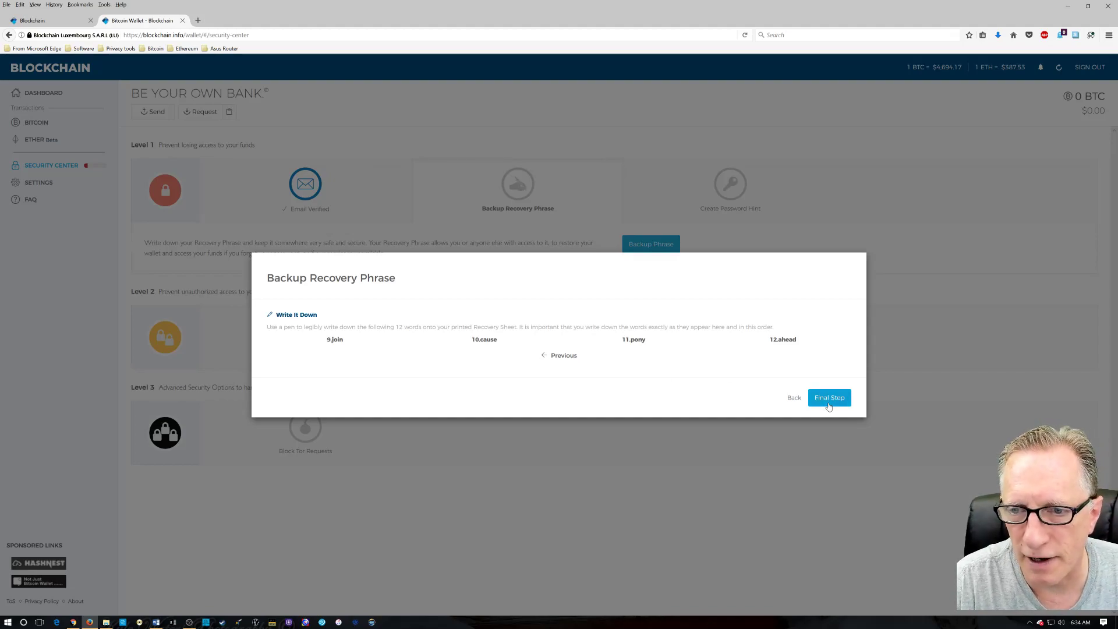
pyautogui.click(829, 397)
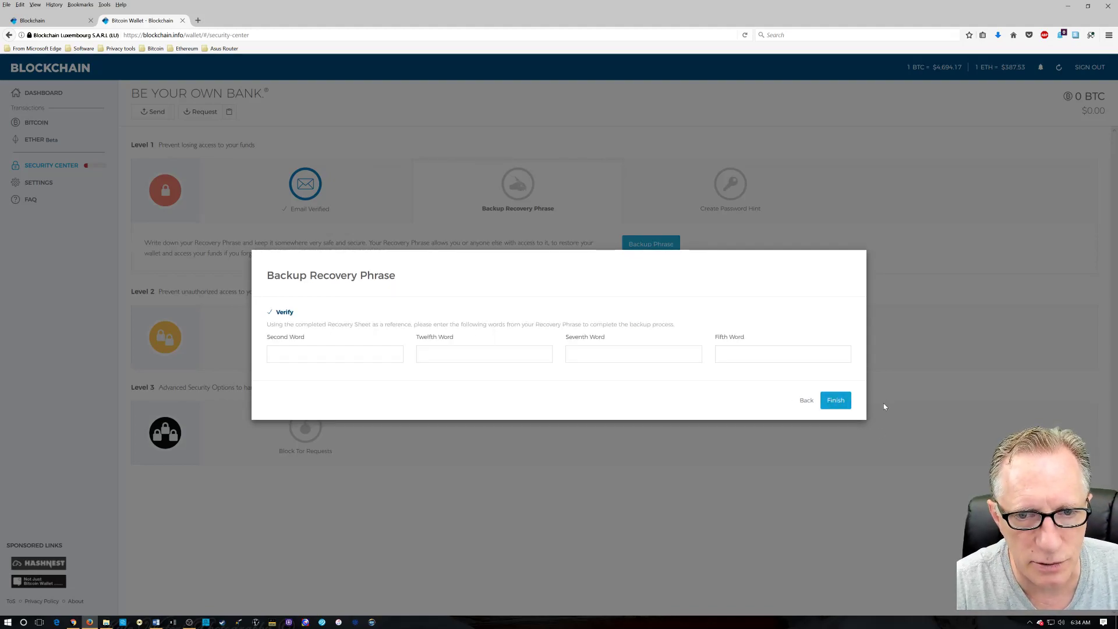
pyautogui.click(335, 354)
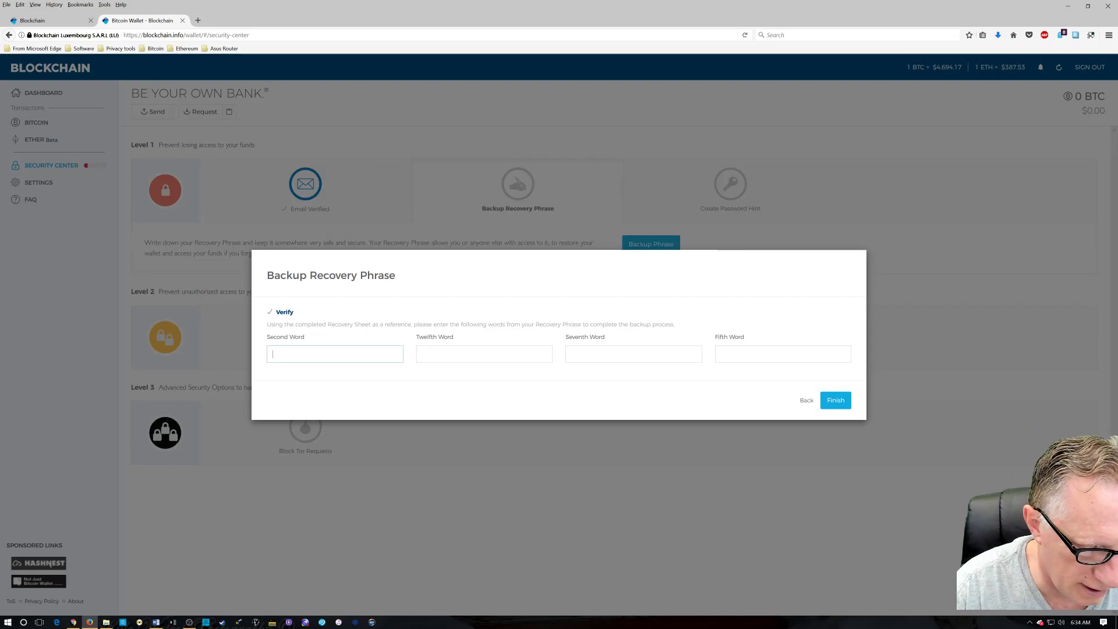
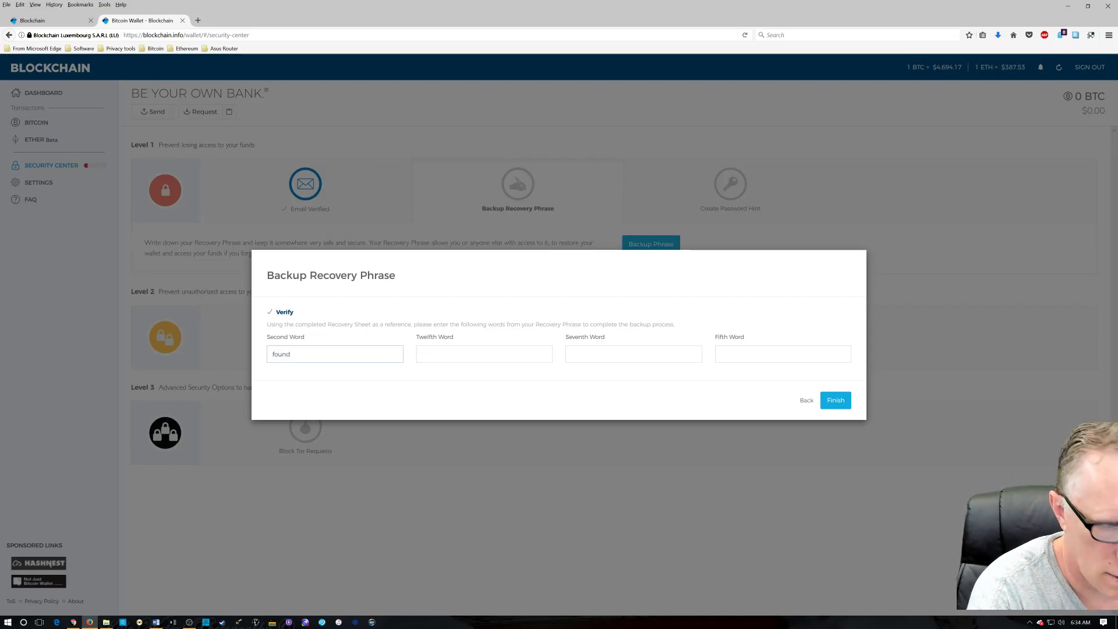
pyautogui.click(484, 354)
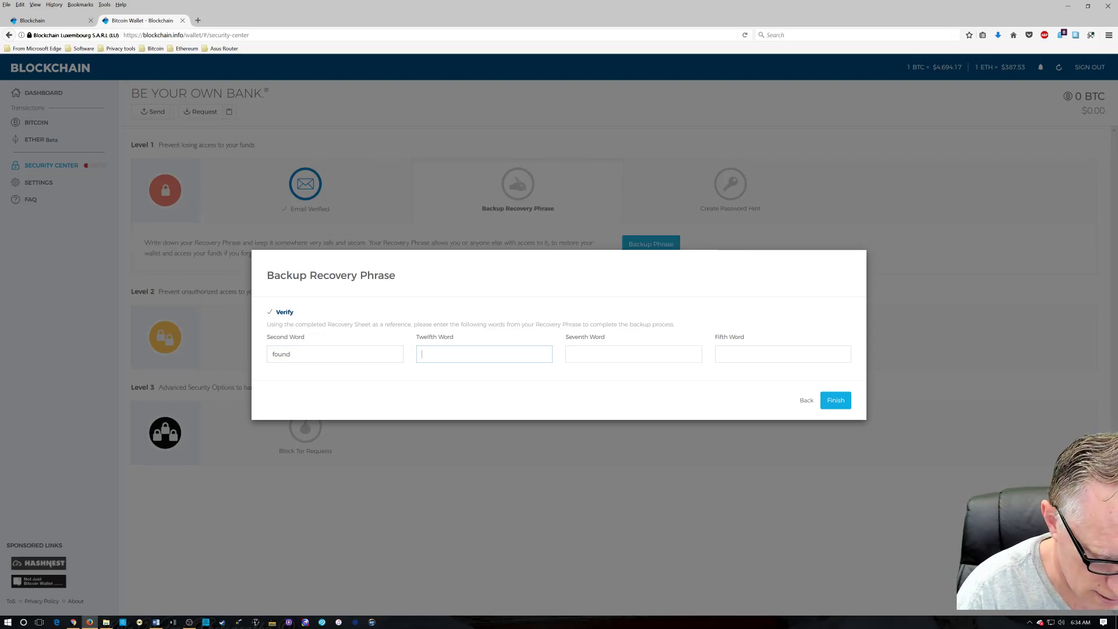
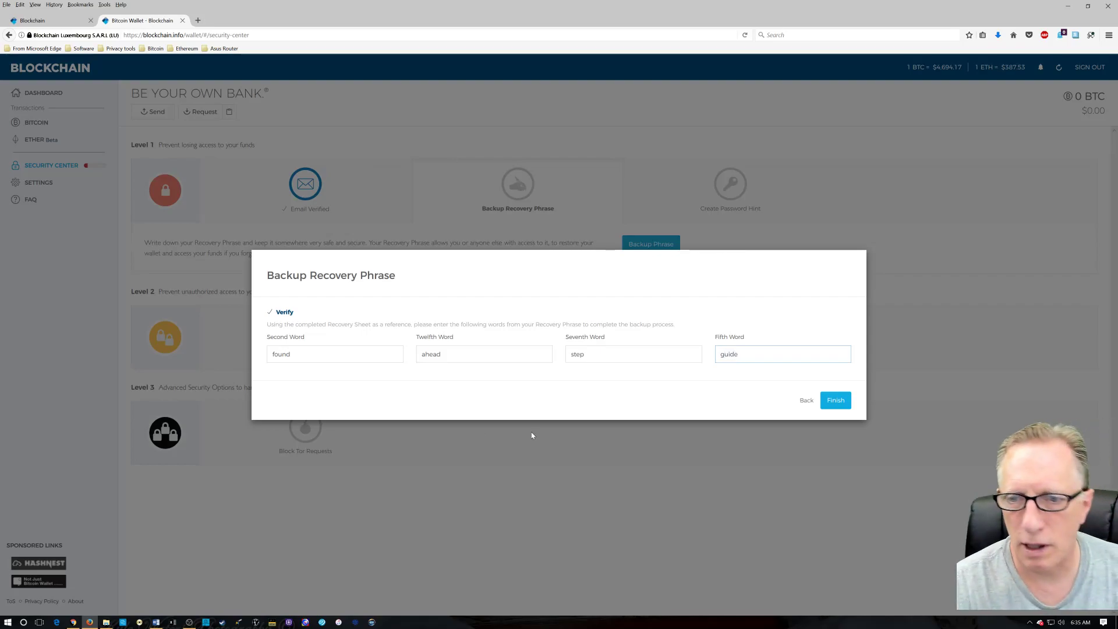
pyautogui.click(835, 400)
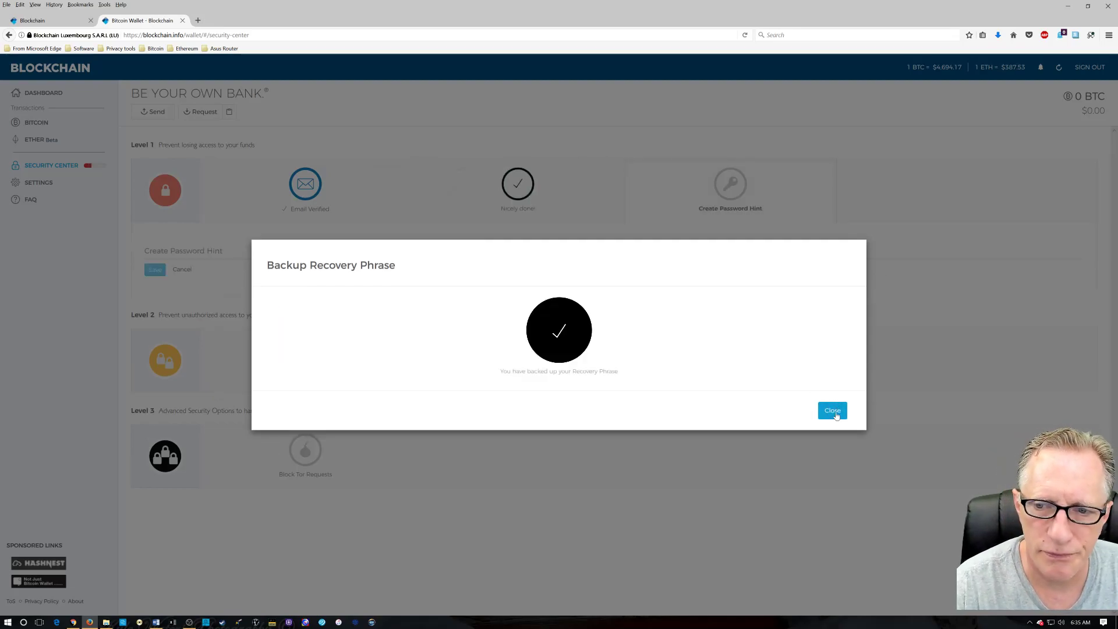
# Close the 'You have backed up your Recovery Phrase' confirmation dialog.
pyautogui.click(832, 411)
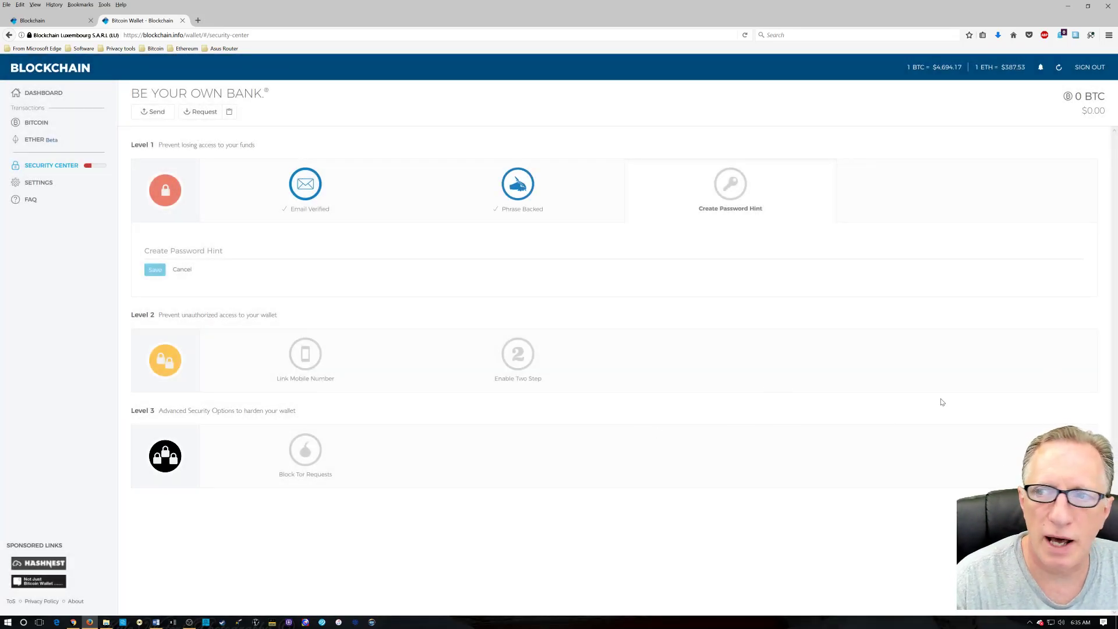
pyautogui.moveTo(305, 184)
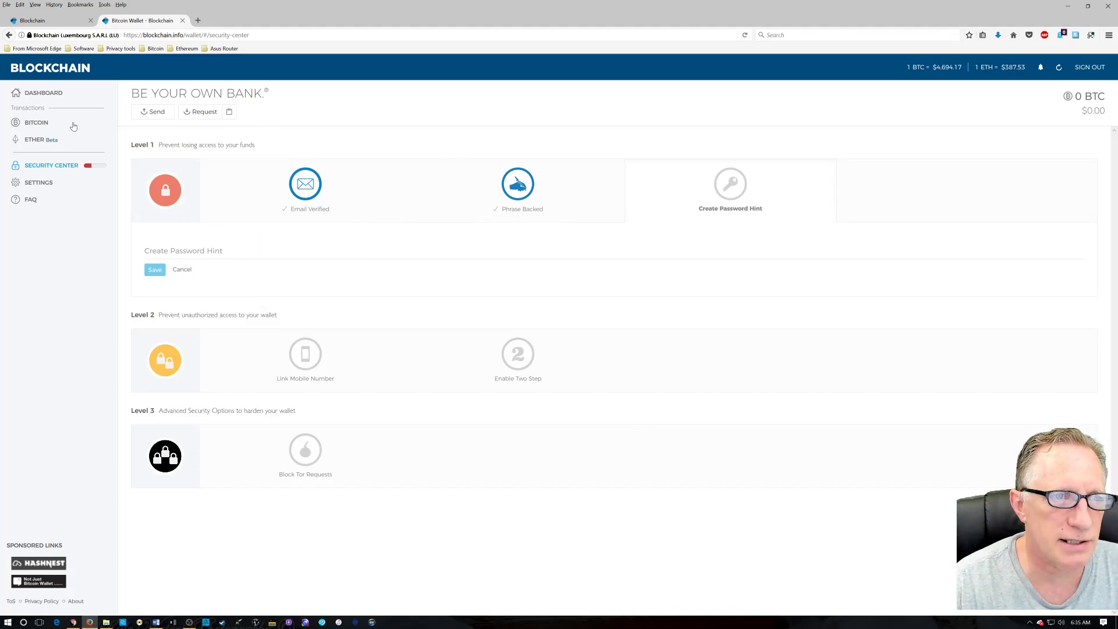
pyautogui.moveTo(42, 169)
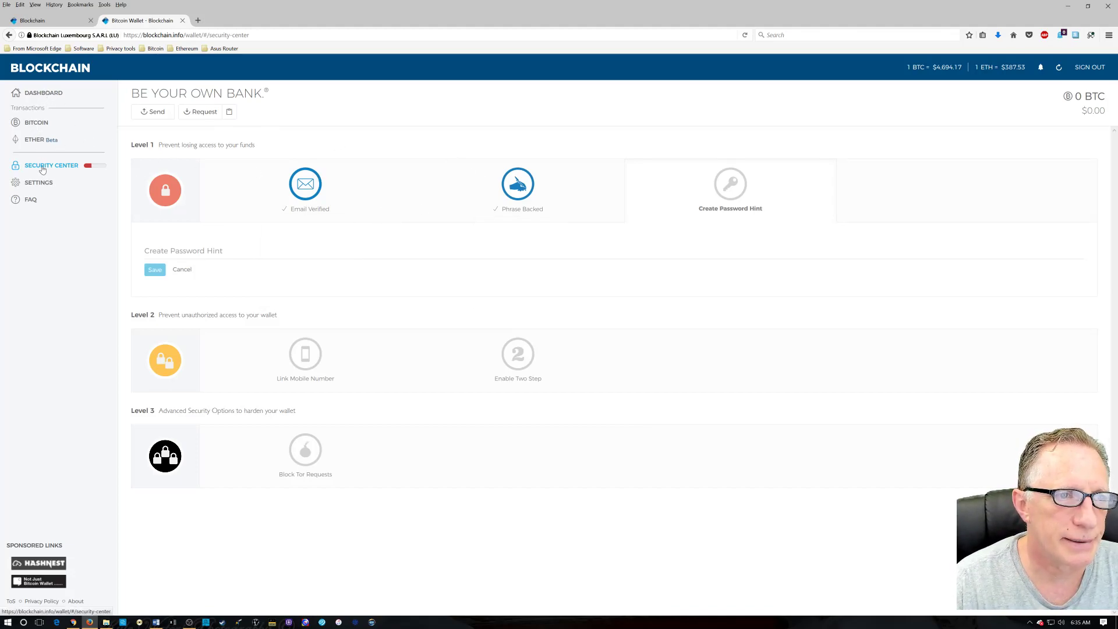
# Open the empty Bitcoin transactions page, briefly viewing and closing the Send and Request forms.
pyautogui.click(36, 122)
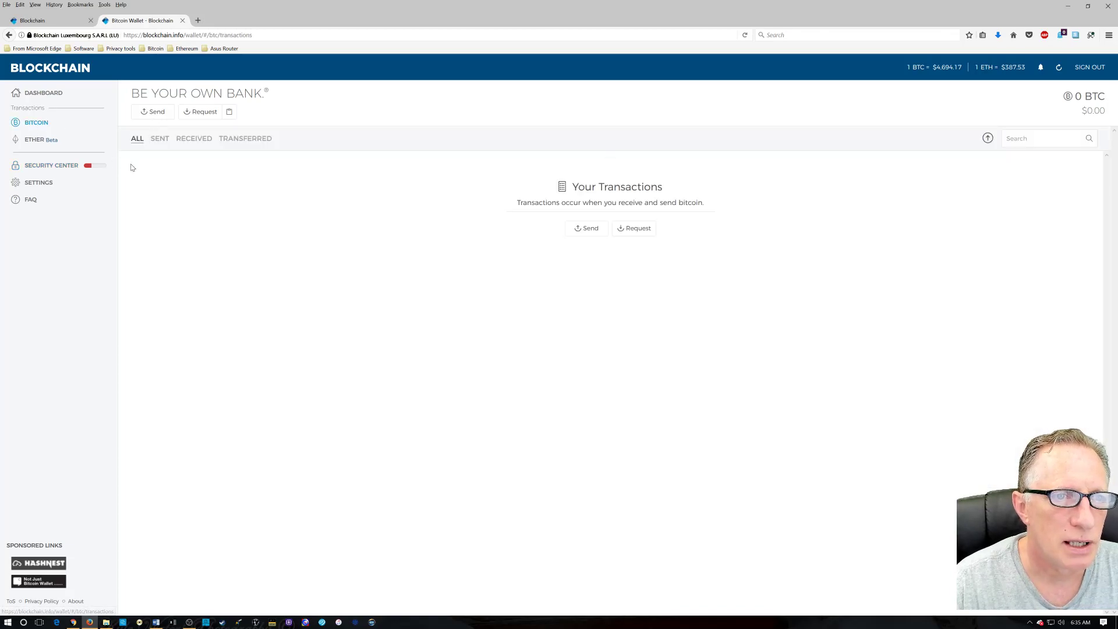
pyautogui.moveTo(969, 184)
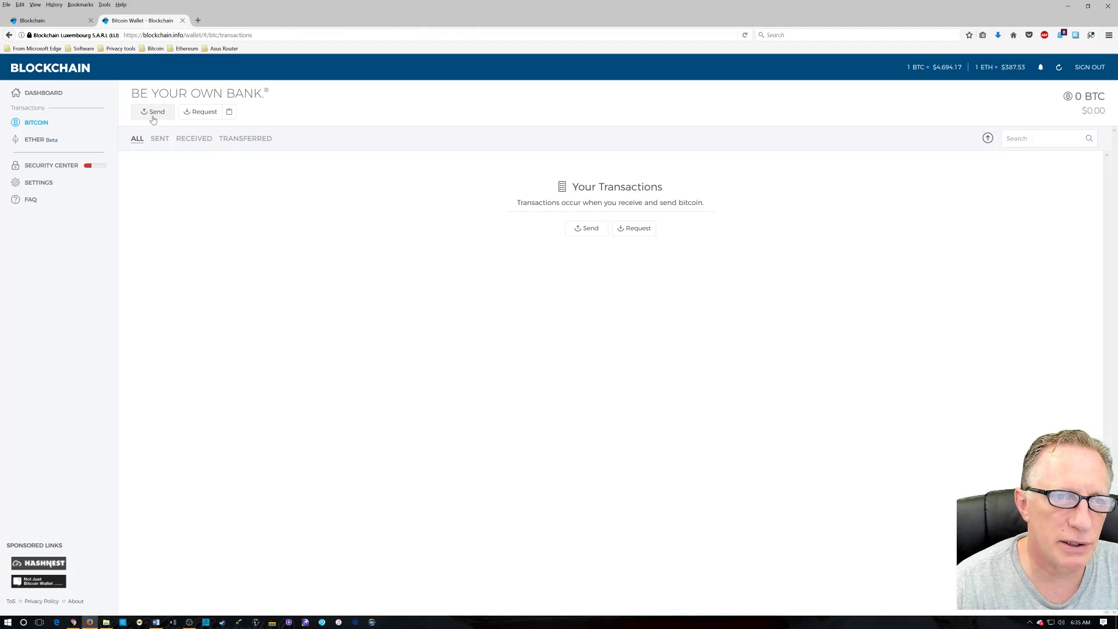
pyautogui.click(154, 111)
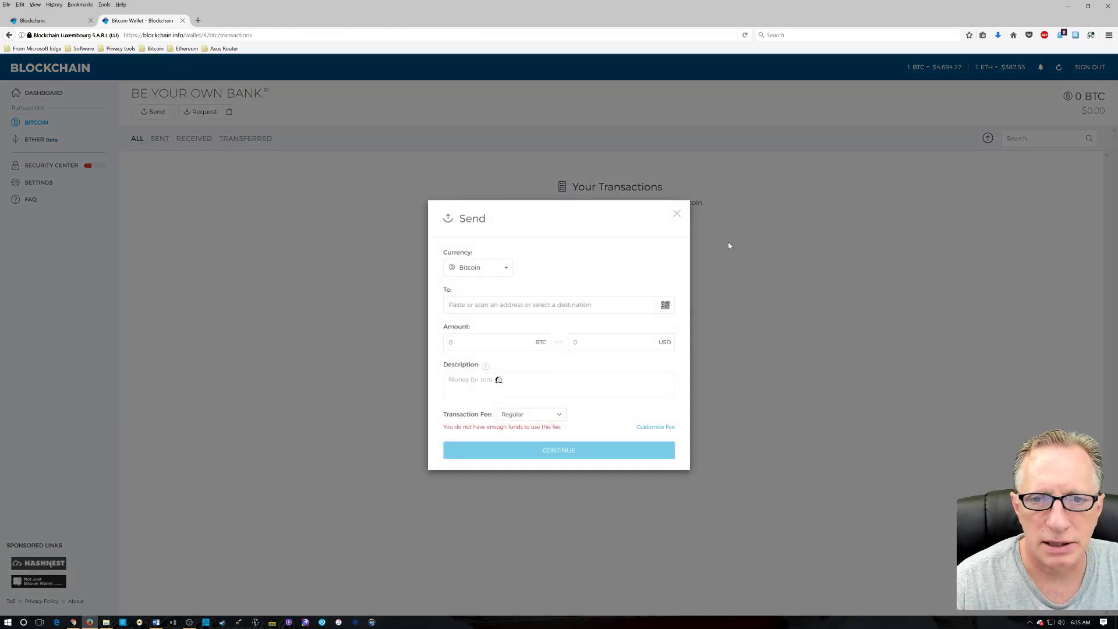
pyautogui.click(677, 213)
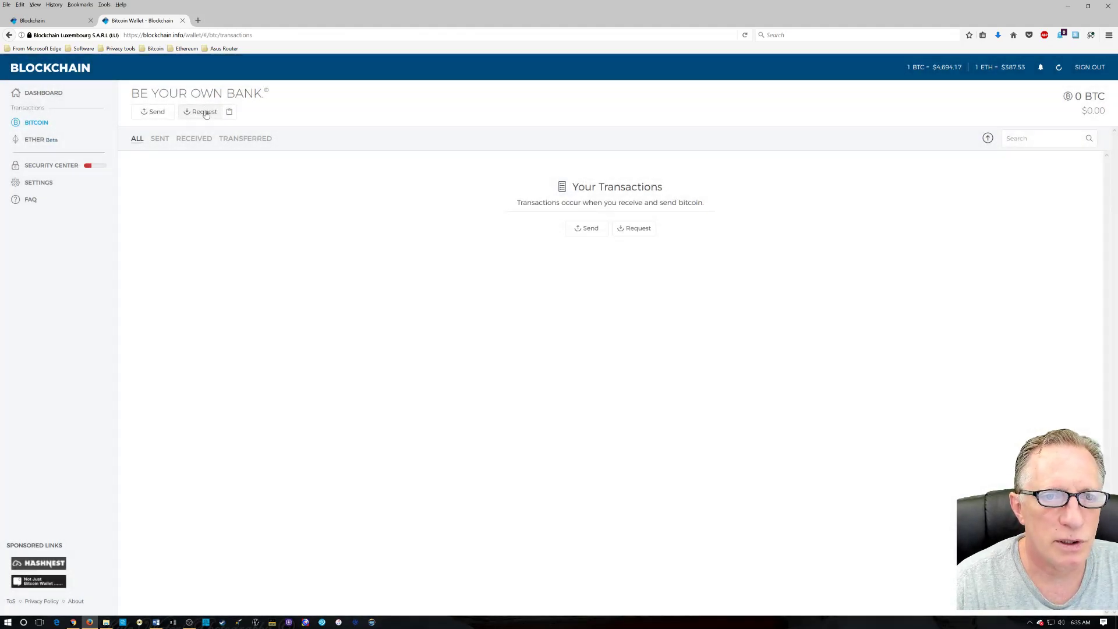
pyautogui.click(203, 111)
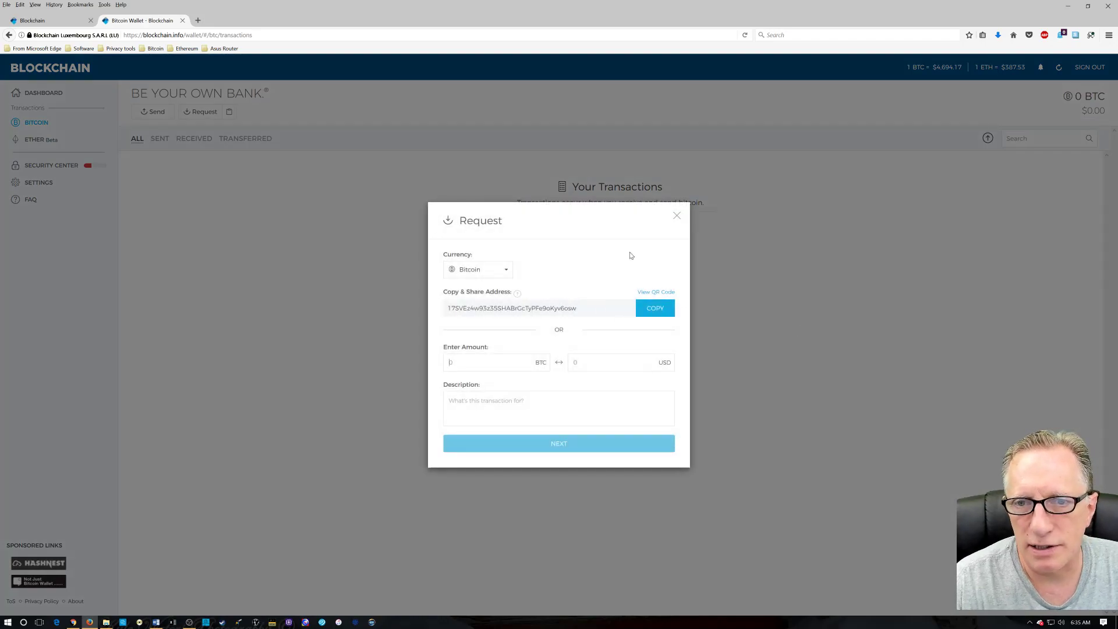
pyautogui.moveTo(677, 218)
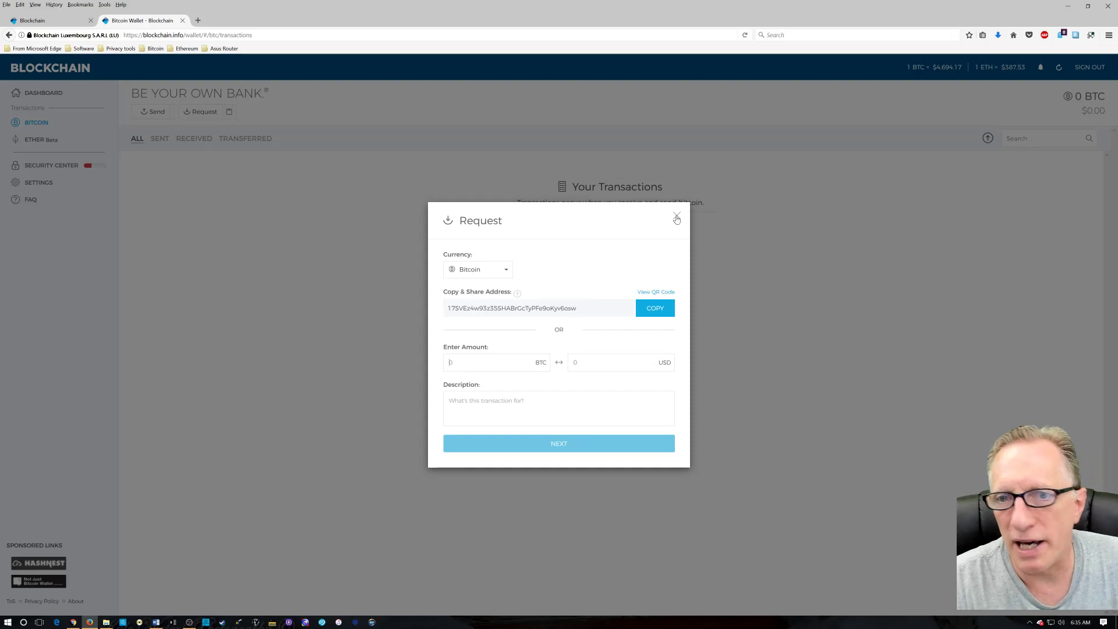
pyautogui.click(677, 218)
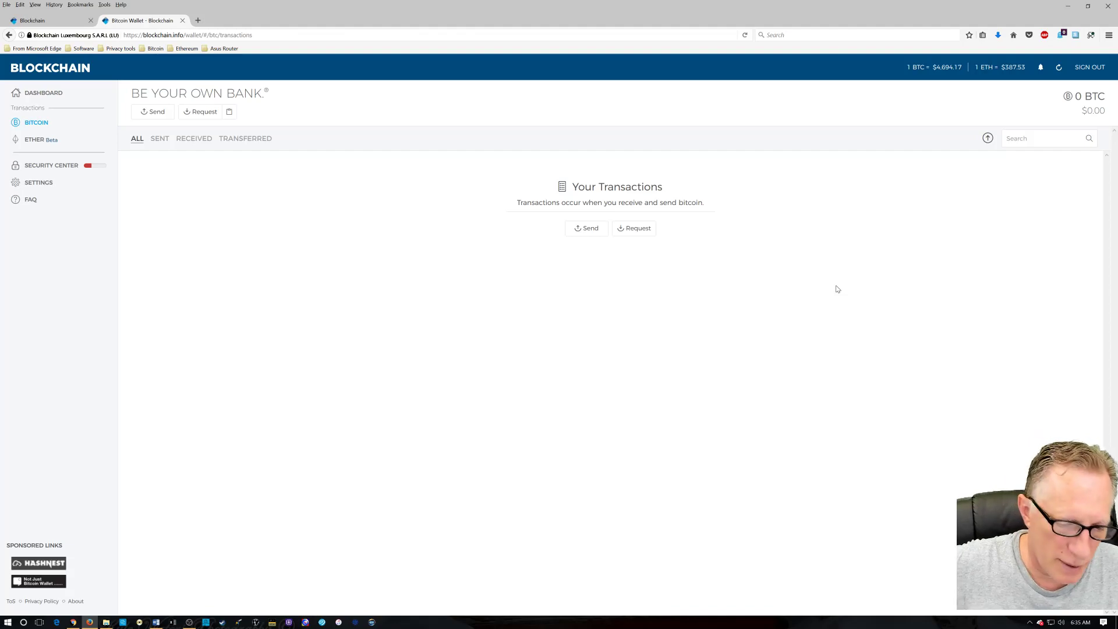
pyautogui.moveTo(792, 269)
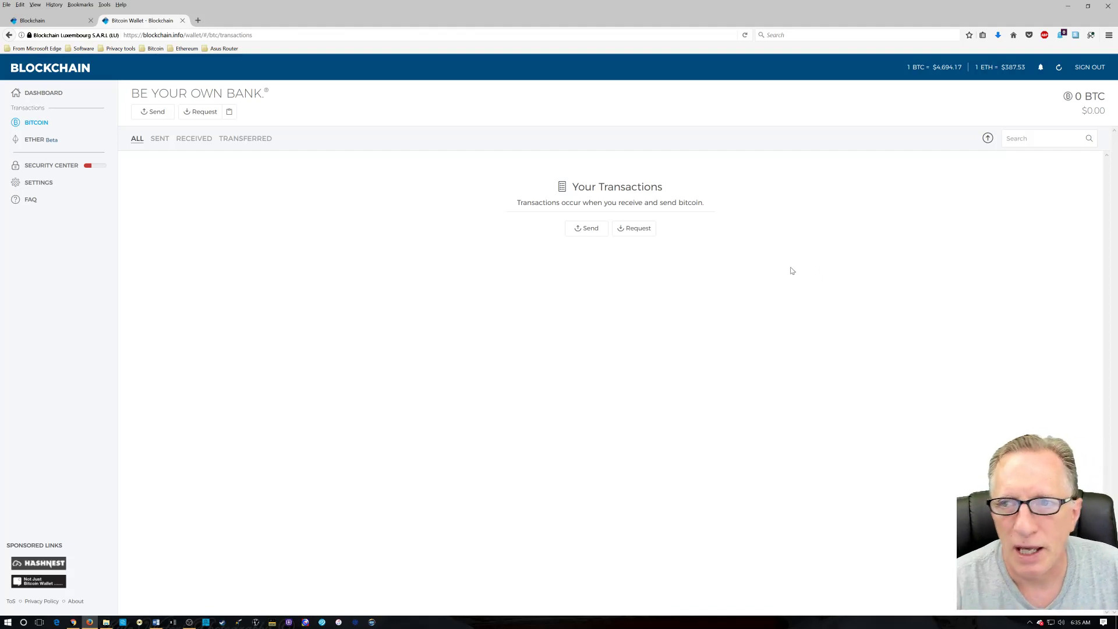
pyautogui.moveTo(770, 244)
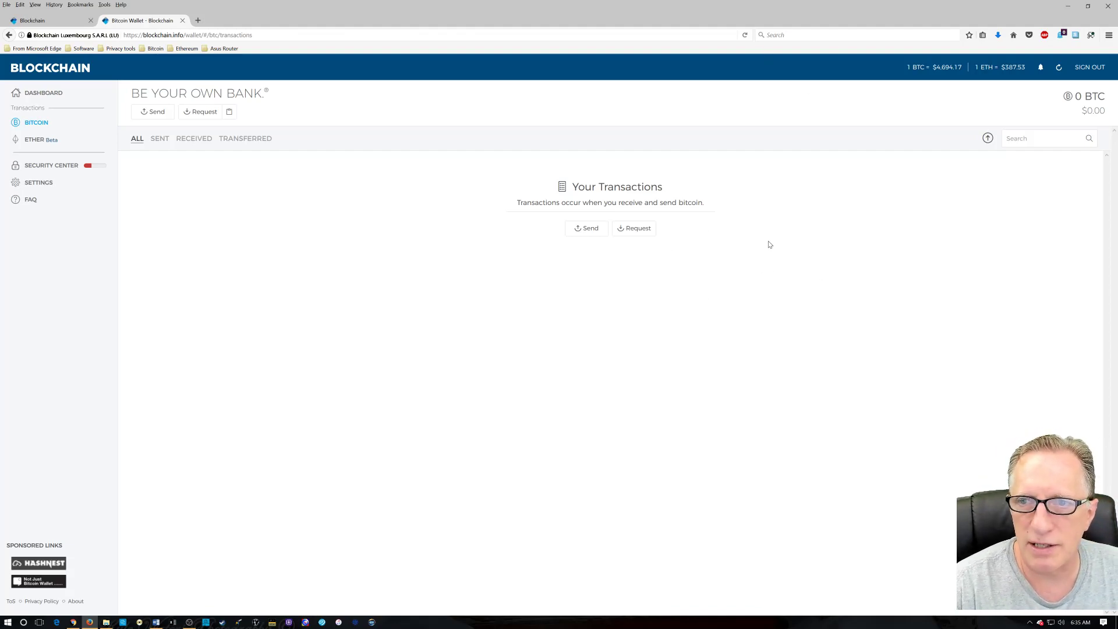
pyautogui.moveTo(446, 252)
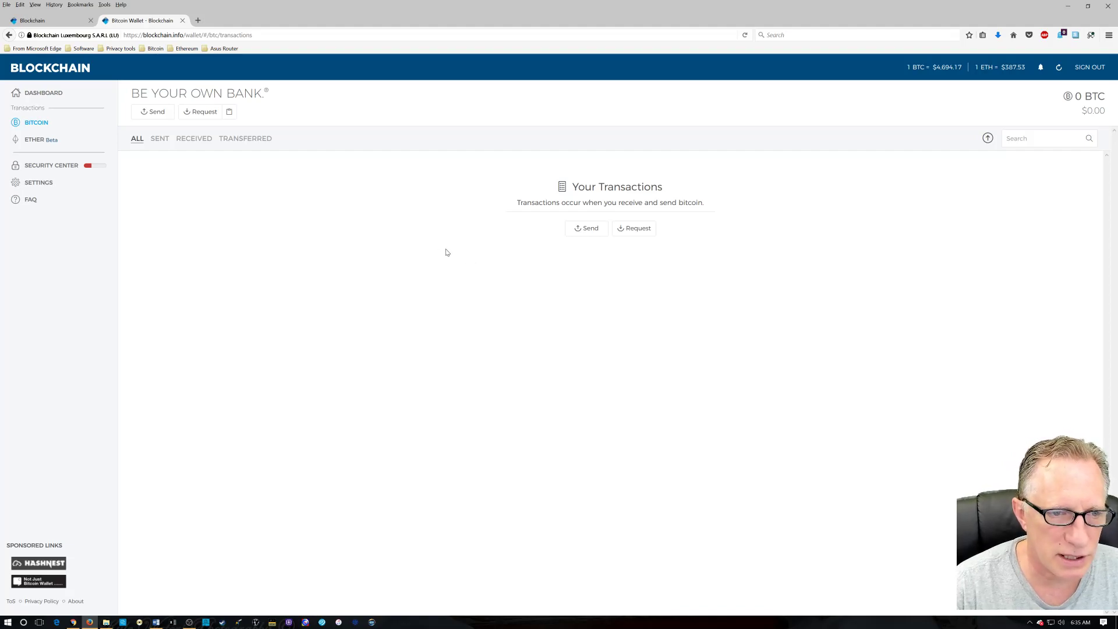
pyautogui.moveTo(404, 239)
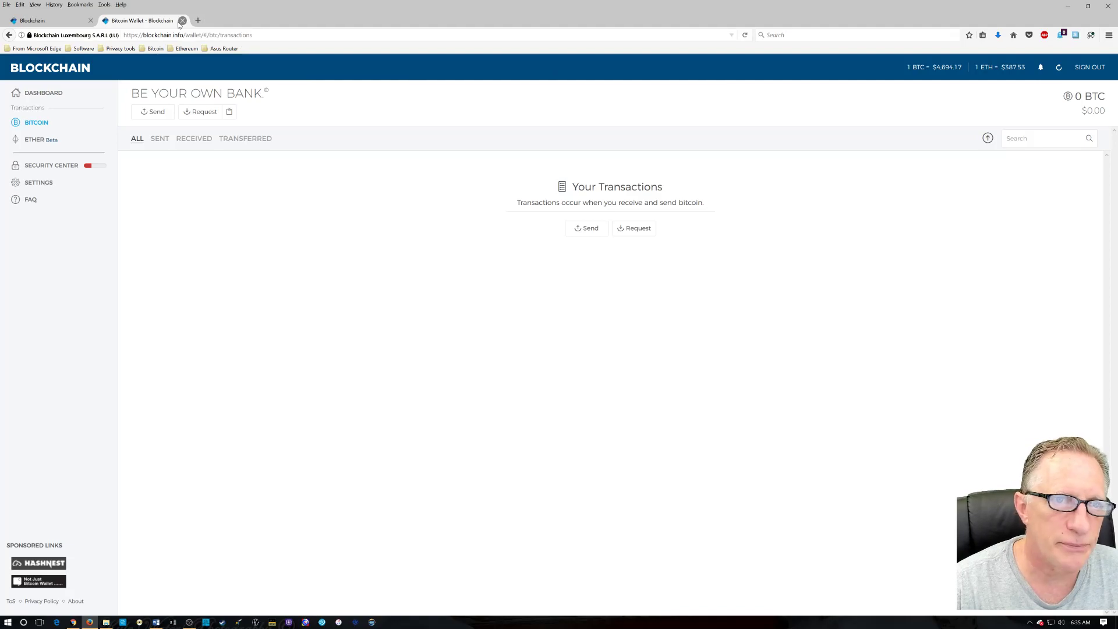
pyautogui.moveTo(180, 19)
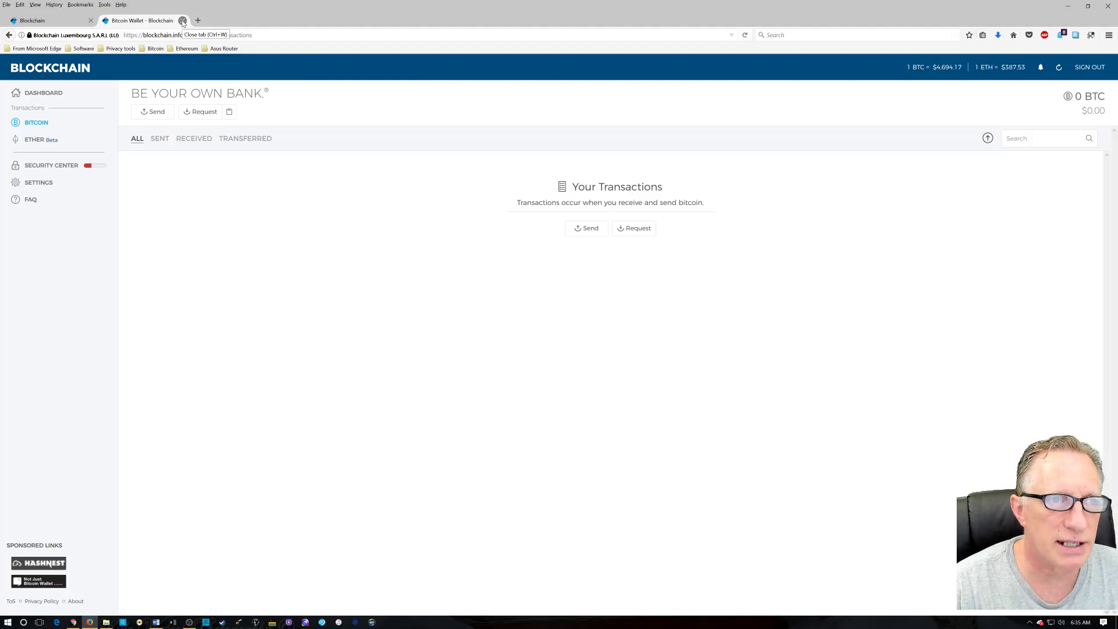
# Close the wallet tab and return to the Welcome To My Wallet email in Gmail.
pyautogui.click(182, 20)
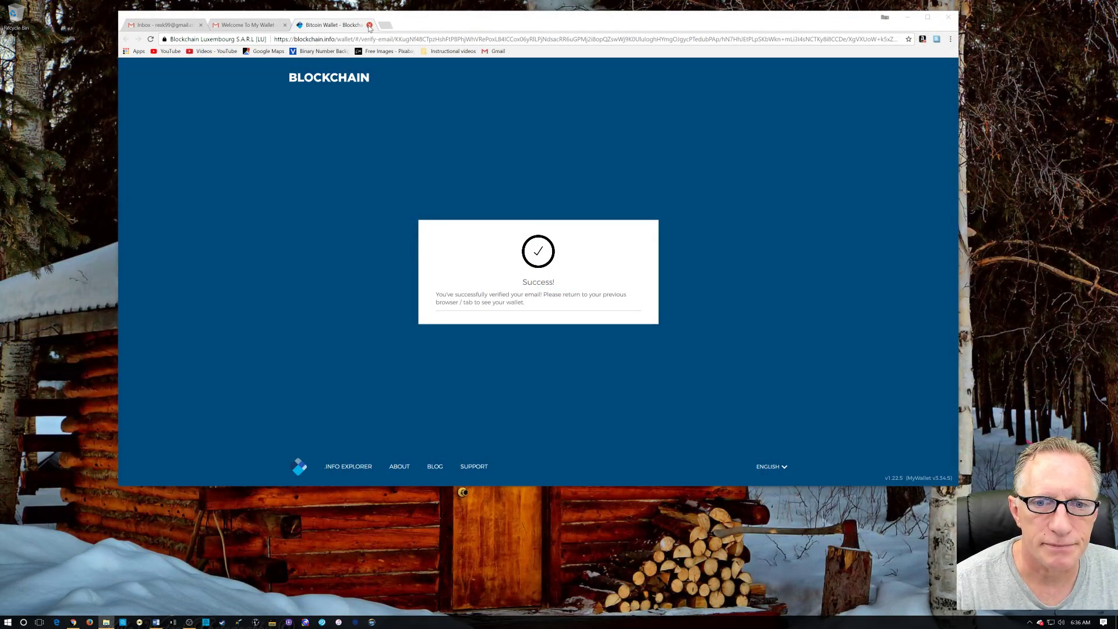
pyautogui.click(372, 24)
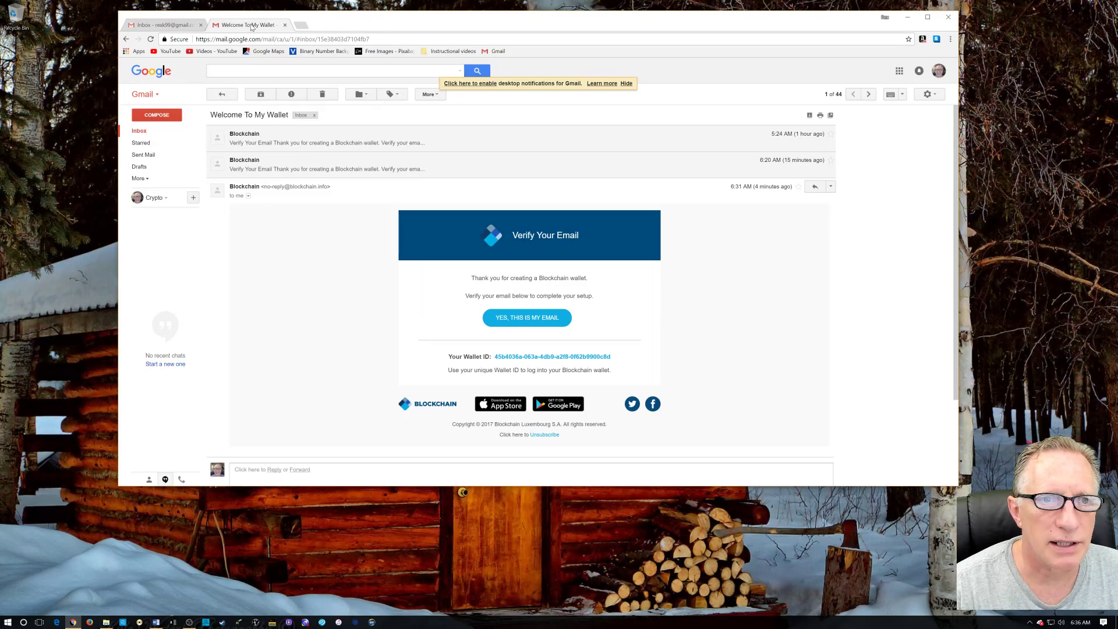
pyautogui.moveTo(483, 350)
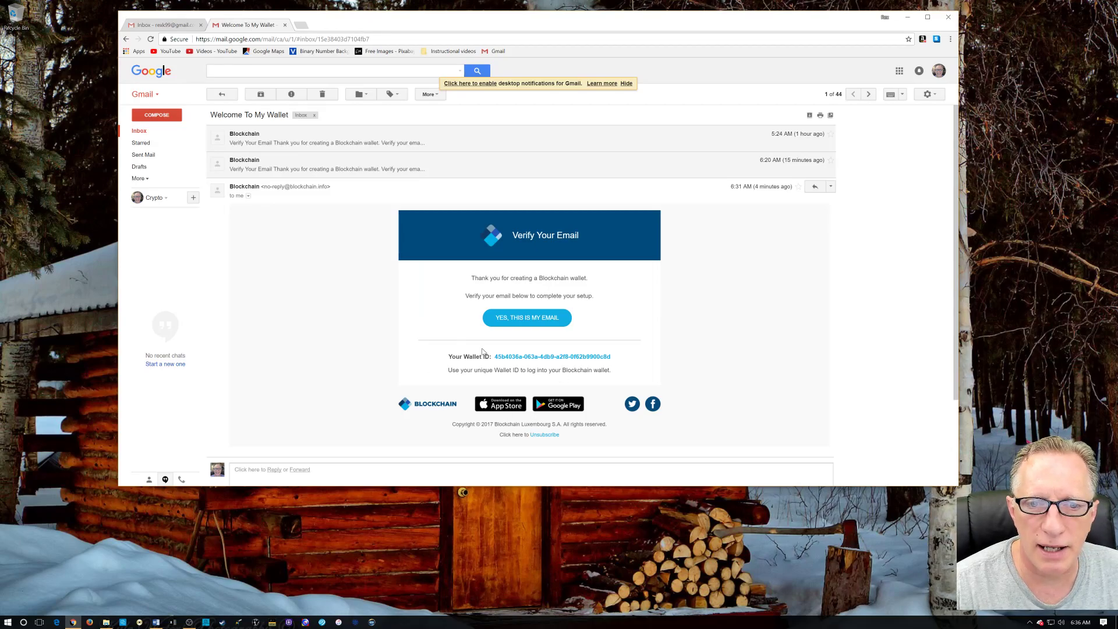
pyautogui.moveTo(629, 263)
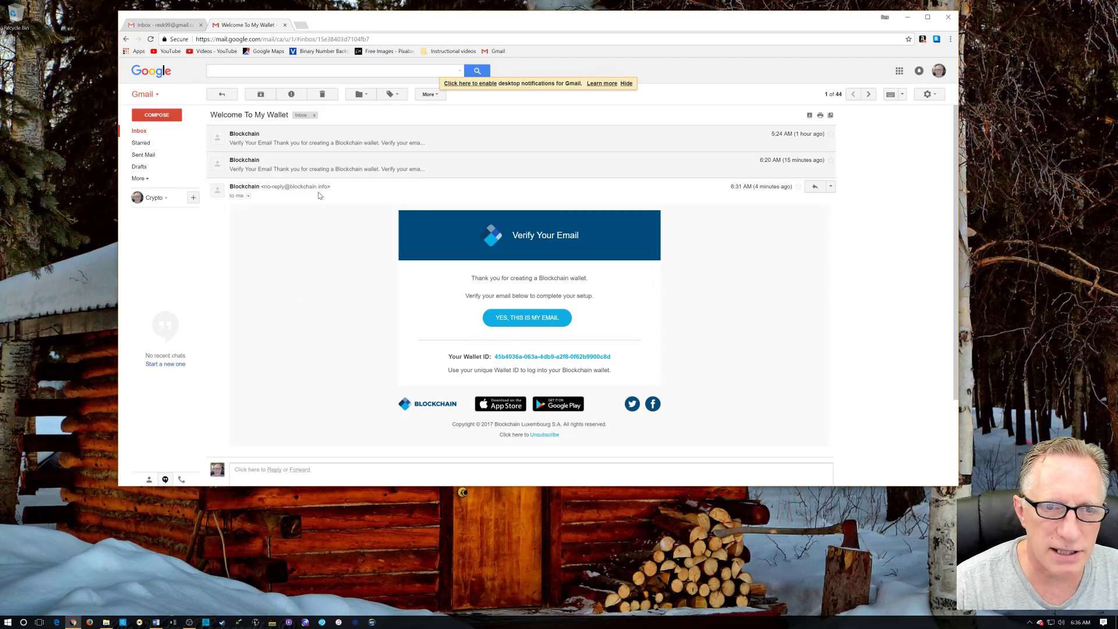
pyautogui.moveTo(569, 361)
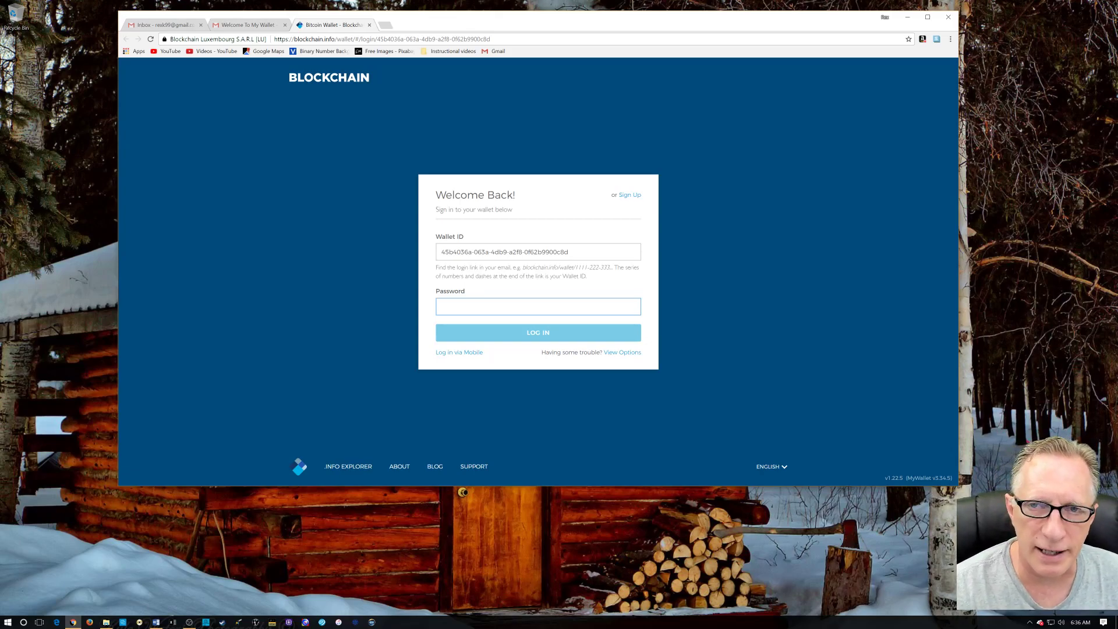
# Focus the empty Password field on the login page with the emailed Wallet ID prefilled.
pyautogui.click(538, 306)
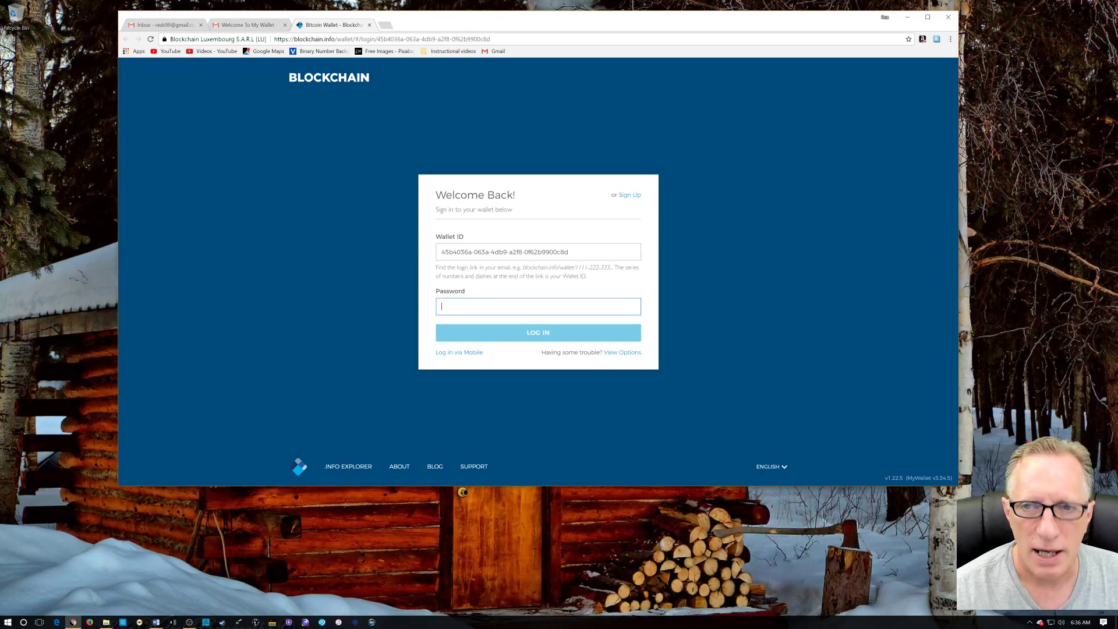
pyautogui.moveTo(657, 269)
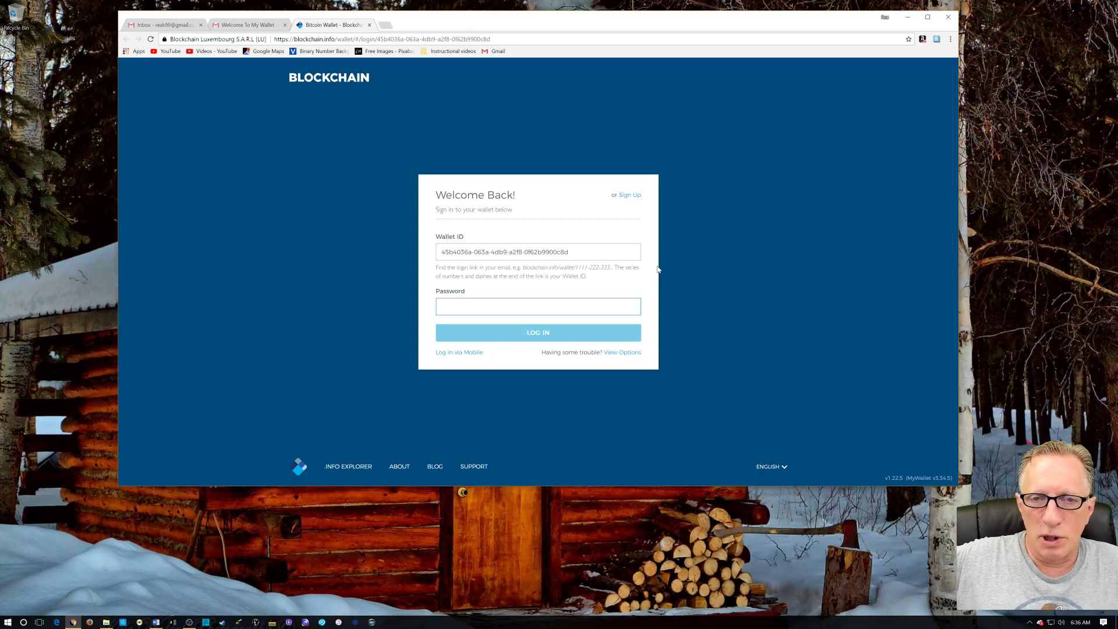
pyautogui.click(538, 307)
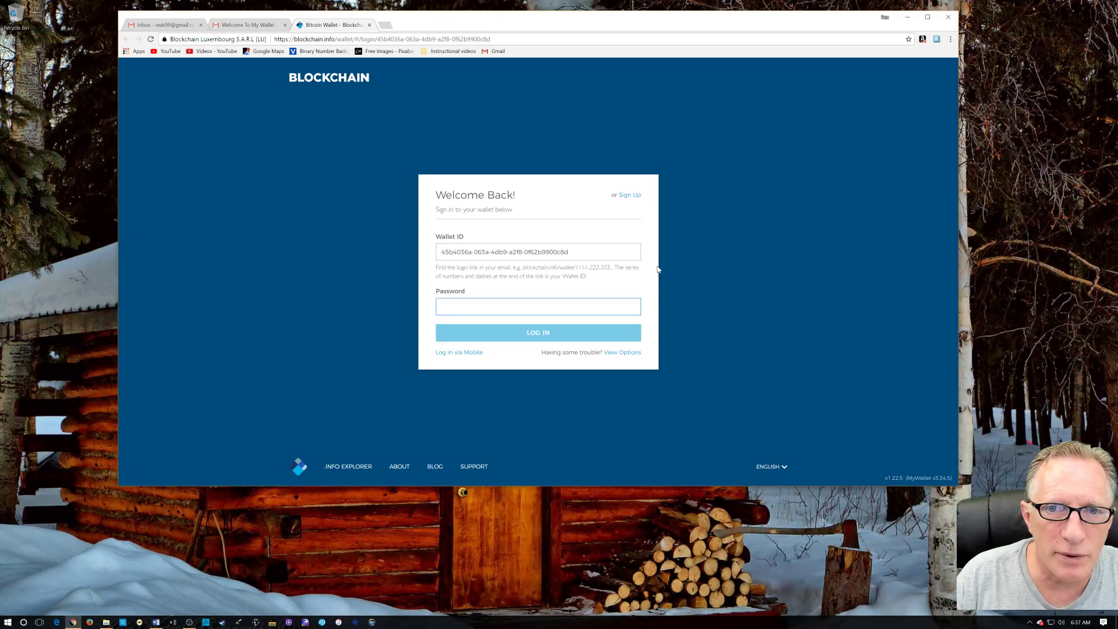
pyautogui.click(538, 306)
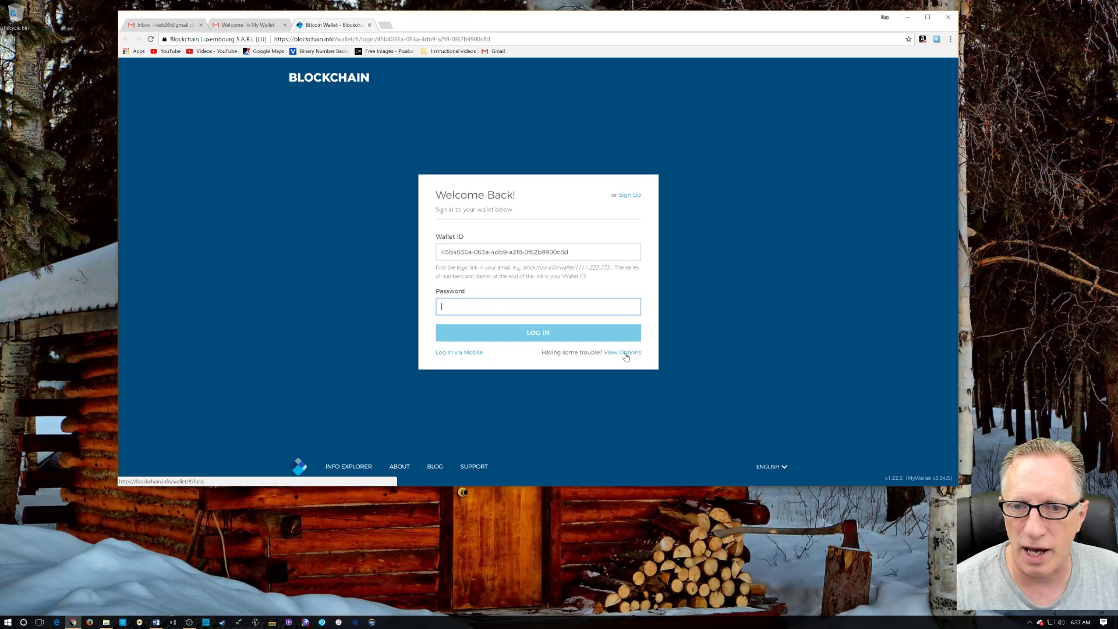
pyautogui.moveTo(625, 356)
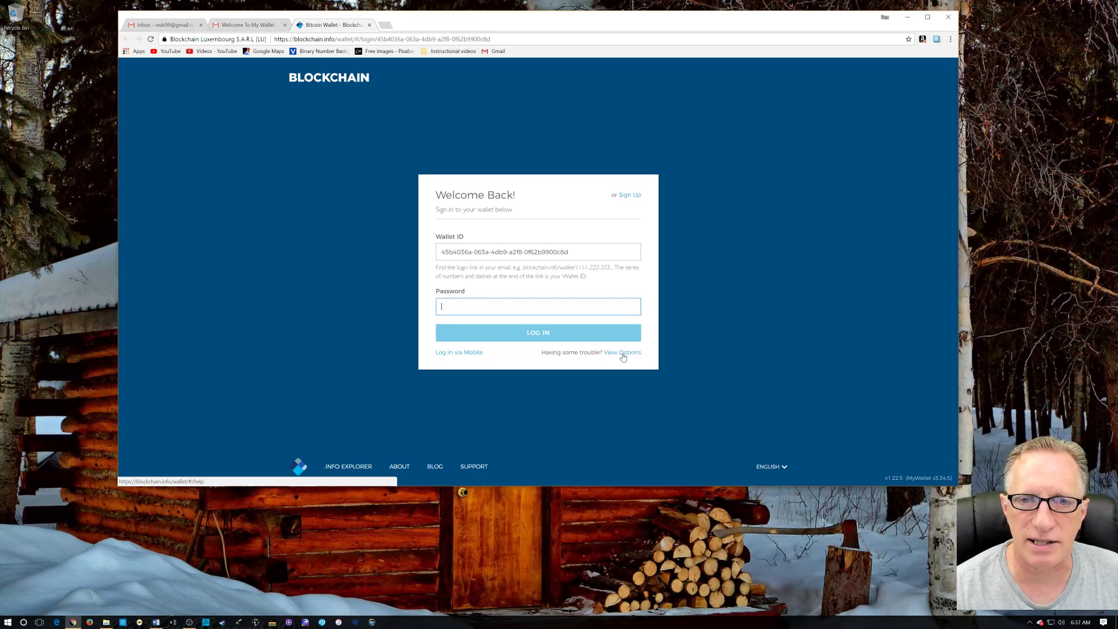
# Browse the login help options (Go Back, Remind Me), then choose Recover Funds.
pyautogui.click(622, 353)
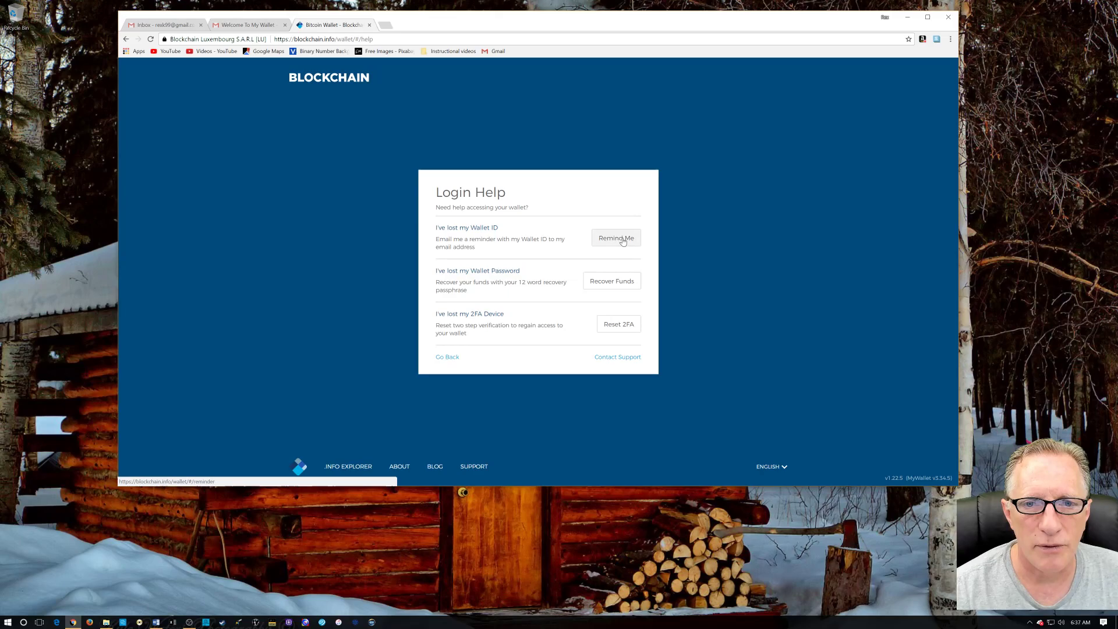
pyautogui.moveTo(618, 241)
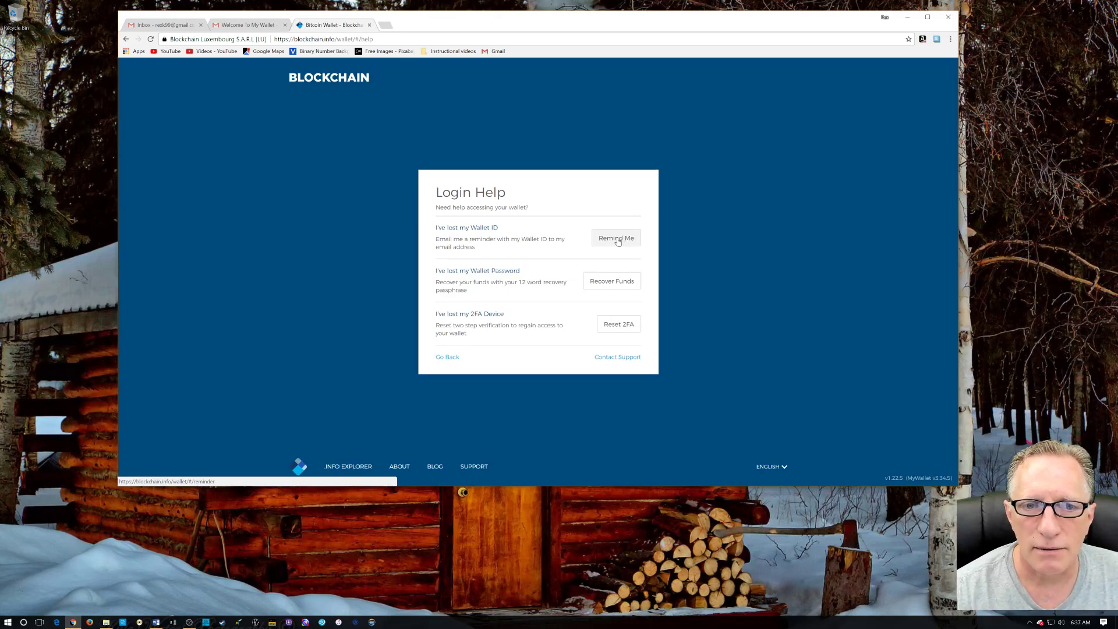
pyautogui.moveTo(616, 239)
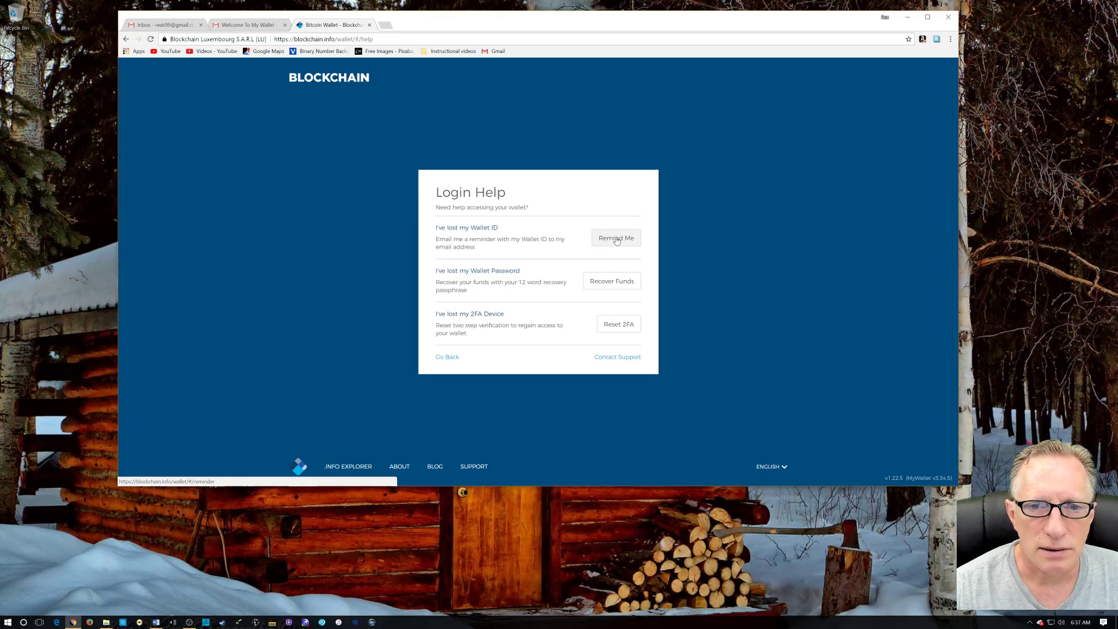
pyautogui.moveTo(584, 256)
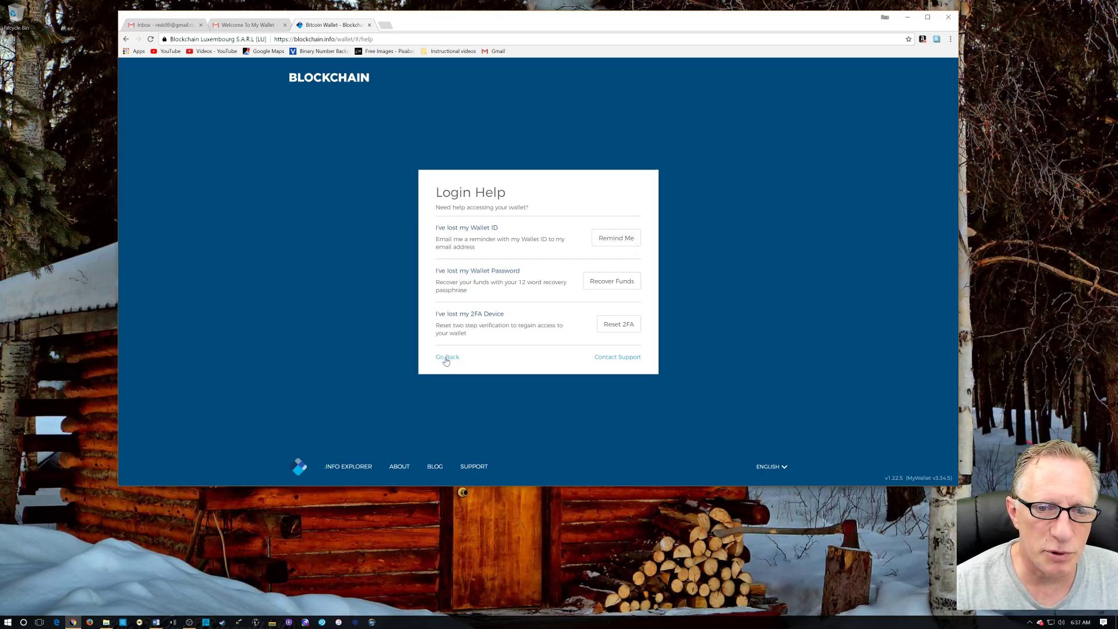
pyautogui.click(447, 357)
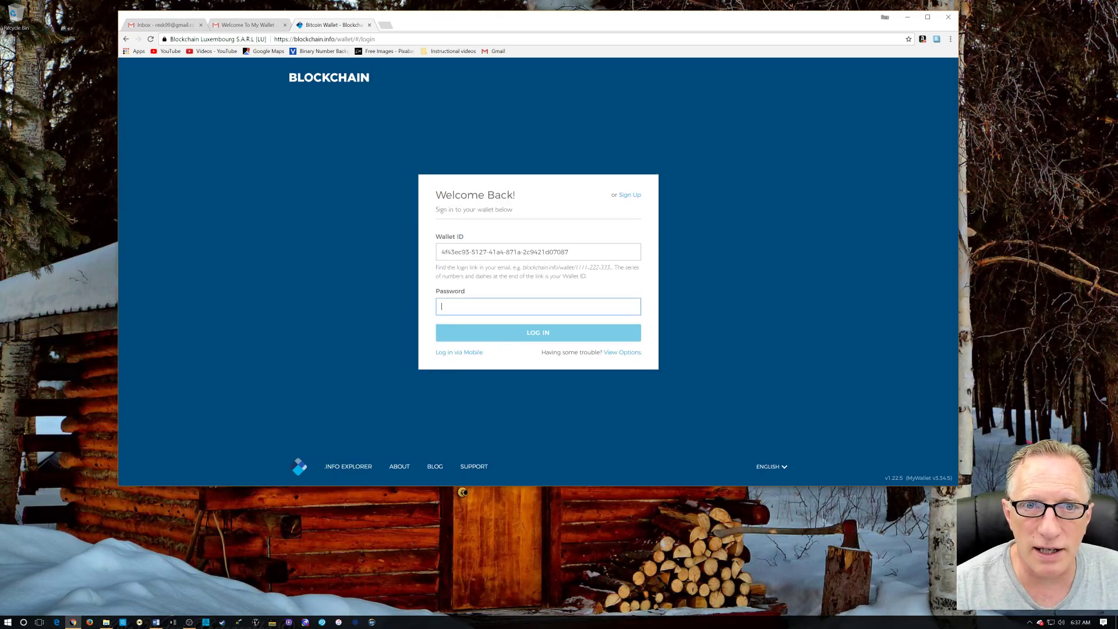
pyautogui.moveTo(630, 356)
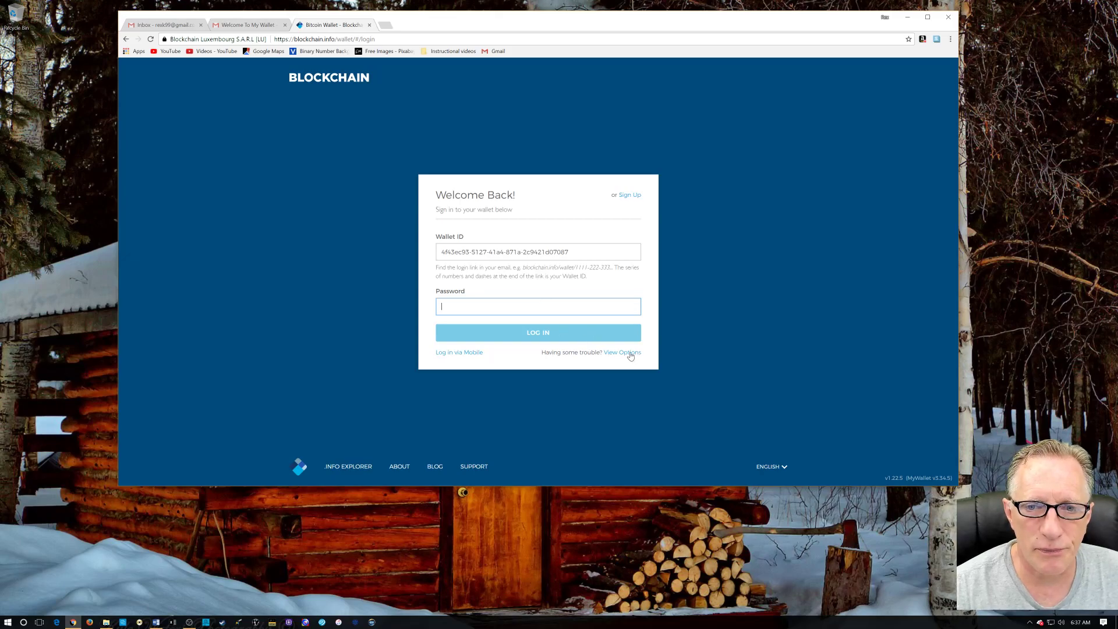
pyautogui.click(621, 352)
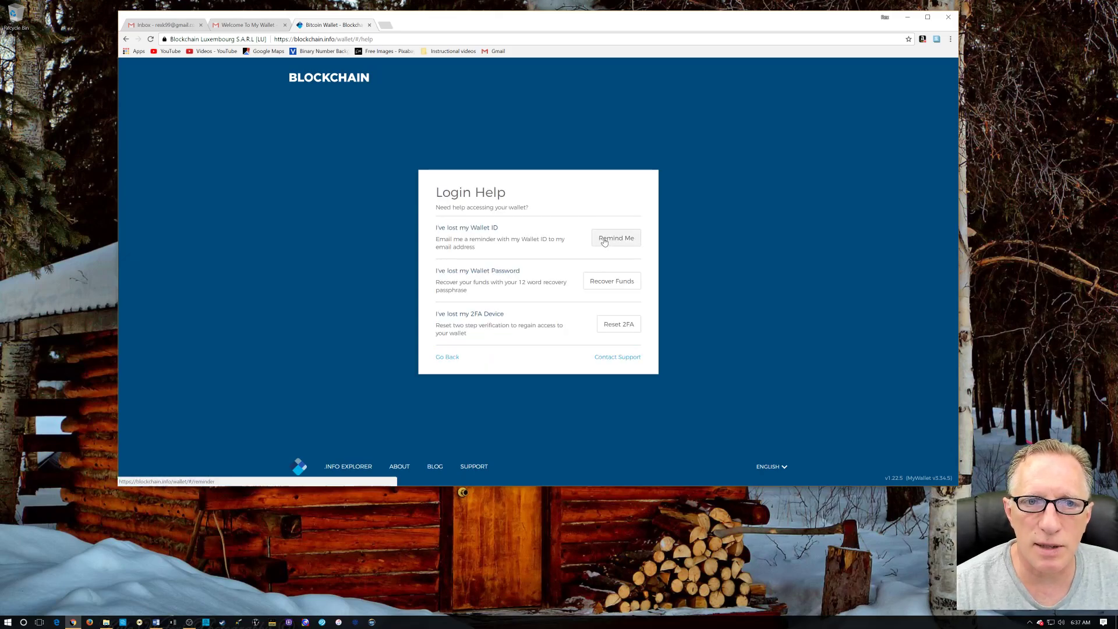
pyautogui.click(616, 238)
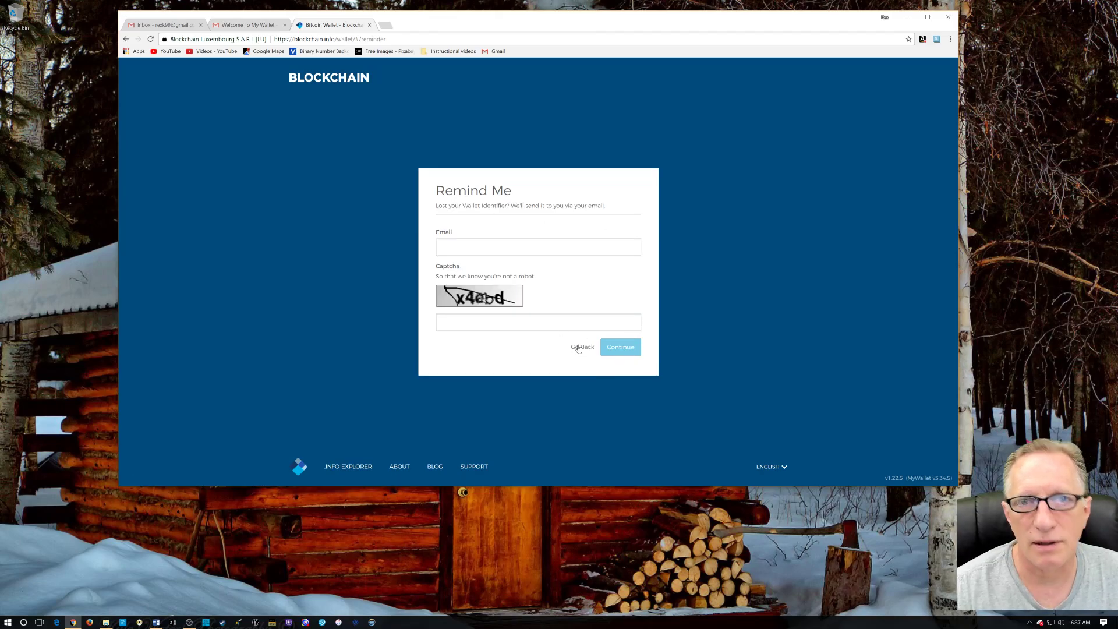
pyautogui.click(581, 346)
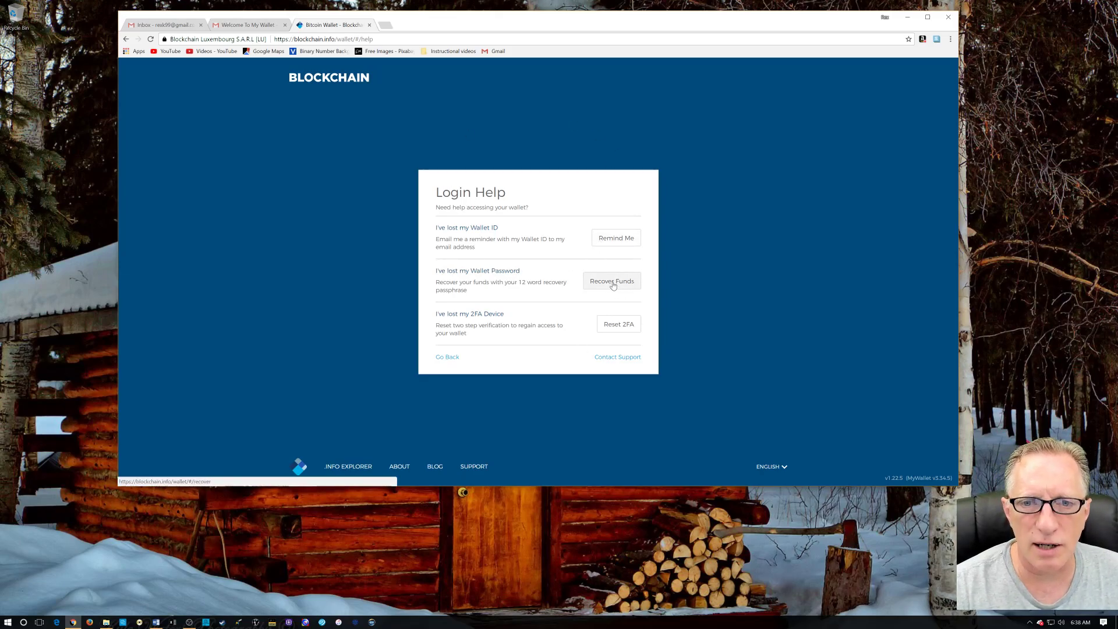
pyautogui.click(611, 280)
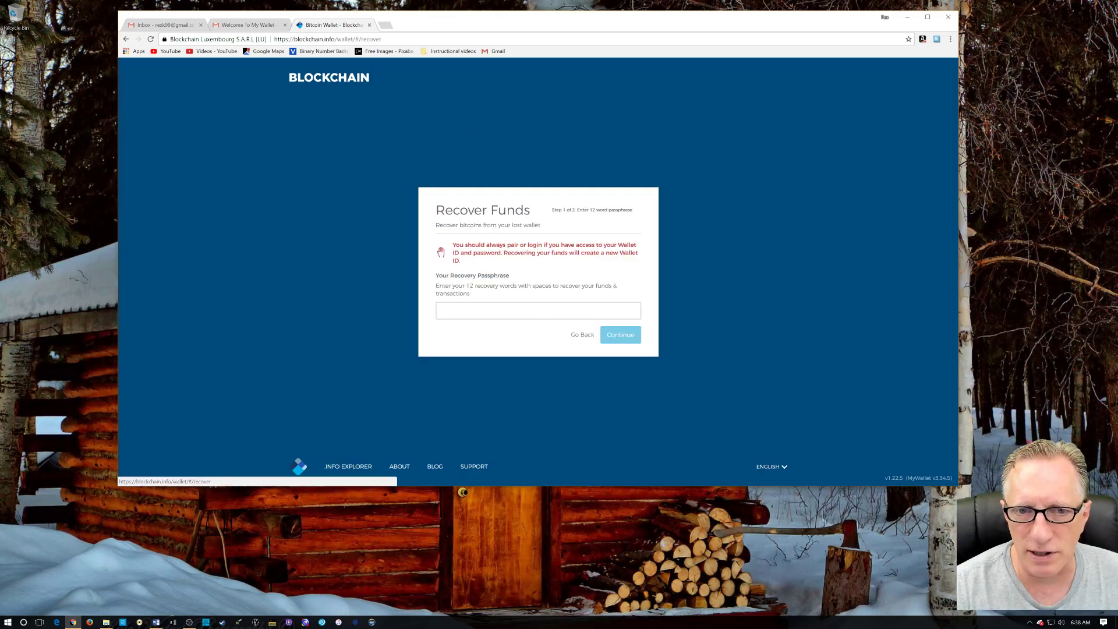
pyautogui.click(538, 310)
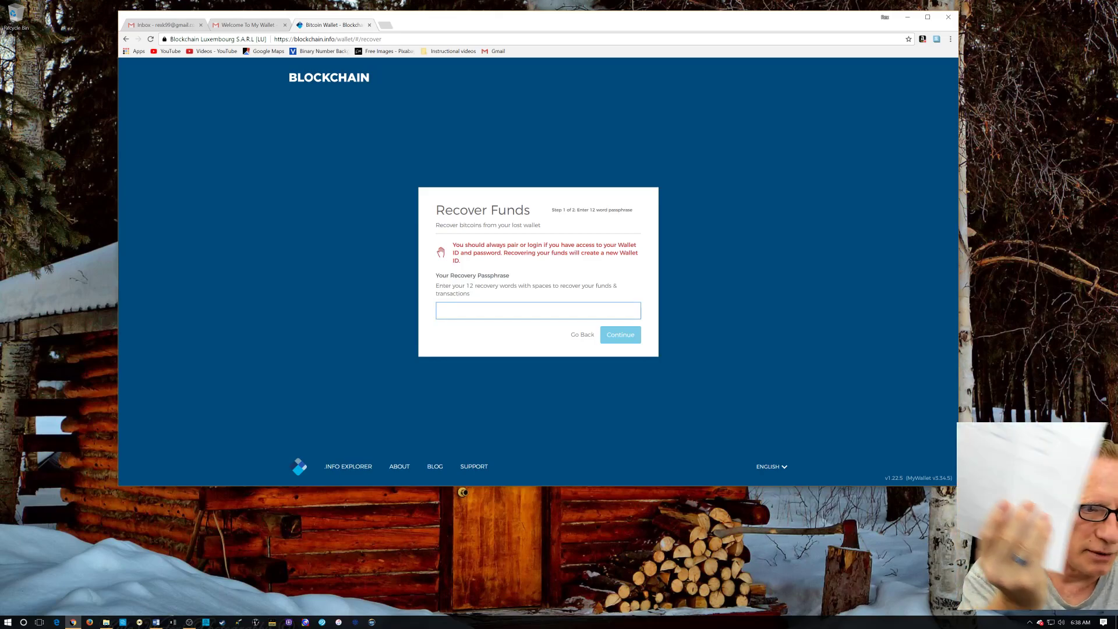
pyautogui.click(538, 310)
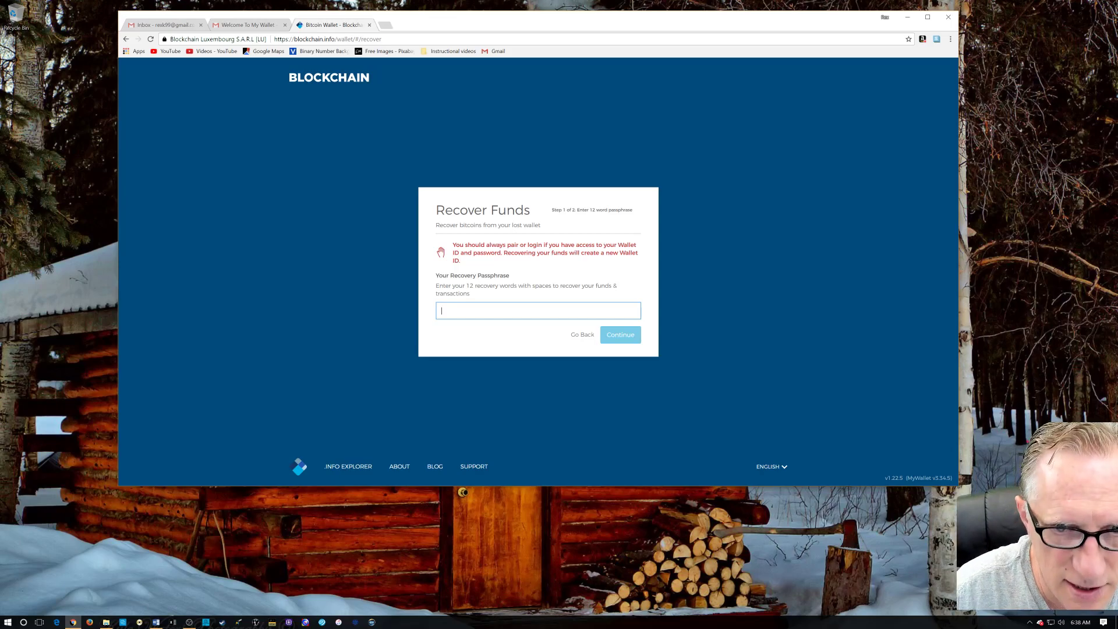
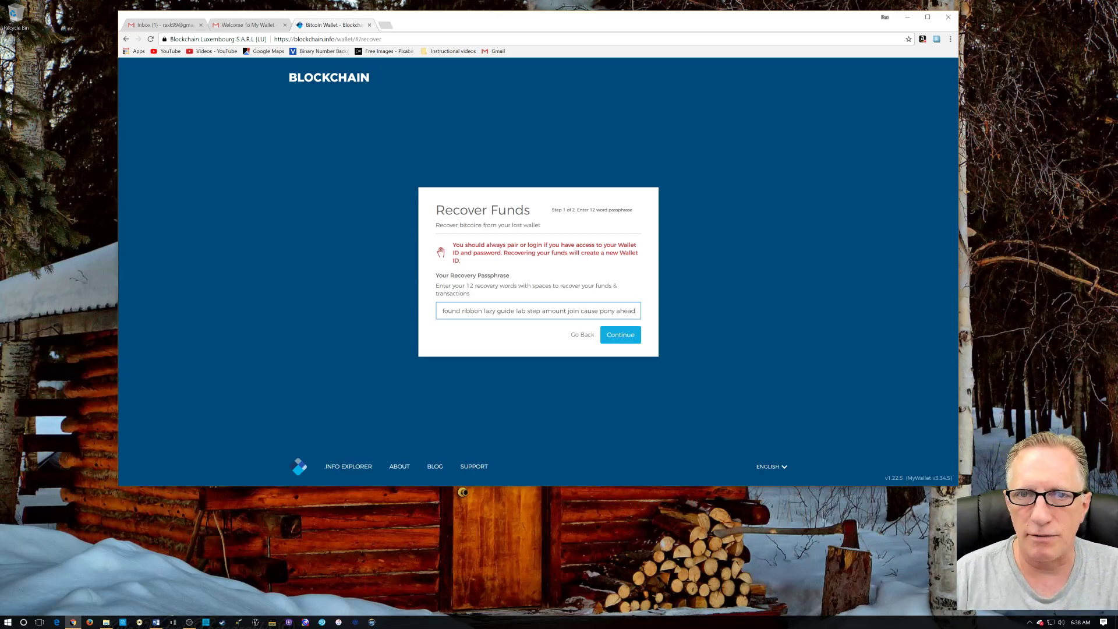
pyautogui.moveTo(800, 265)
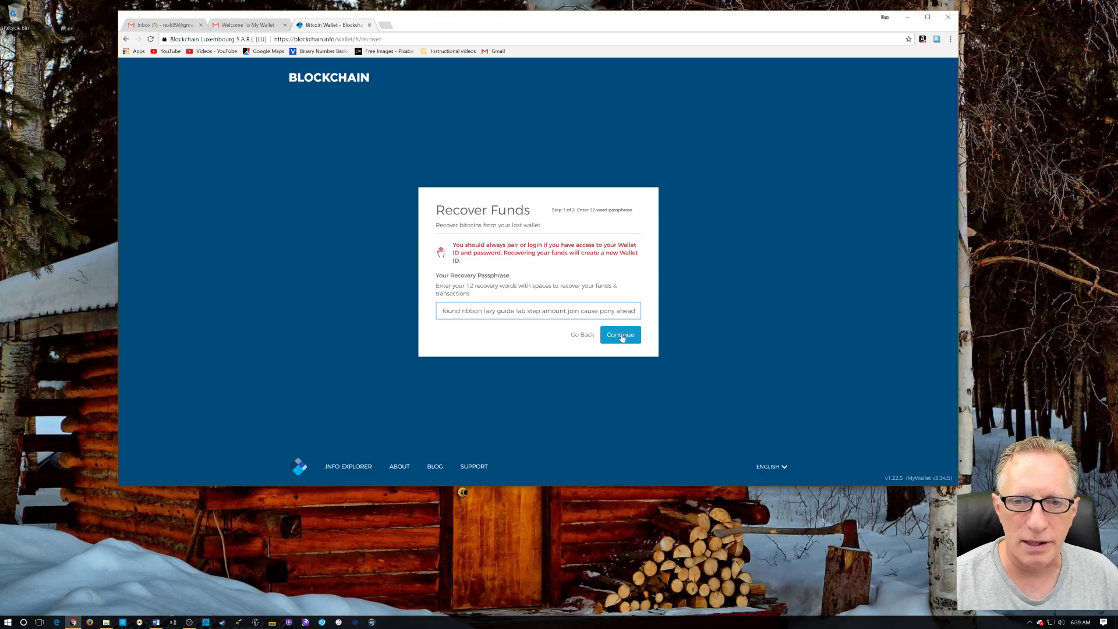
pyautogui.click(620, 335)
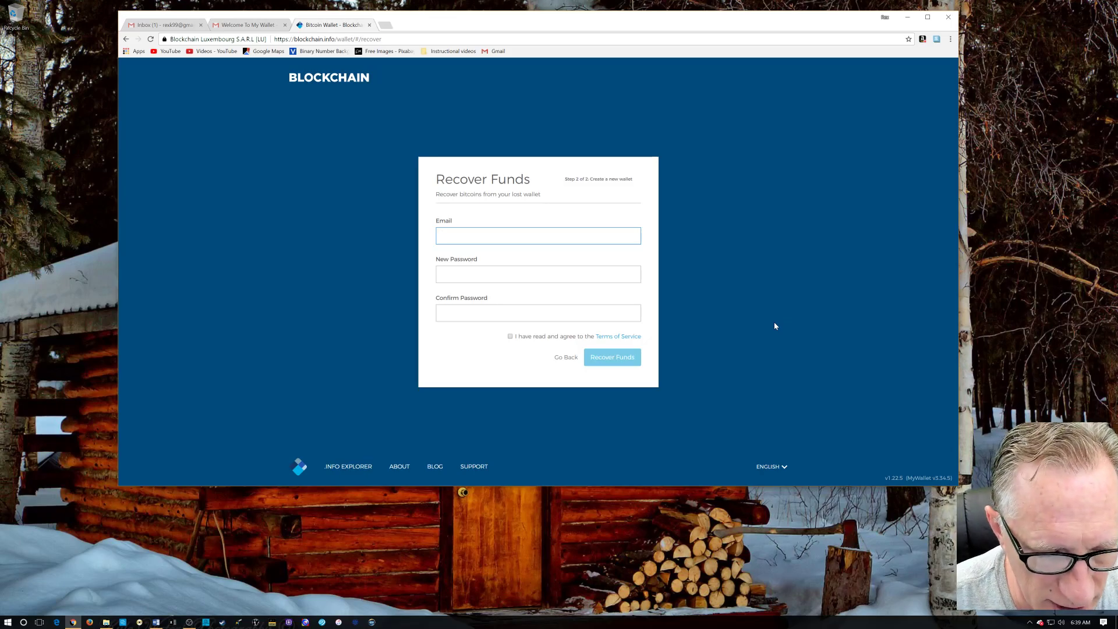
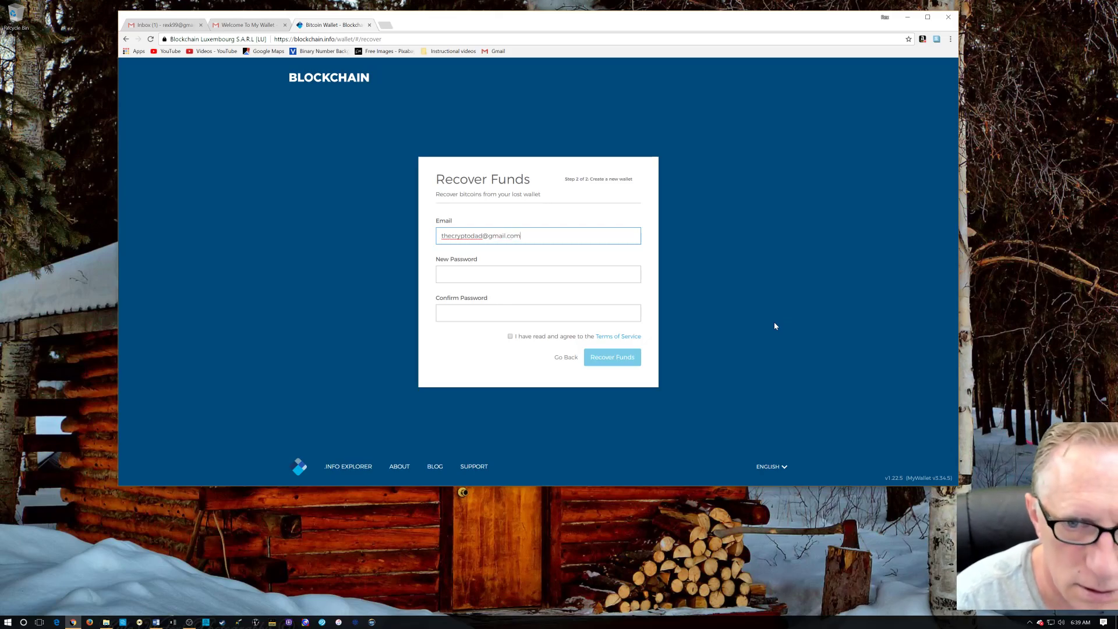
# Fill in the email address and the new password fields.
pyautogui.click(538, 274)
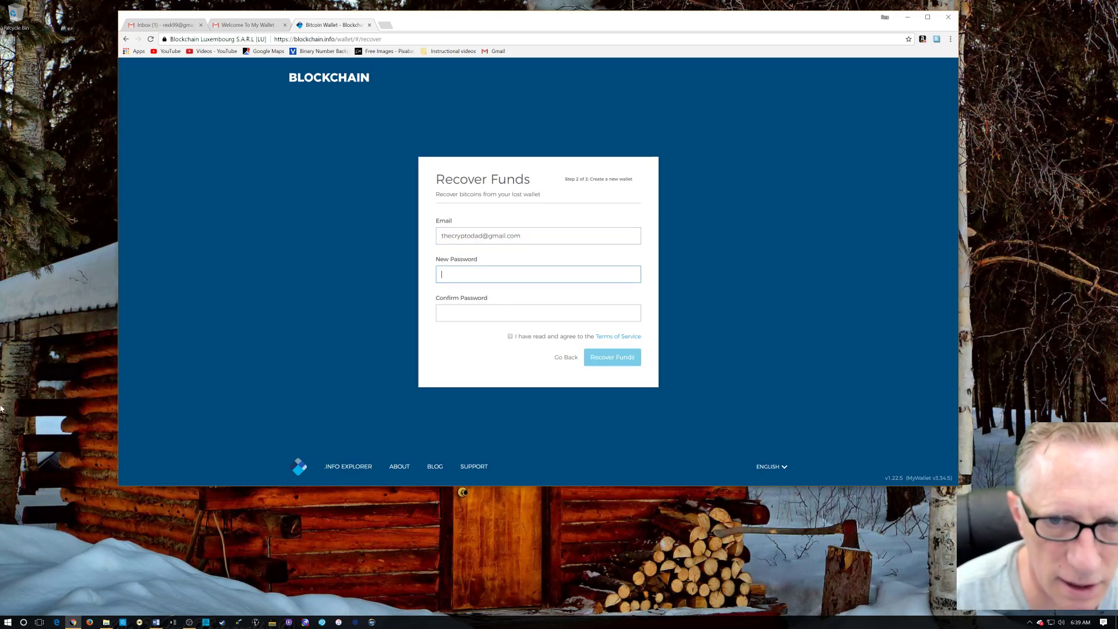
pyautogui.moveTo(753, 151)
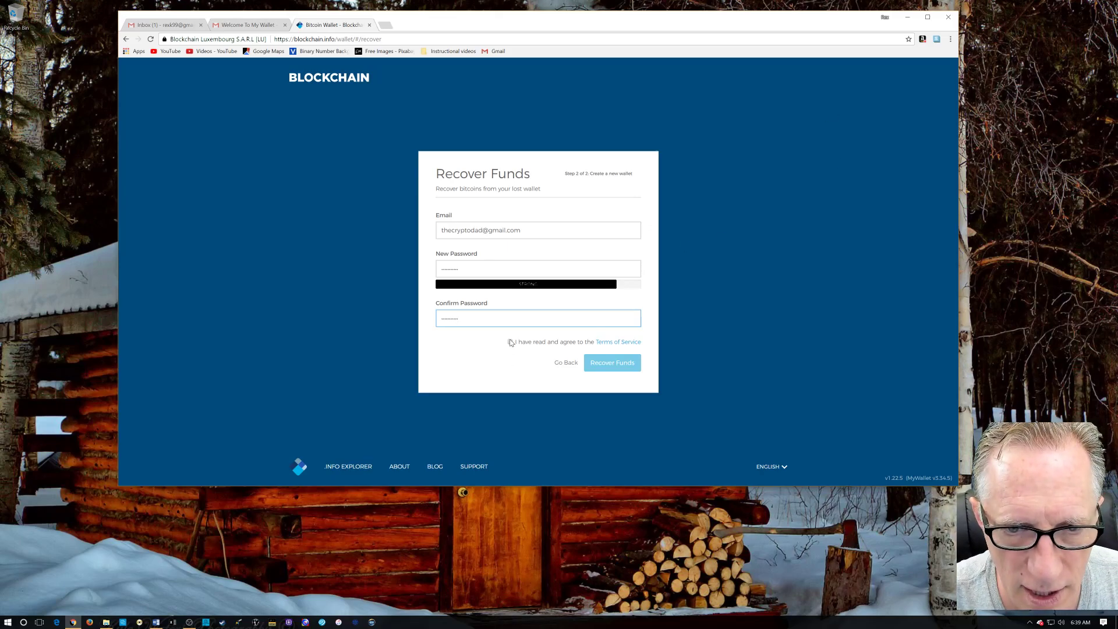
# Accept the Terms of Service and submit the Recover Funds form.
pyautogui.click(510, 341)
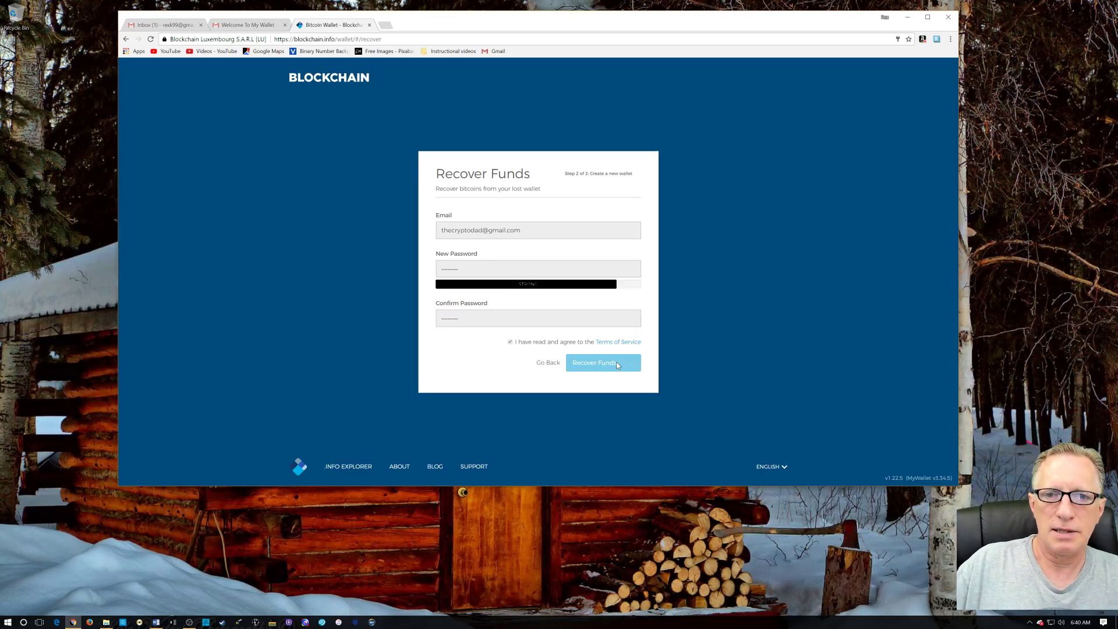
pyautogui.click(602, 363)
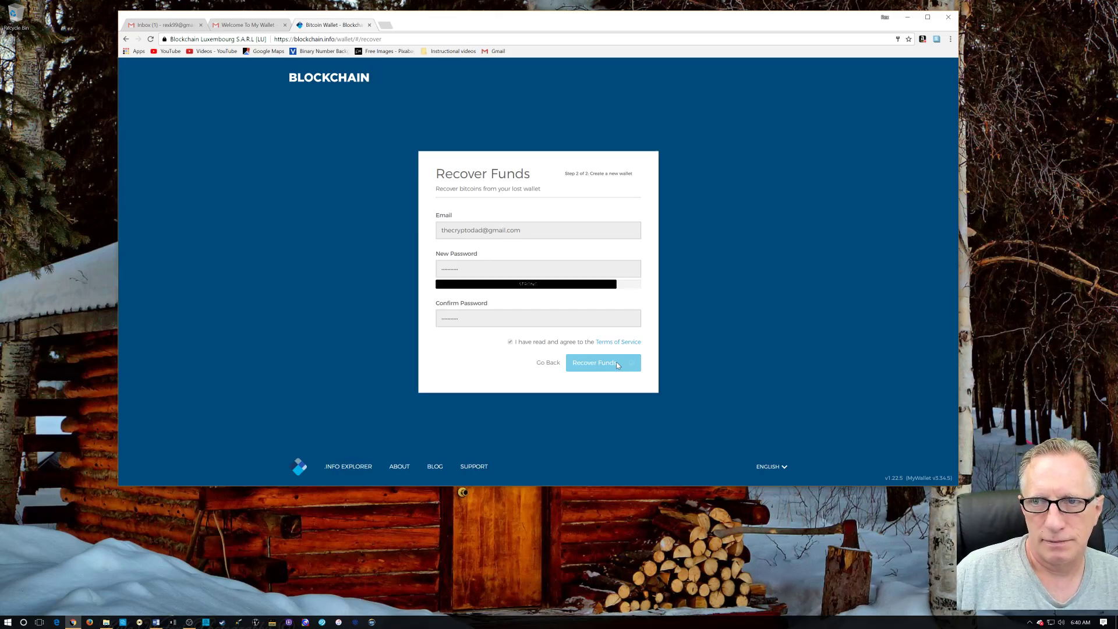
pyautogui.click(602, 362)
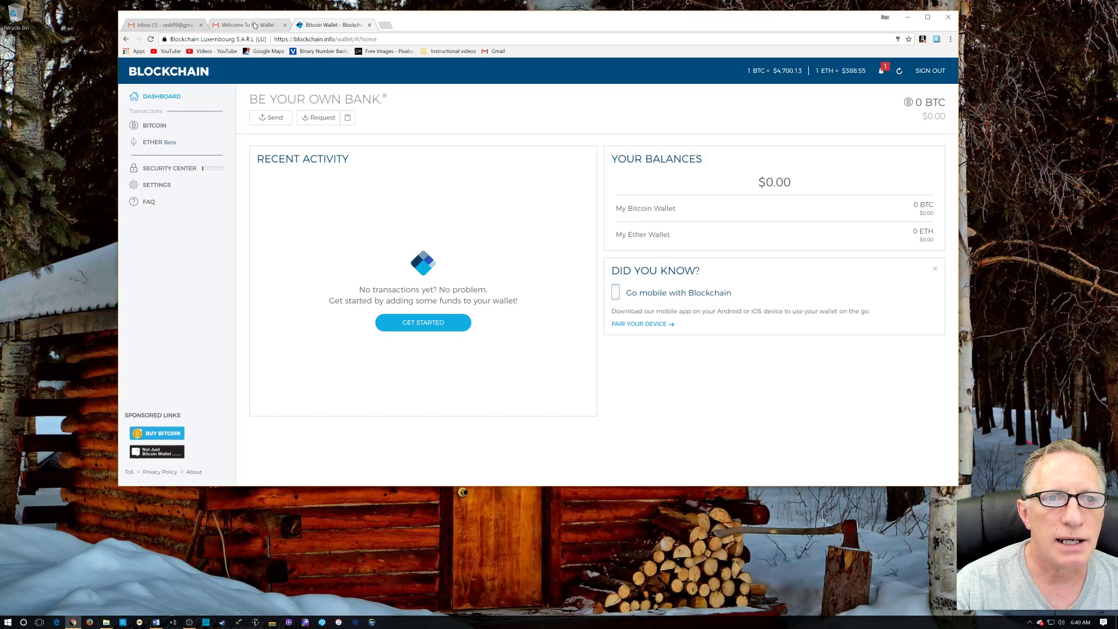
pyautogui.moveTo(258, 24)
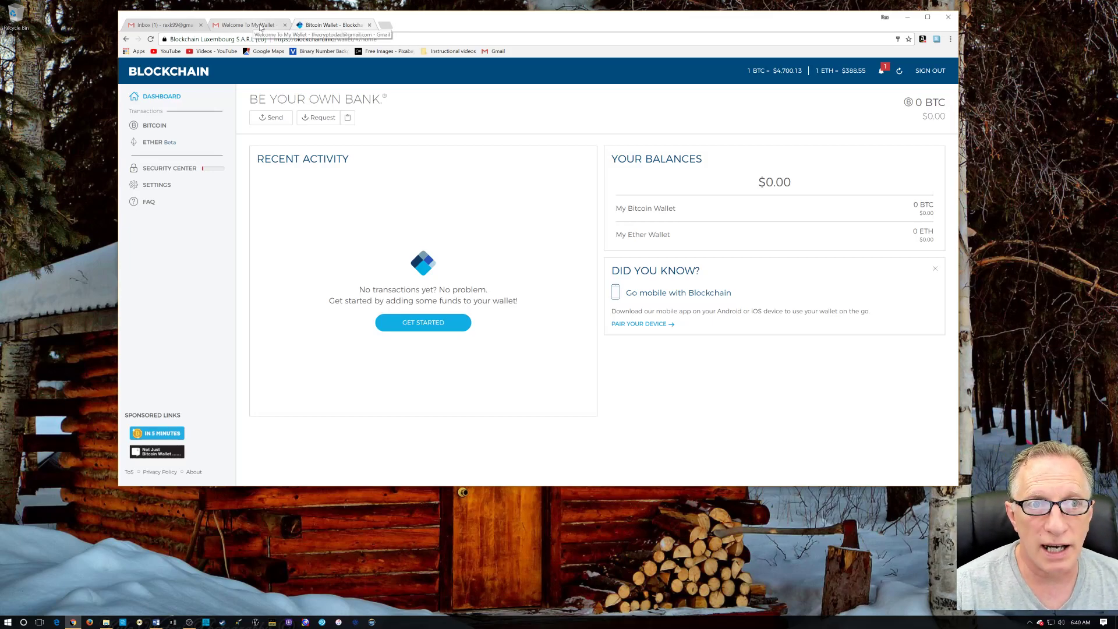
# Once the zero-balance dashboard loads, switch to the Gmail 'Welcome To My Wallet' tab.
pyautogui.click(249, 24)
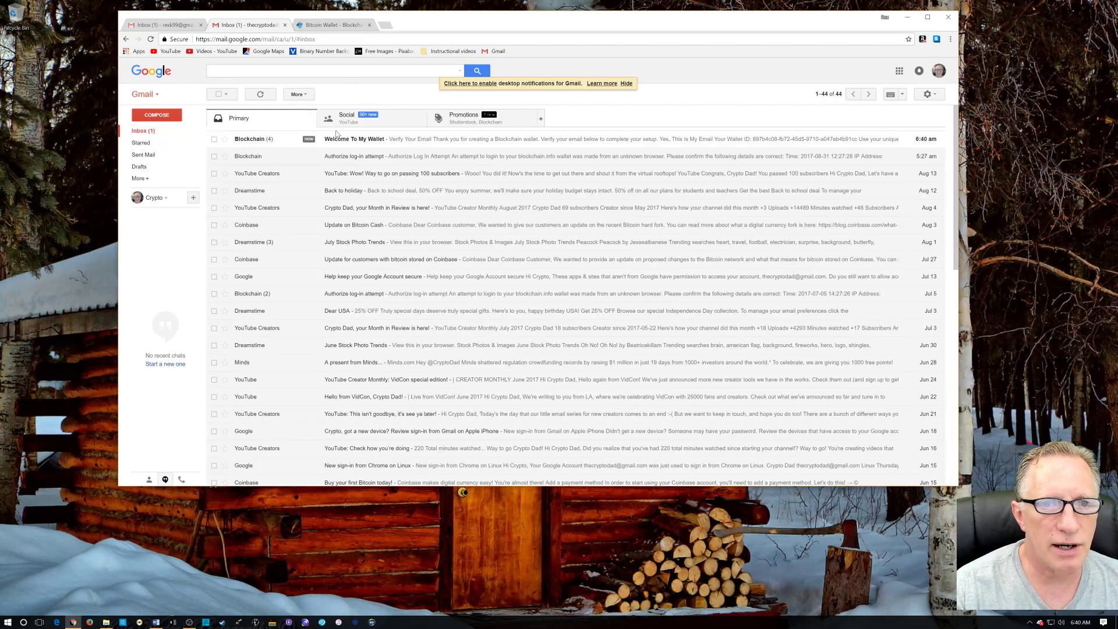
# Open Blockchain's newest 'Welcome To My Wallet' email showing the new Wallet ID.
pyautogui.click(377, 138)
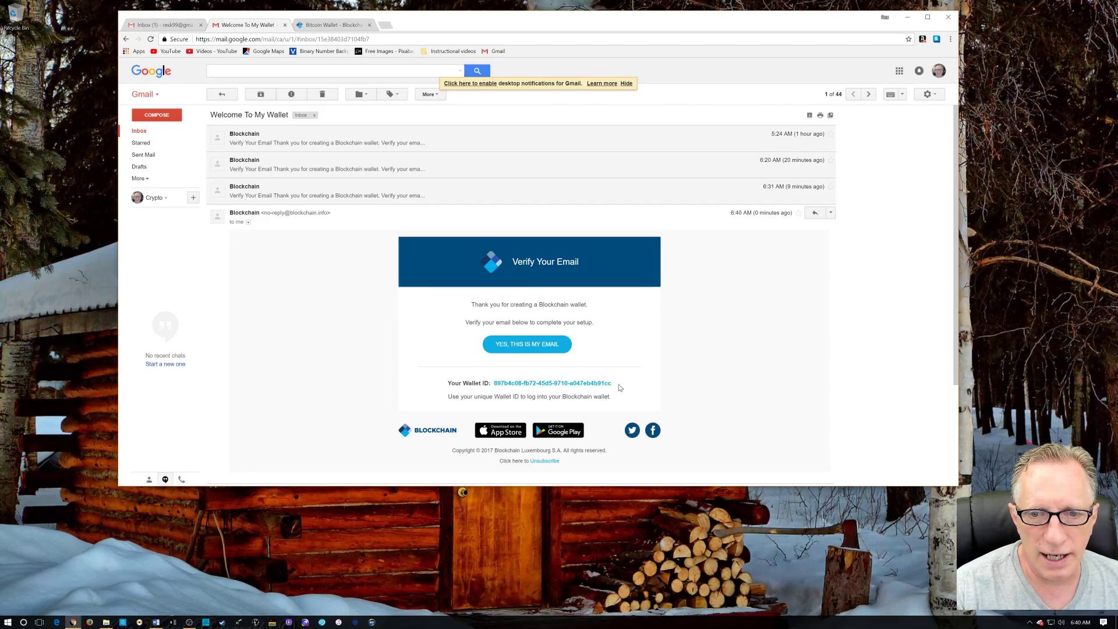
pyautogui.moveTo(610, 386)
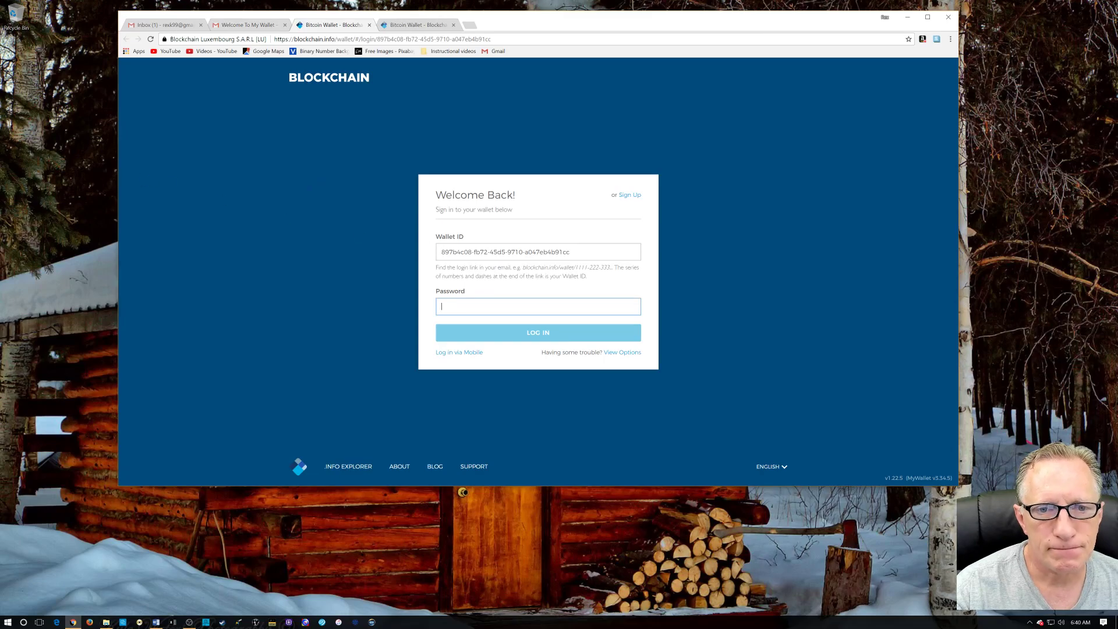
# Log in to the recovered wallet with its password and go to Security Center.
pyautogui.write('•')
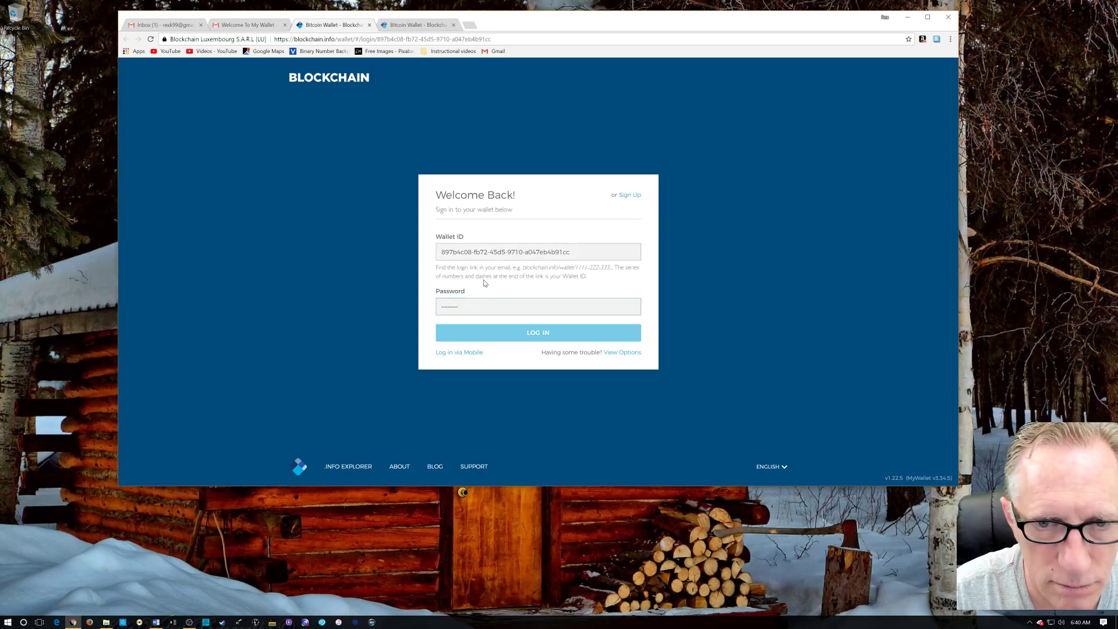
pyautogui.click(538, 333)
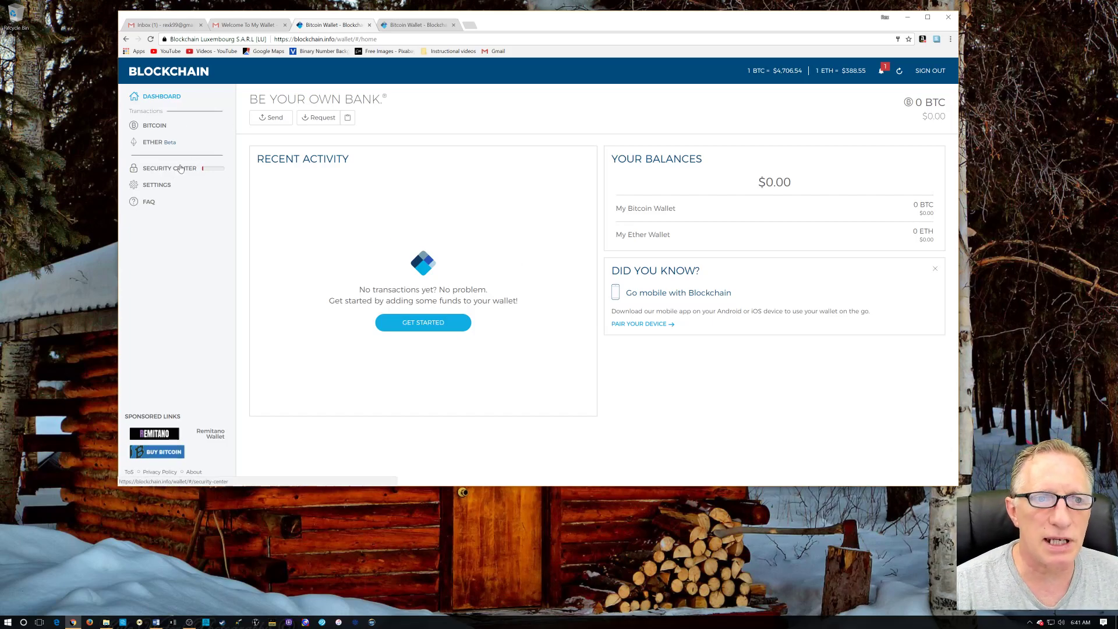
pyautogui.moveTo(183, 172)
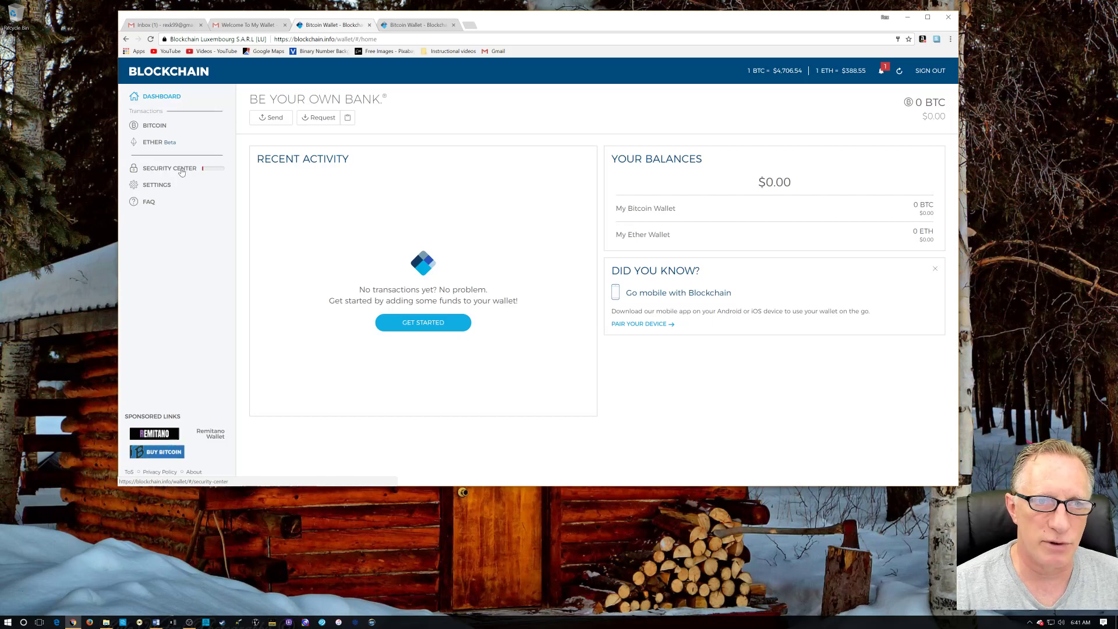
pyautogui.click(169, 168)
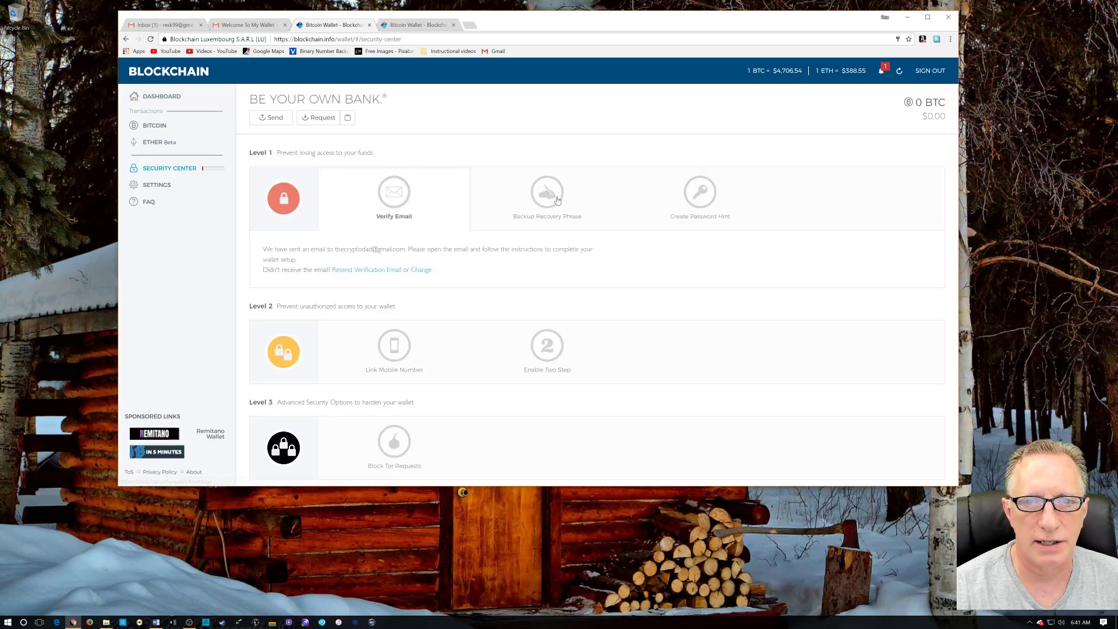
# Show the Level 1 Backup Recovery Phrase tab, then select the browser address bar.
pyautogui.click(547, 193)
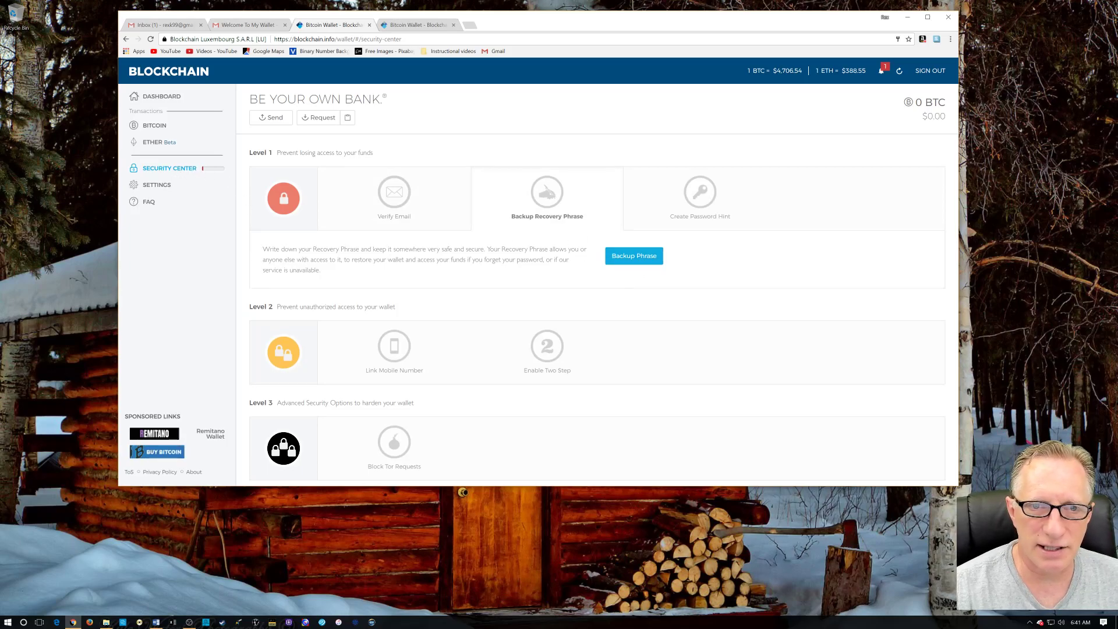
pyautogui.moveTo(399, 202)
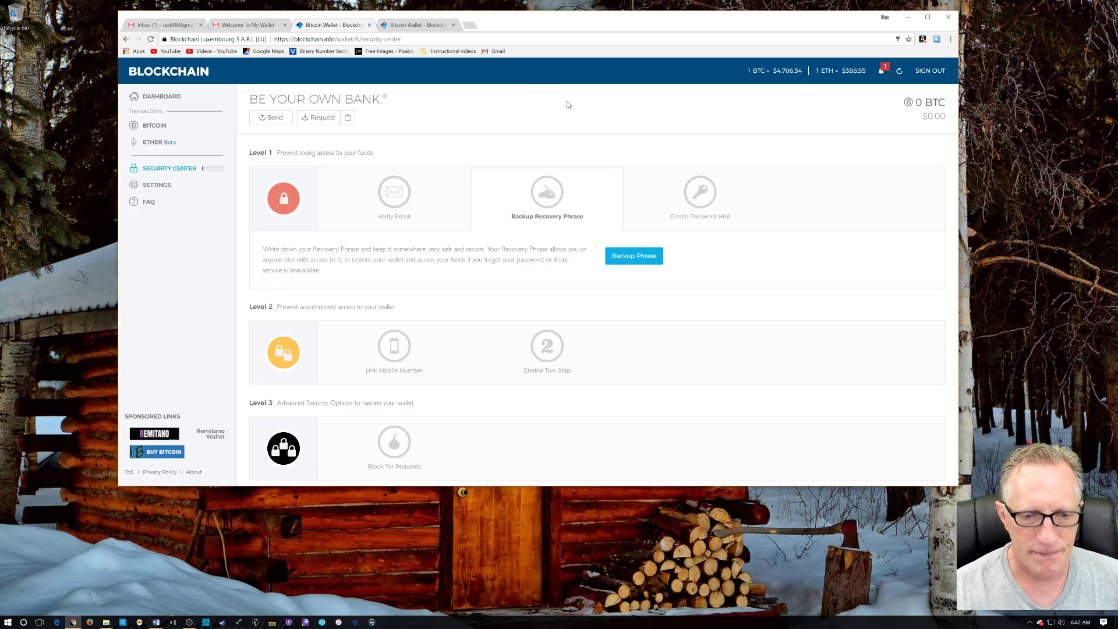
pyautogui.click(341, 39)
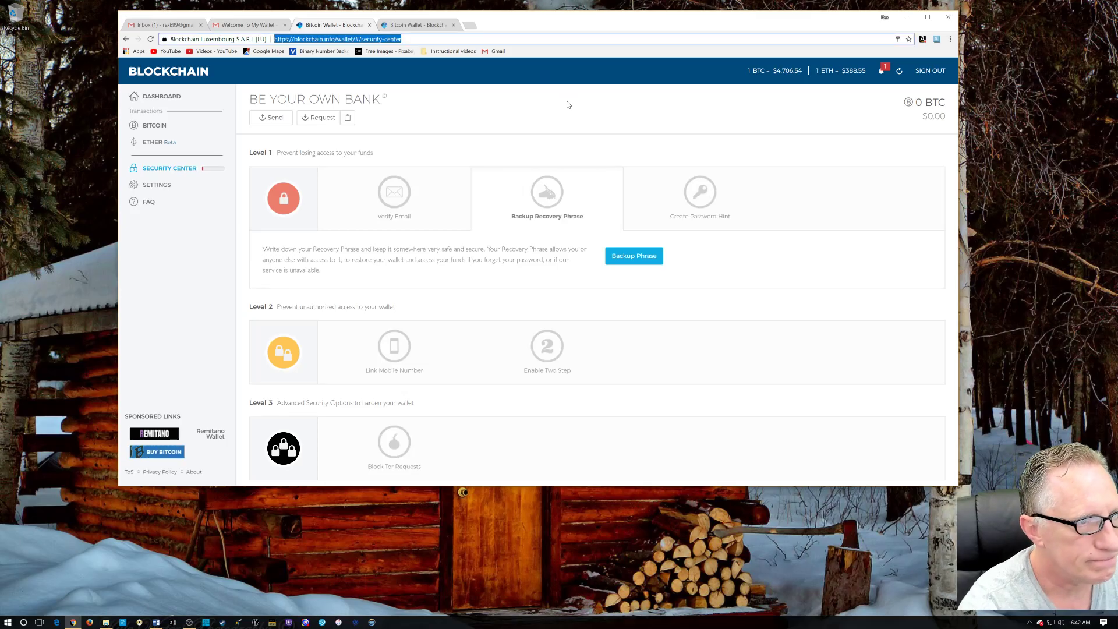